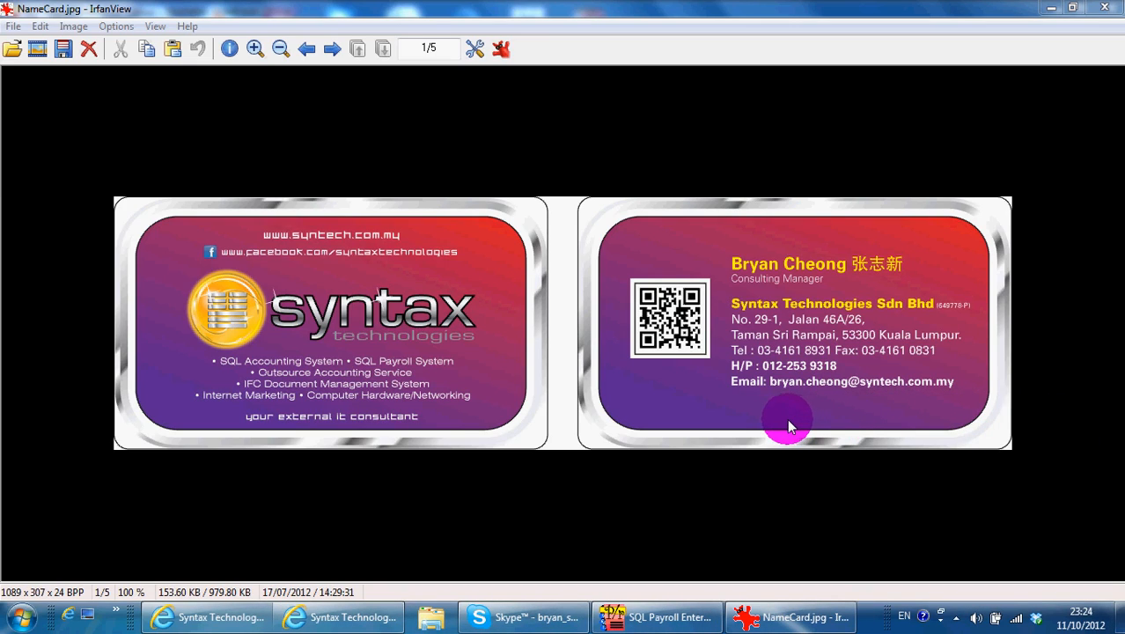
{"action": "mouse_move", "coordinate": [773, 417]}
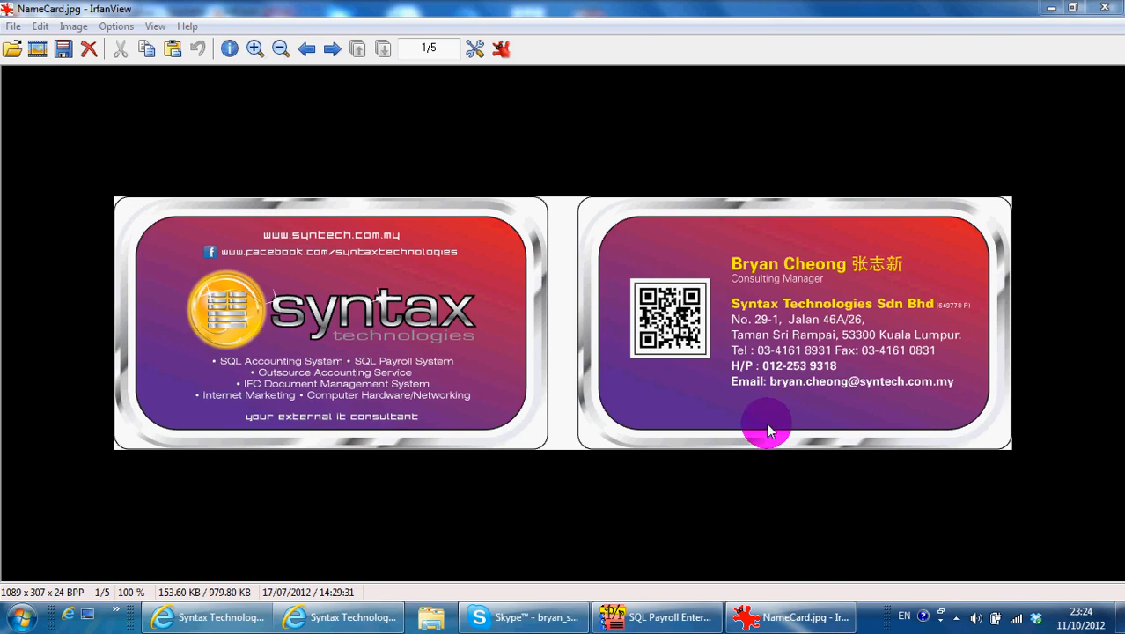
Bring up the Syntax Technologies Facebook page and scroll its timeline to the payroll lesson video post
{"action": "left_click", "coordinate": [207, 617]}
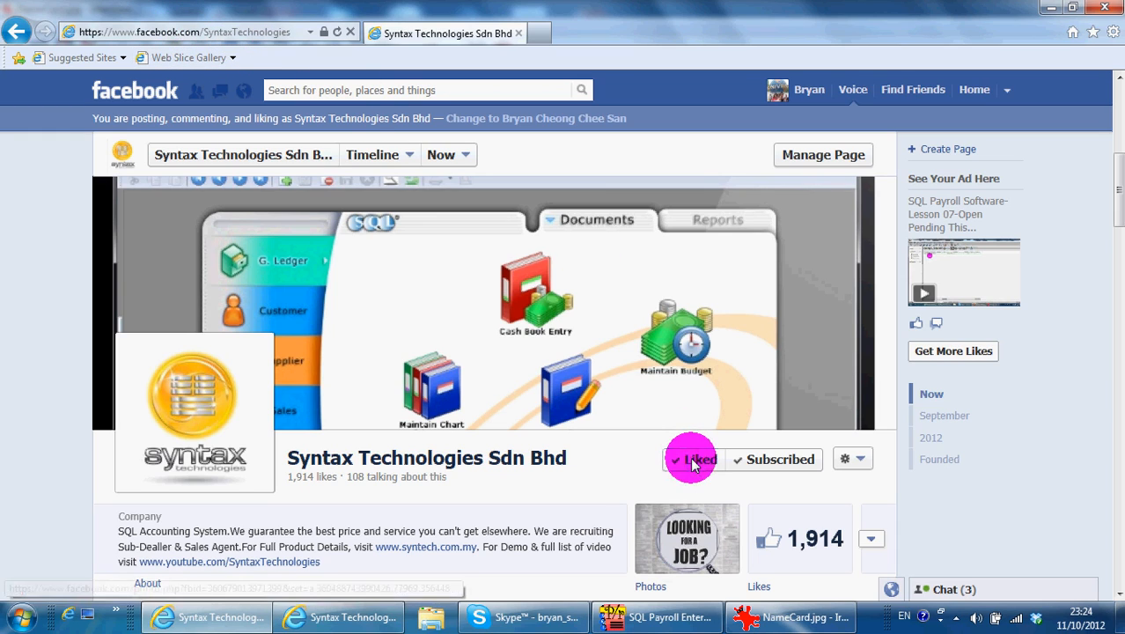
{"action": "mouse_move", "coordinate": [4, 464]}
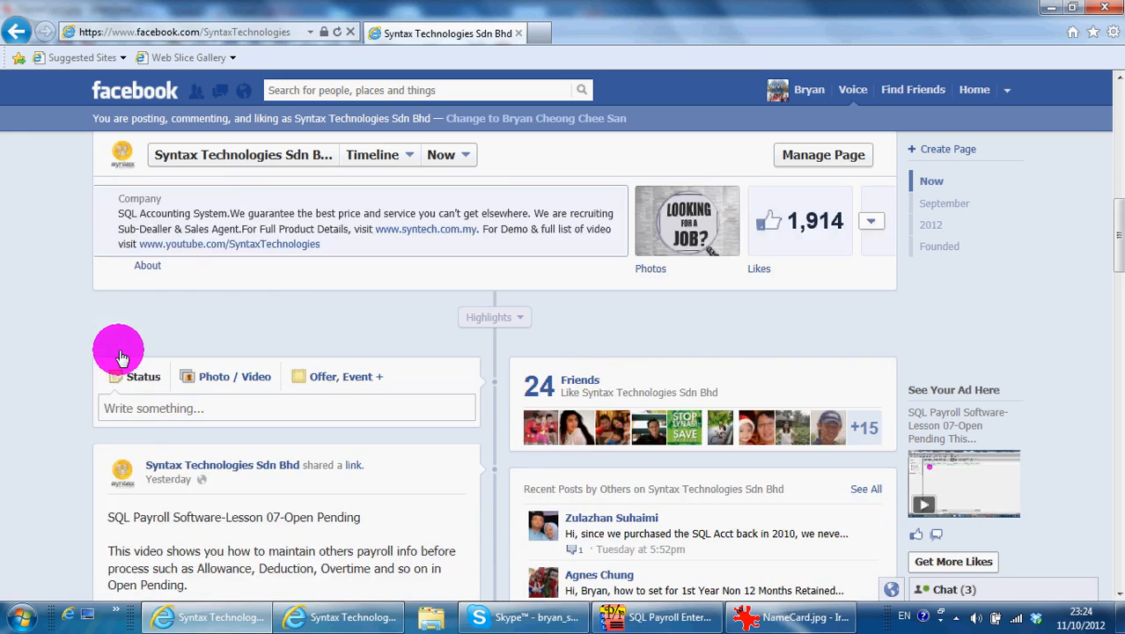
{"action": "scroll", "scroll_direction": "down", "scroll_amount": 3}
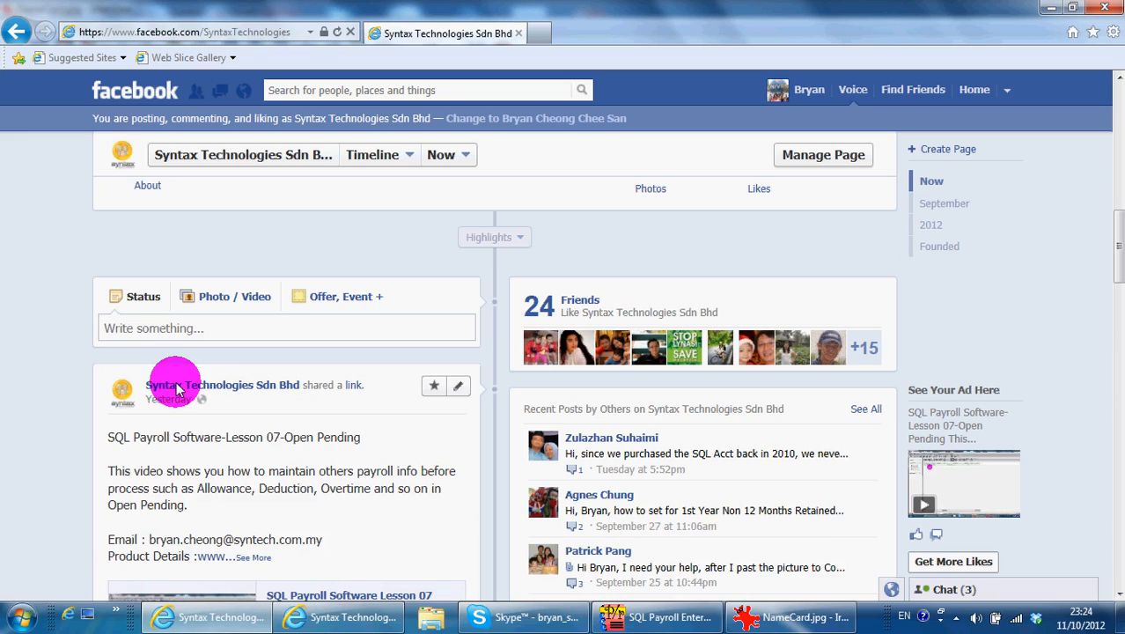
{"action": "left_click", "coordinate": [154, 328]}
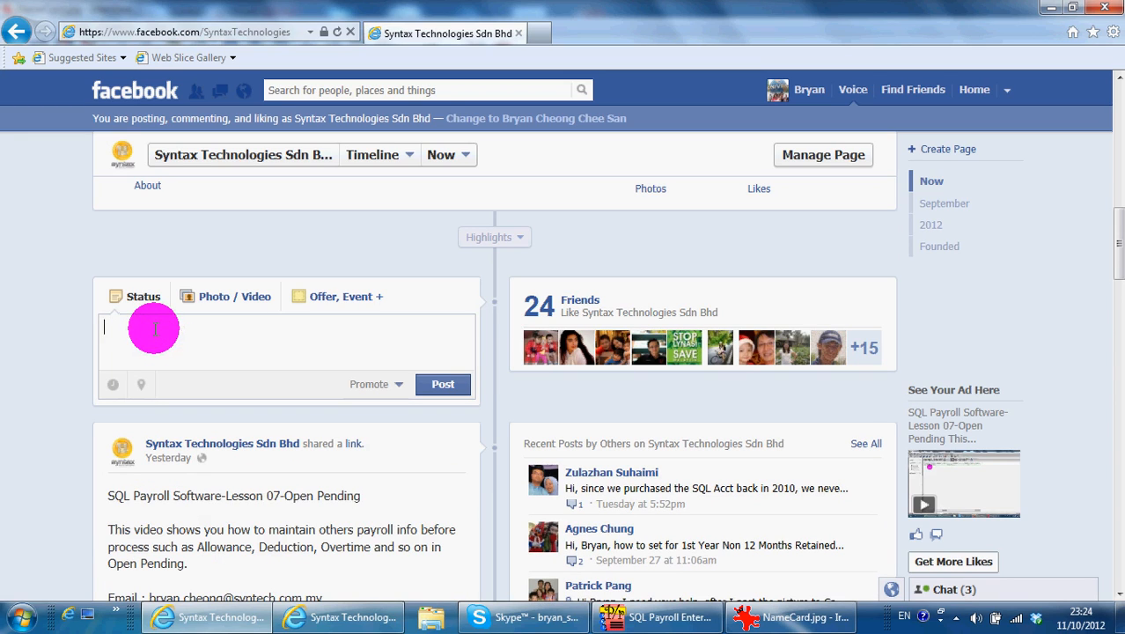
{"action": "mouse_move", "coordinate": [259, 371]}
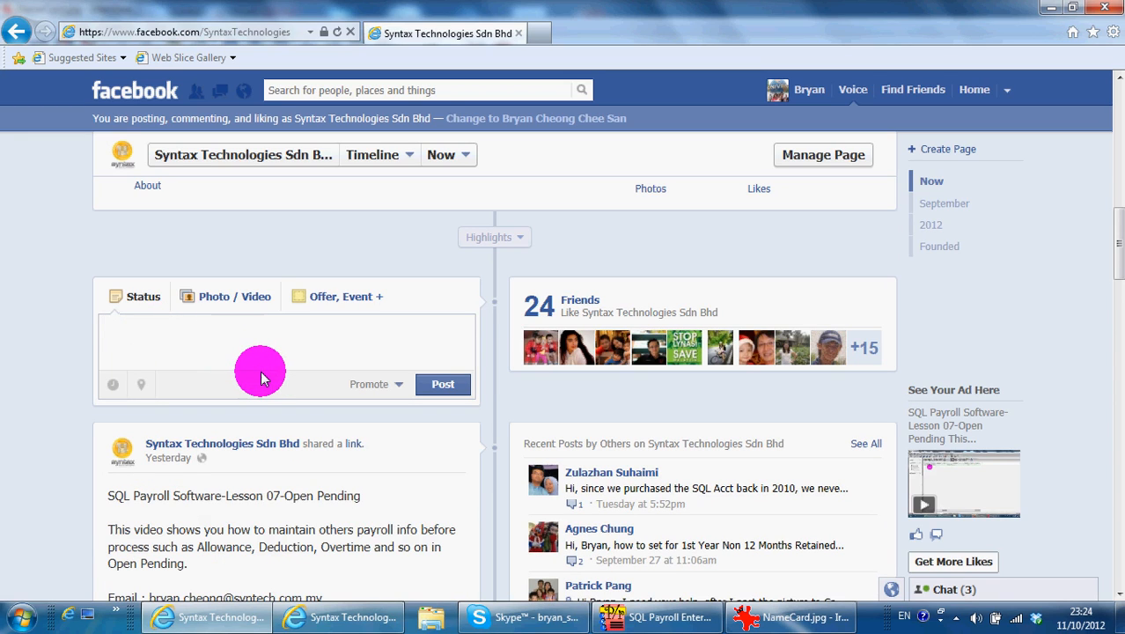
{"action": "scroll", "scroll_direction": "down", "scroll_amount": 3}
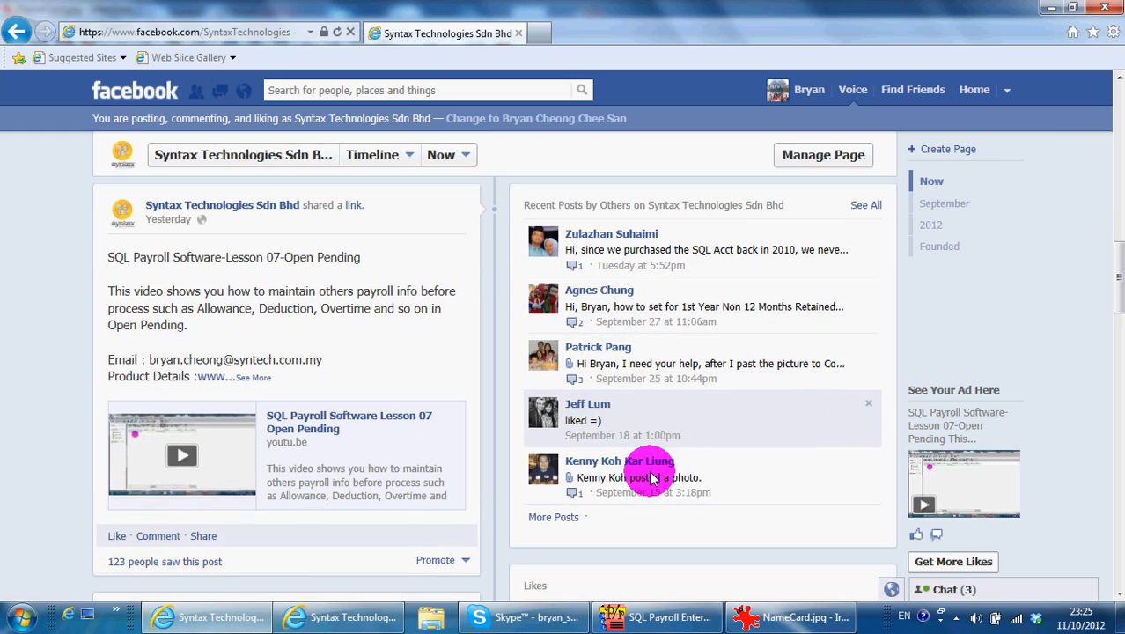
{"action": "mouse_move", "coordinate": [717, 321]}
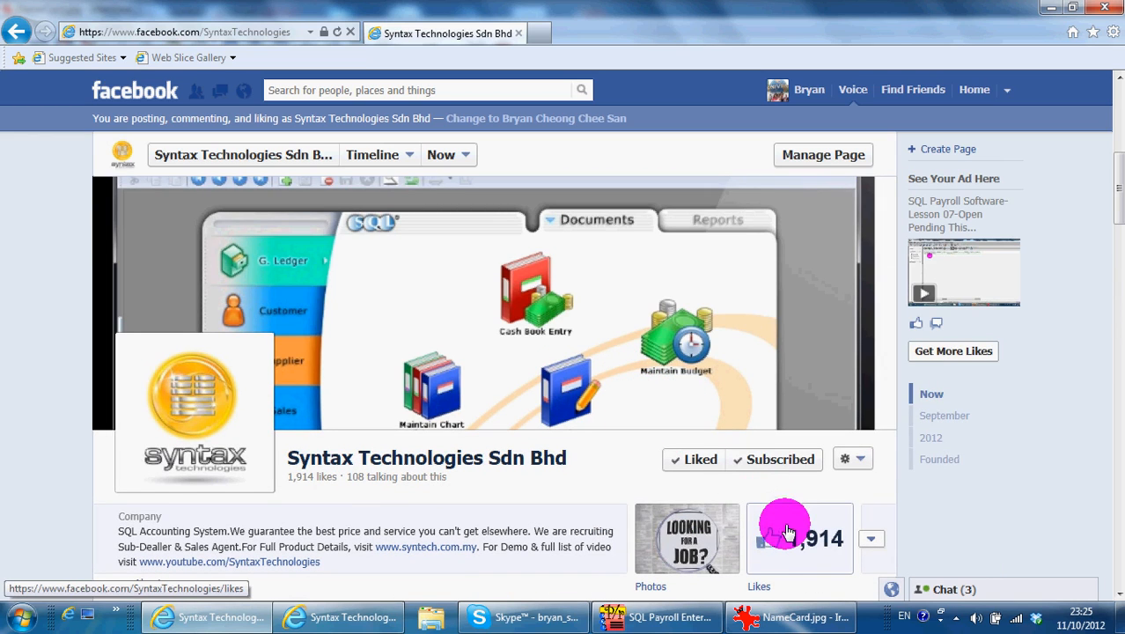
{"action": "mouse_move", "coordinate": [830, 553]}
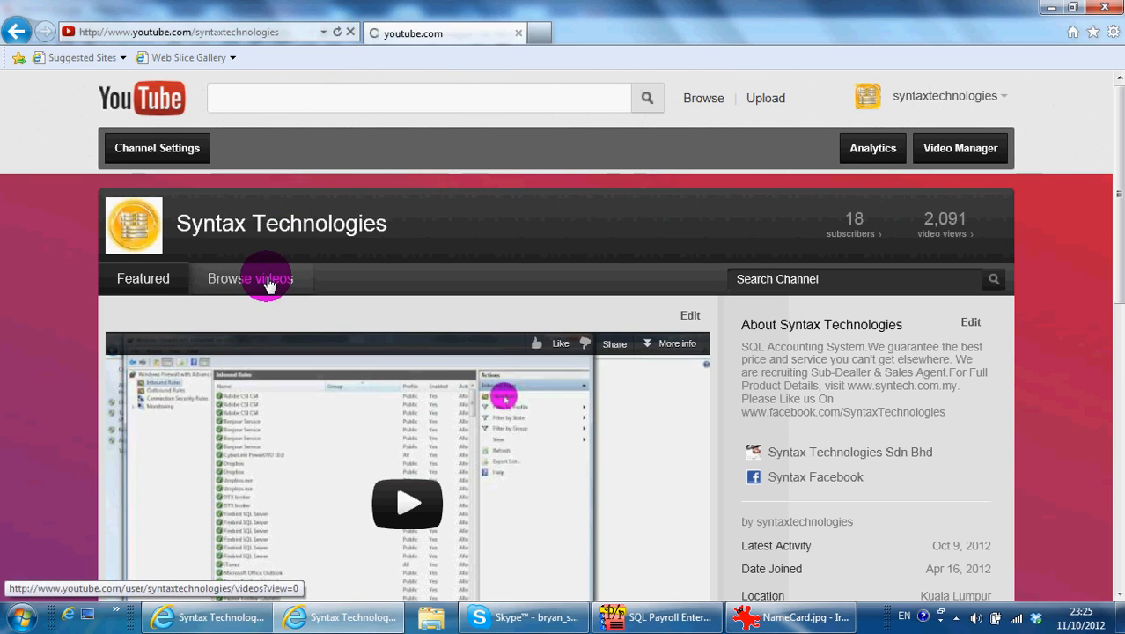
List the Syntax Technologies channel's uploaded videos and scroll through the SQL Payroll lessons
{"action": "left_click", "coordinate": [250, 278]}
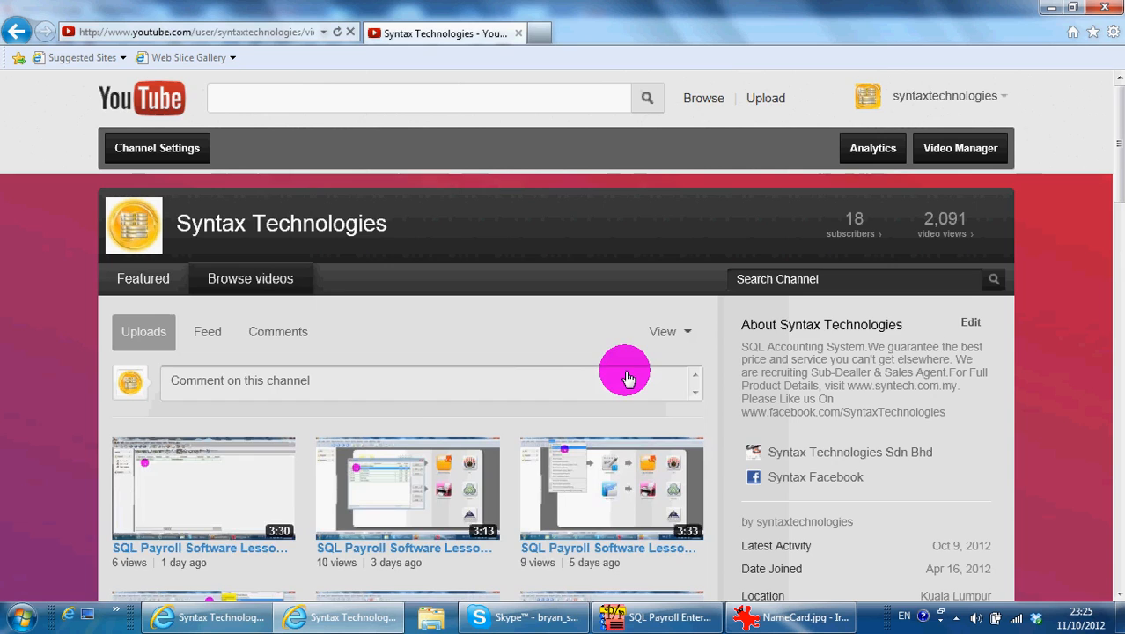
{"action": "scroll", "scroll_direction": "down", "scroll_amount": 3}
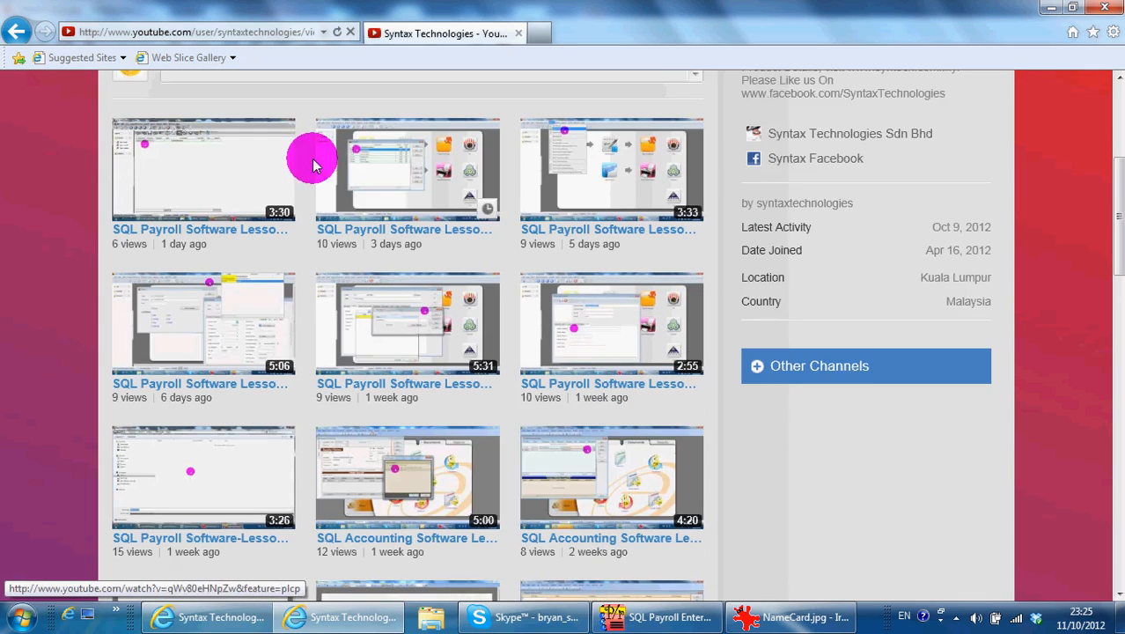
{"action": "scroll", "scroll_direction": "down", "scroll_amount": 3}
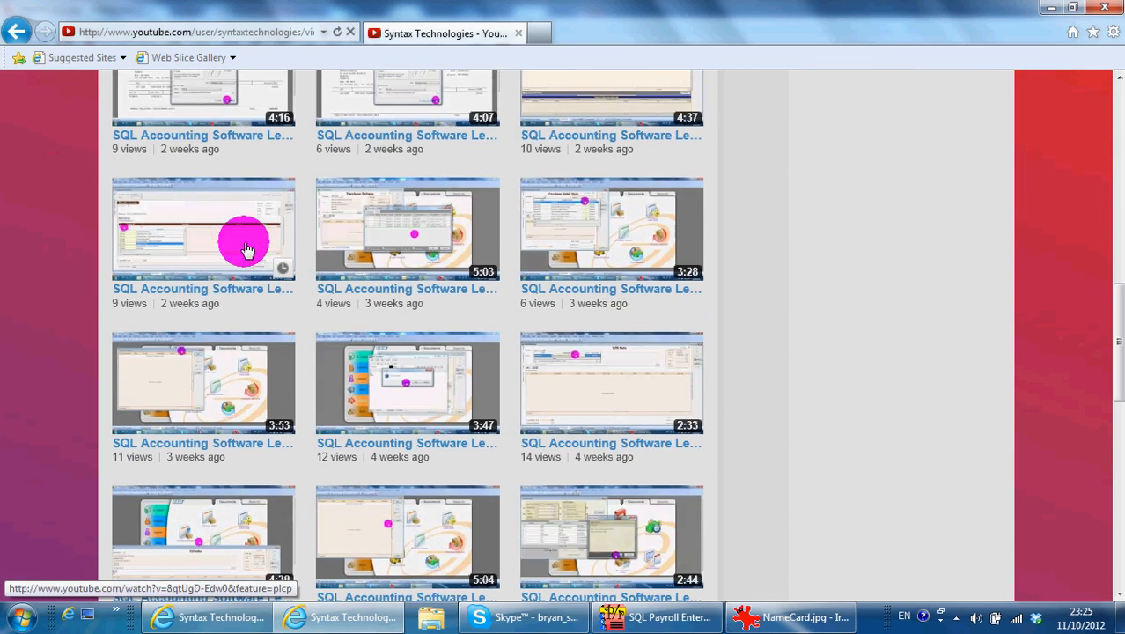
{"action": "mouse_move", "coordinate": [419, 295]}
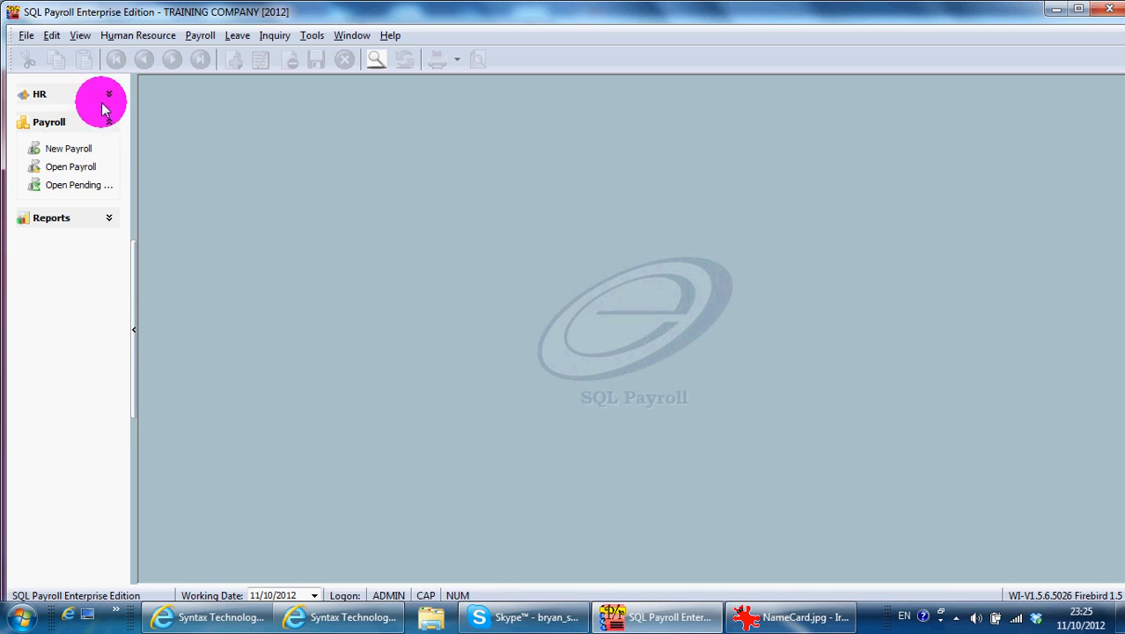
Open the New Payroll Final Payroll Process form for October 2012, process date 31/10/2012
{"action": "left_click", "coordinate": [68, 148]}
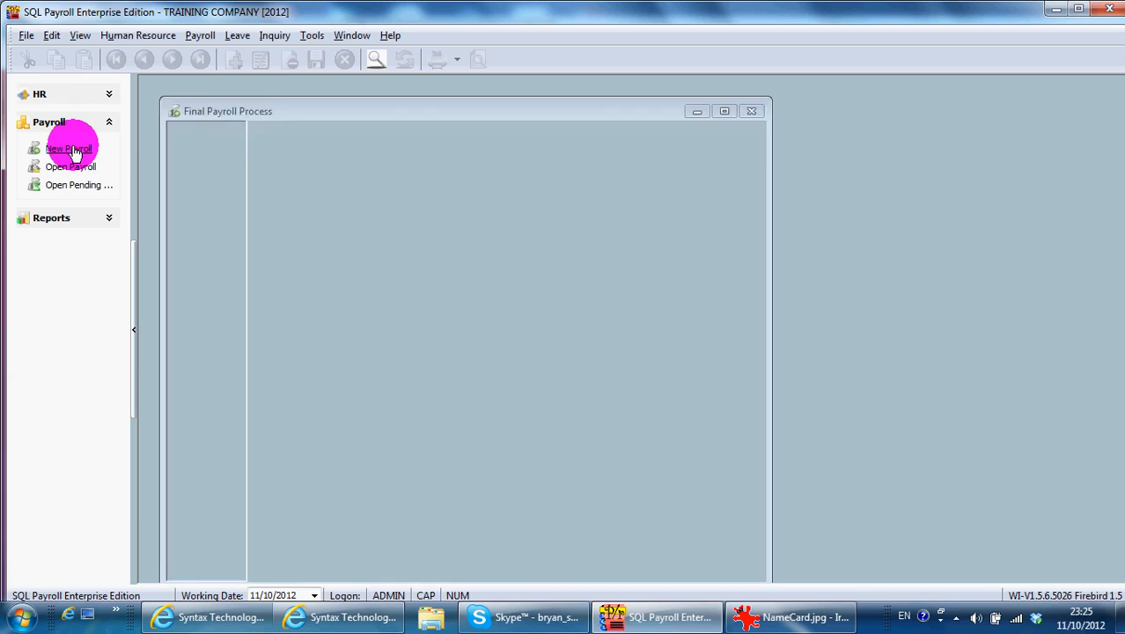
{"action": "left_click", "coordinate": [69, 148]}
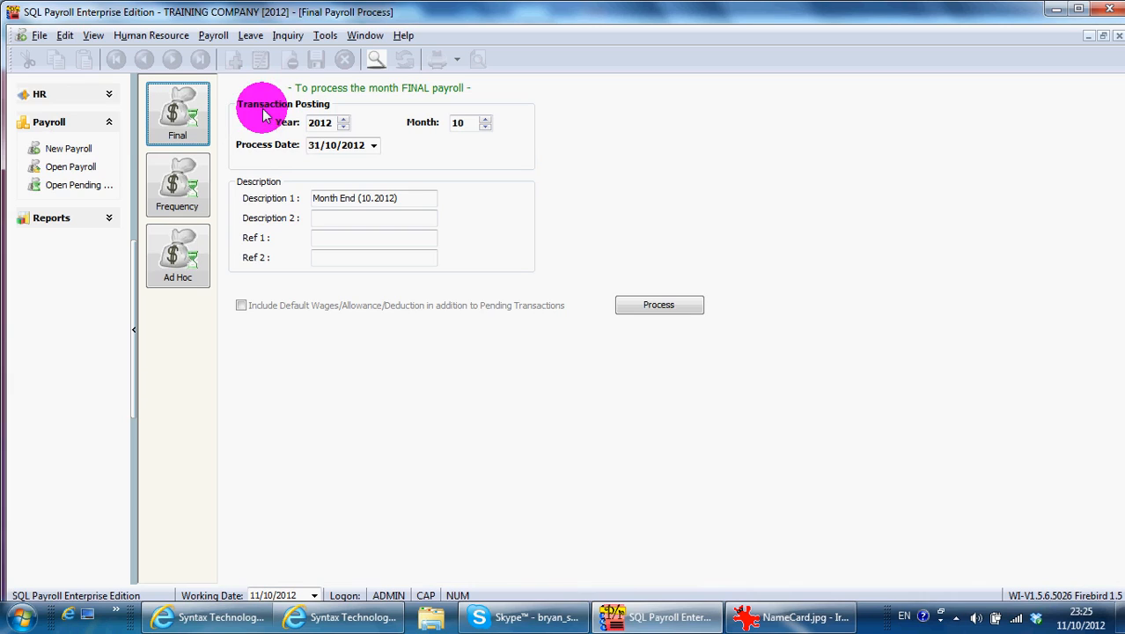
{"action": "mouse_move", "coordinate": [228, 139]}
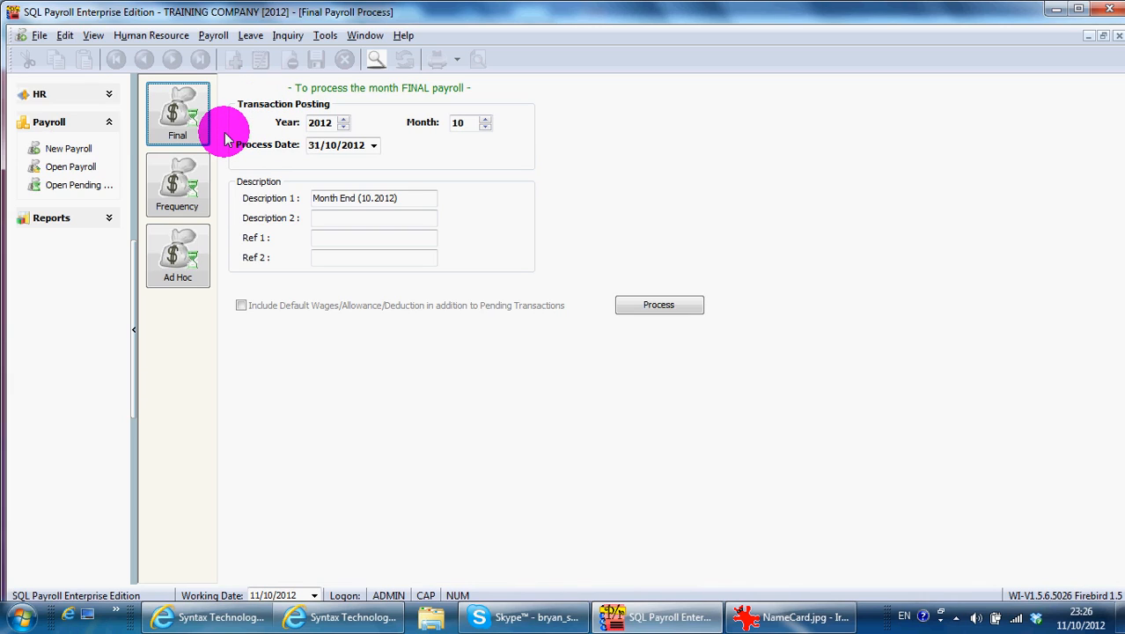
{"action": "mouse_move", "coordinate": [239, 141]}
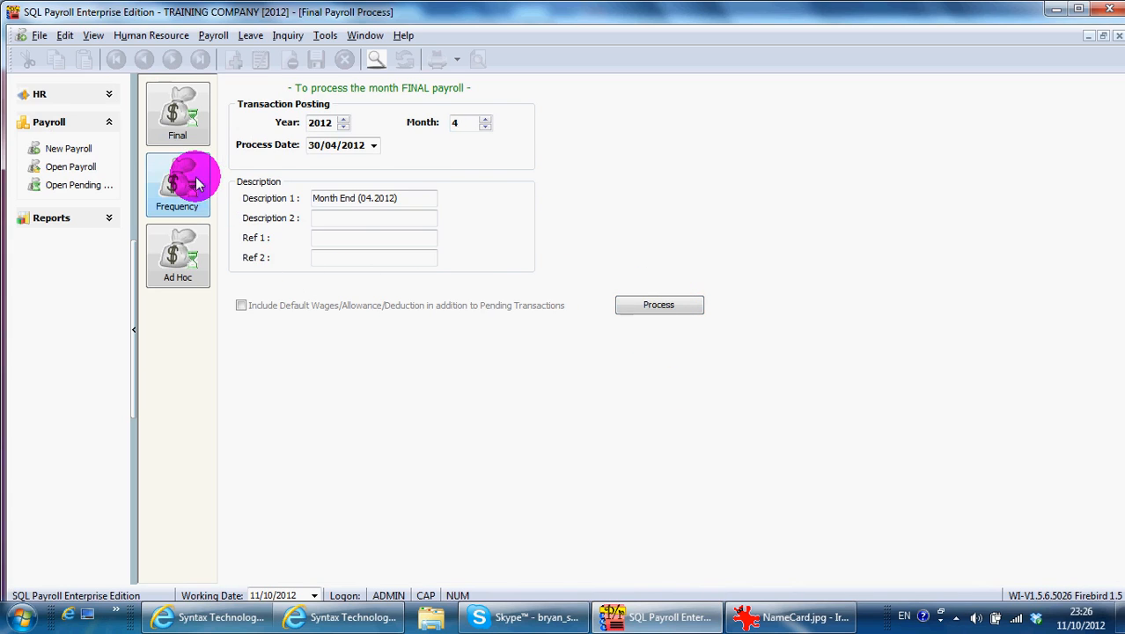
Preview the HALF frequency payroll without processing, then return to the Month End (10.2012) form
{"action": "left_click", "coordinate": [177, 185]}
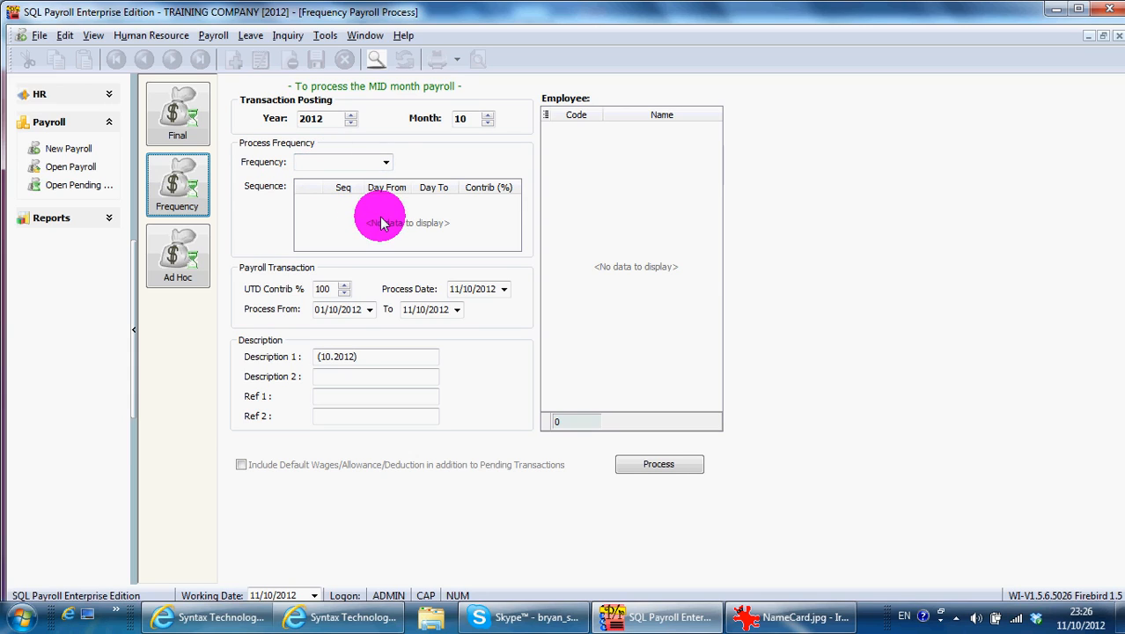
{"action": "mouse_move", "coordinate": [357, 167]}
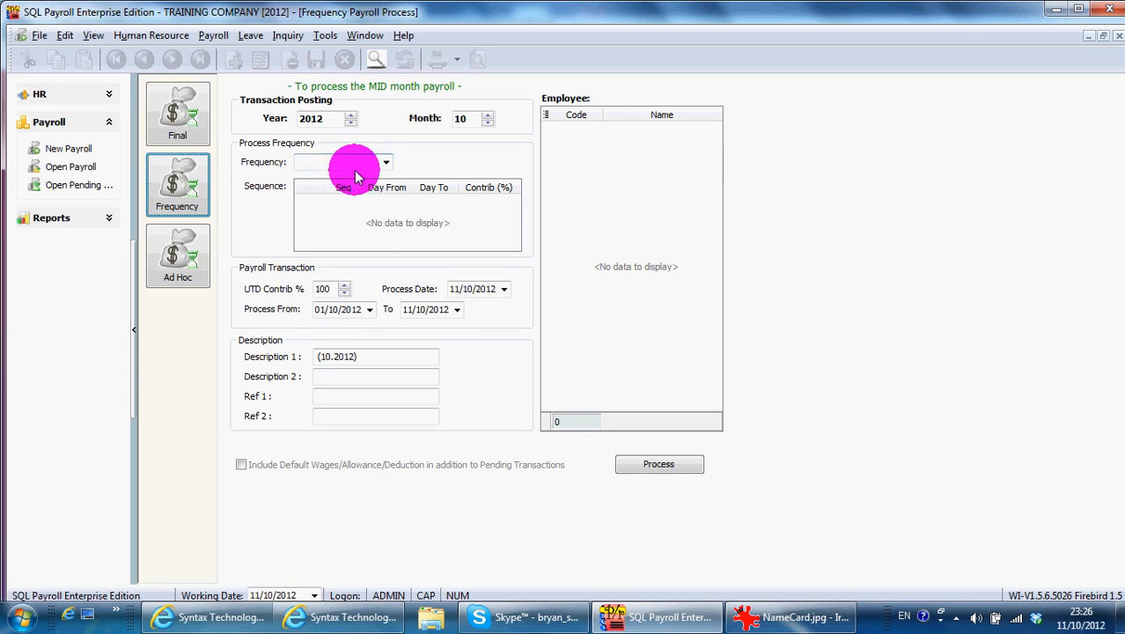
{"action": "mouse_move", "coordinate": [183, 291]}
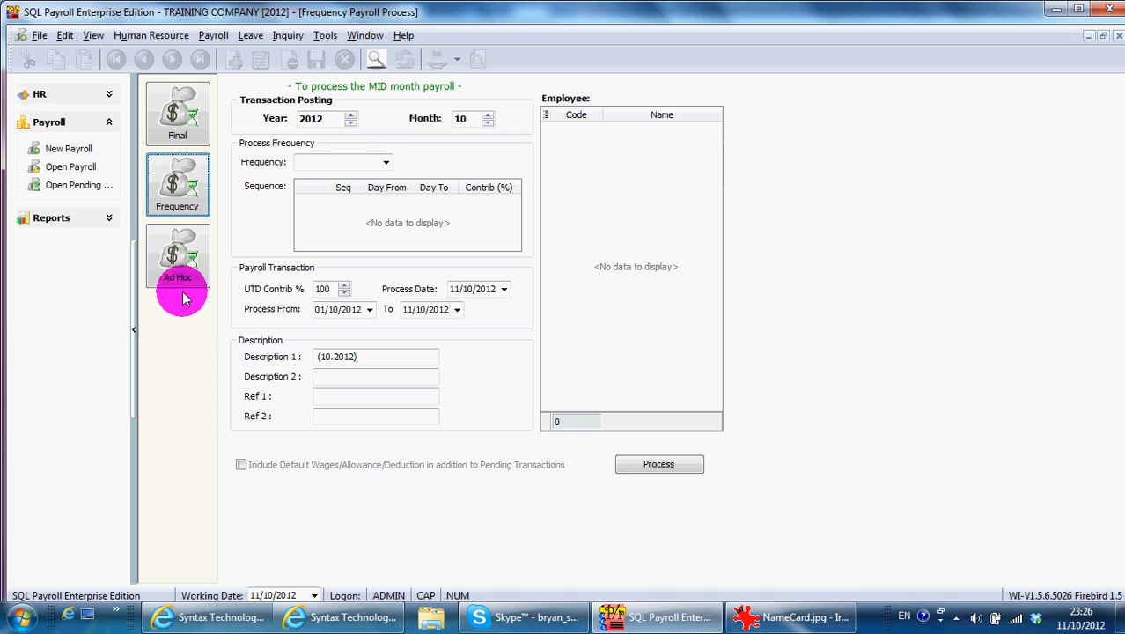
{"action": "mouse_move", "coordinate": [308, 167]}
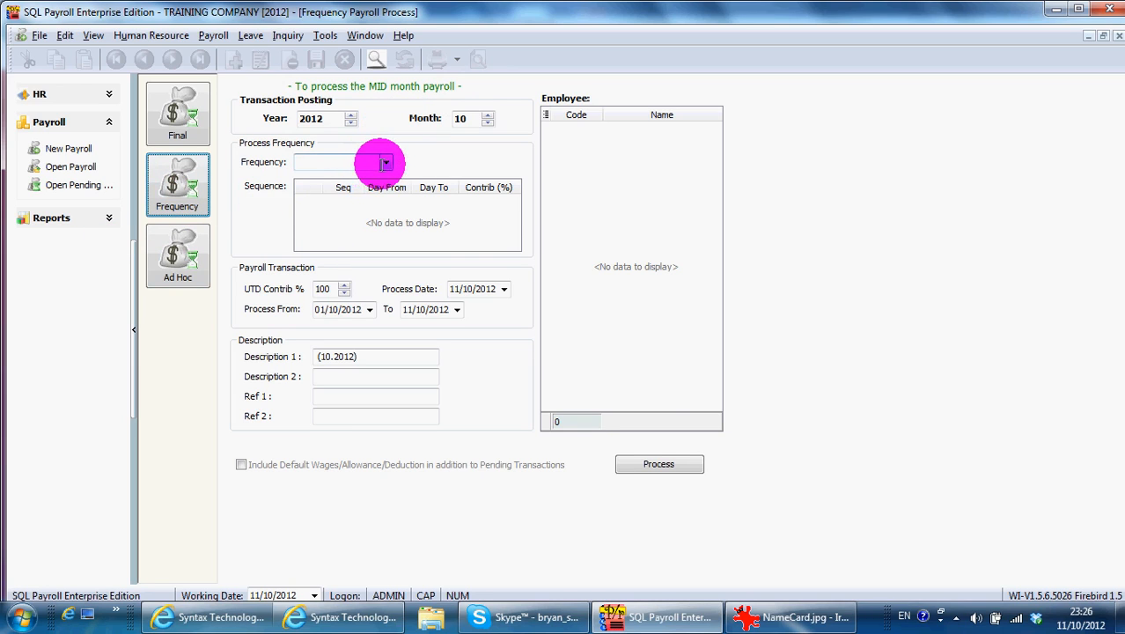
{"action": "left_click", "coordinate": [385, 162]}
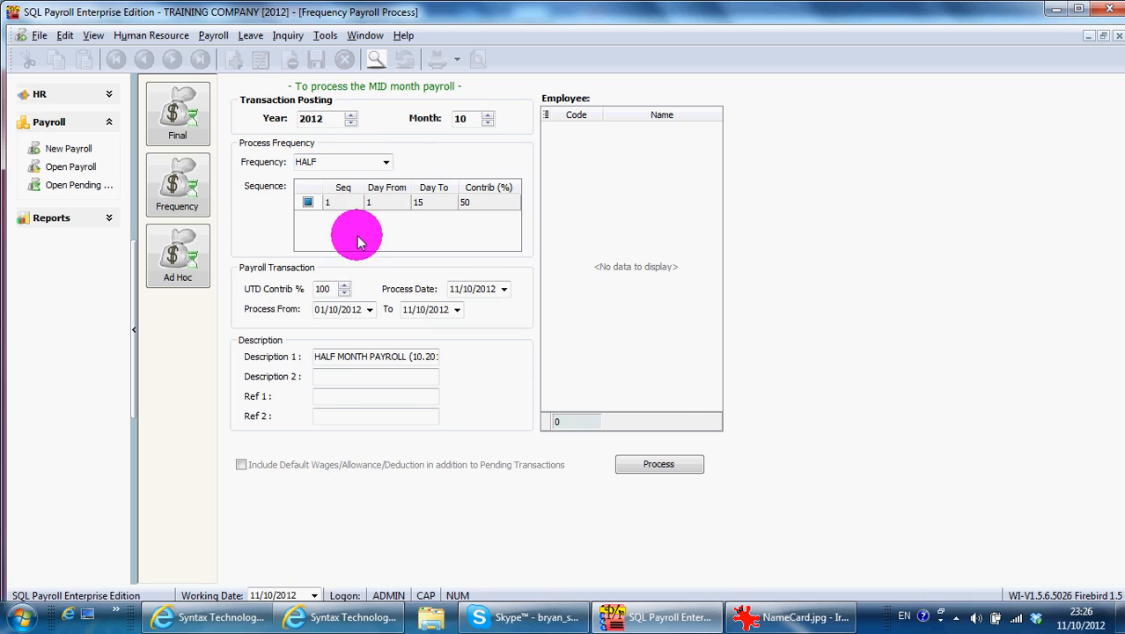
{"action": "mouse_move", "coordinate": [641, 464]}
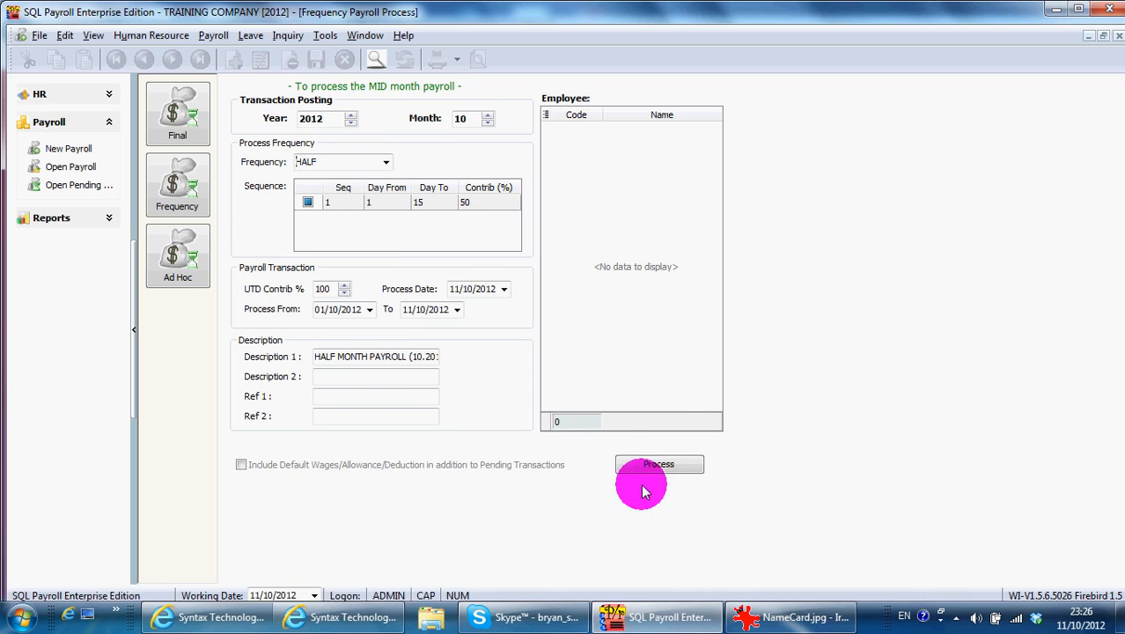
{"action": "mouse_move", "coordinate": [410, 295]}
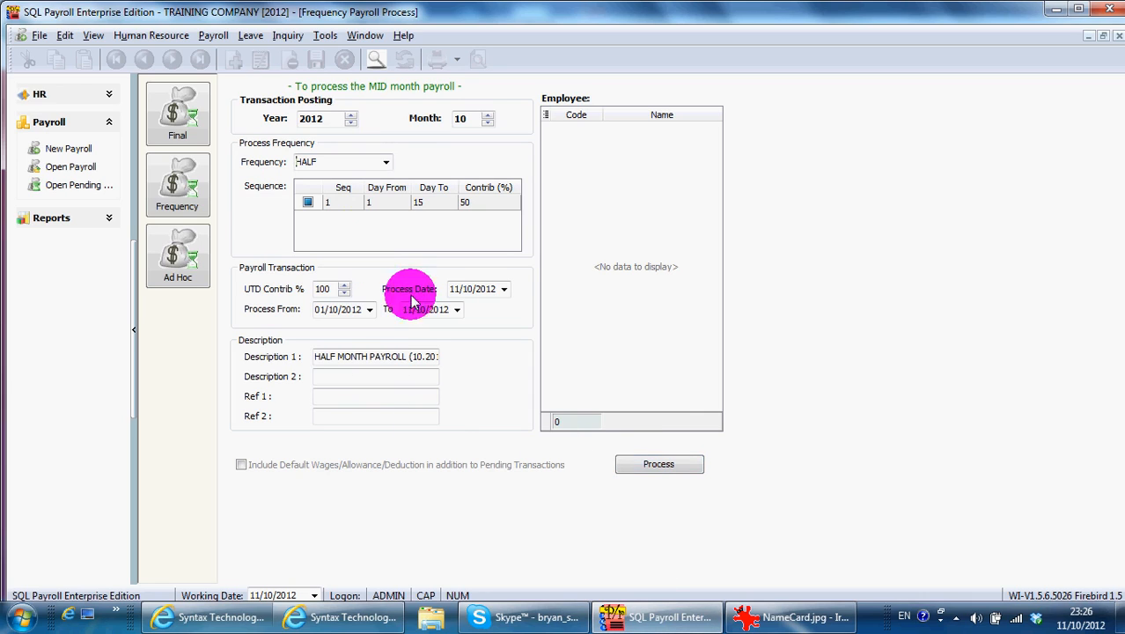
{"action": "left_click", "coordinate": [177, 113]}
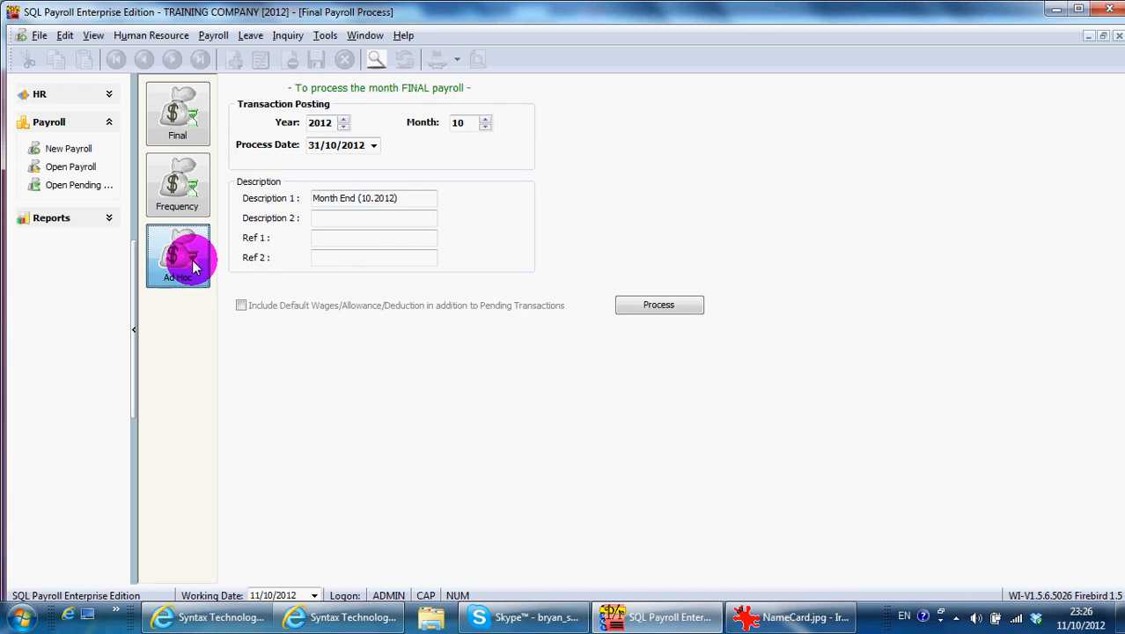
{"action": "left_click", "coordinate": [177, 256]}
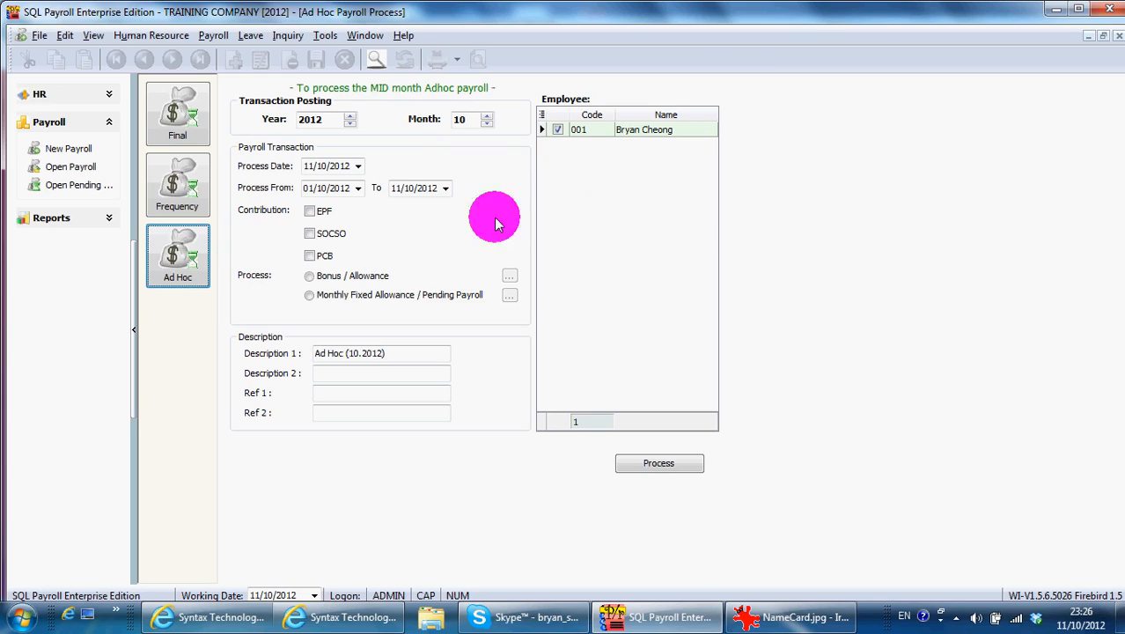
{"action": "mouse_move", "coordinate": [502, 194]}
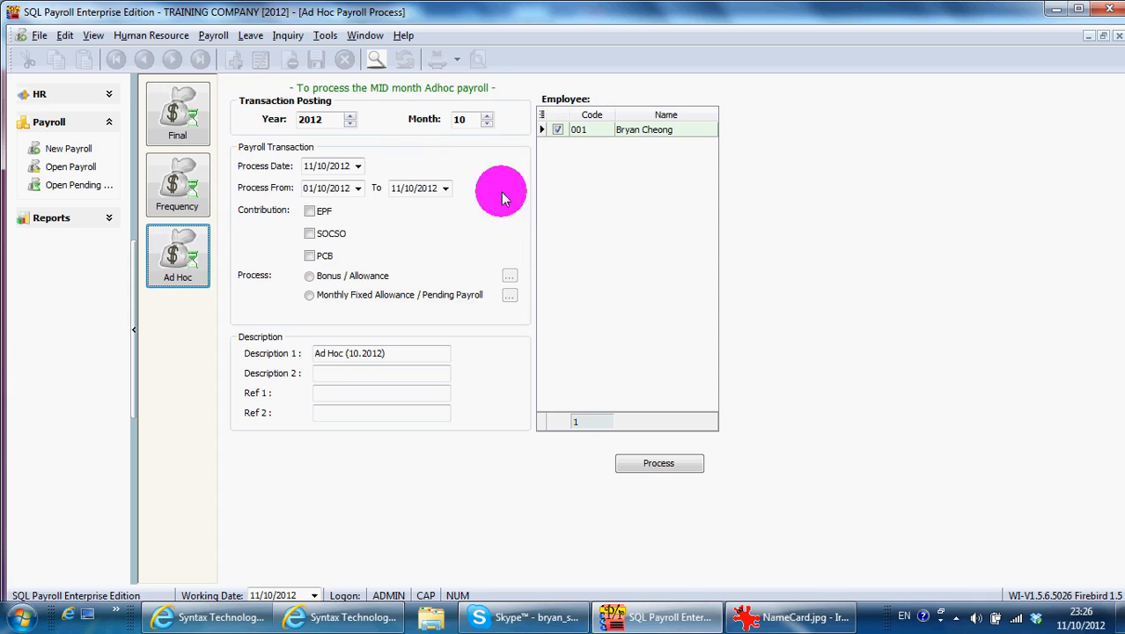
{"action": "mouse_move", "coordinate": [381, 268]}
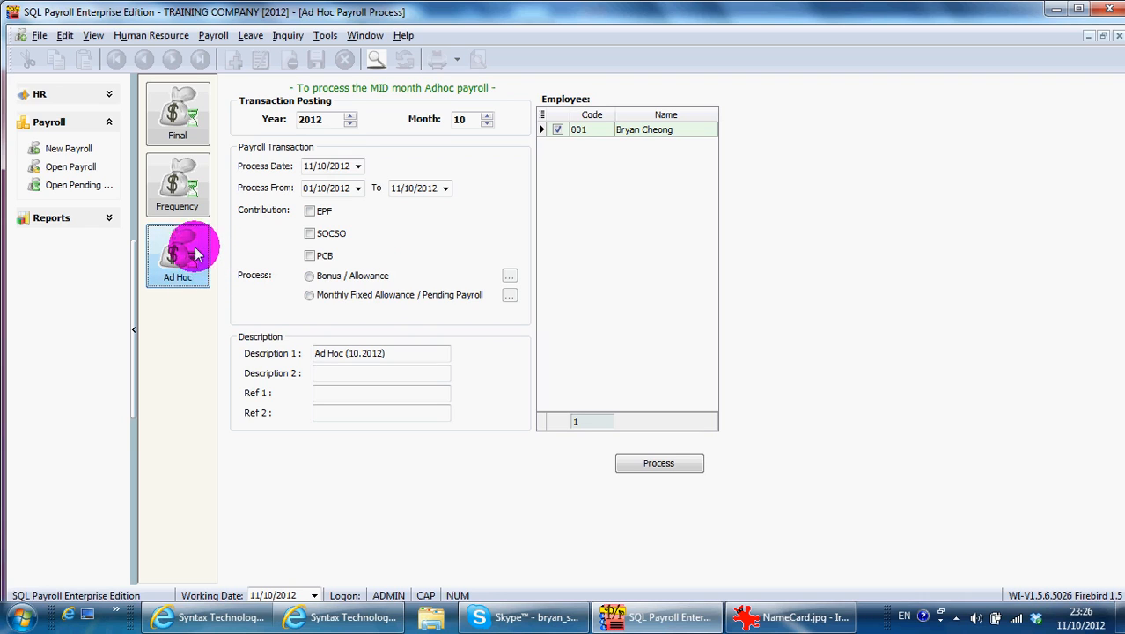
{"action": "mouse_move", "coordinate": [141, 225]}
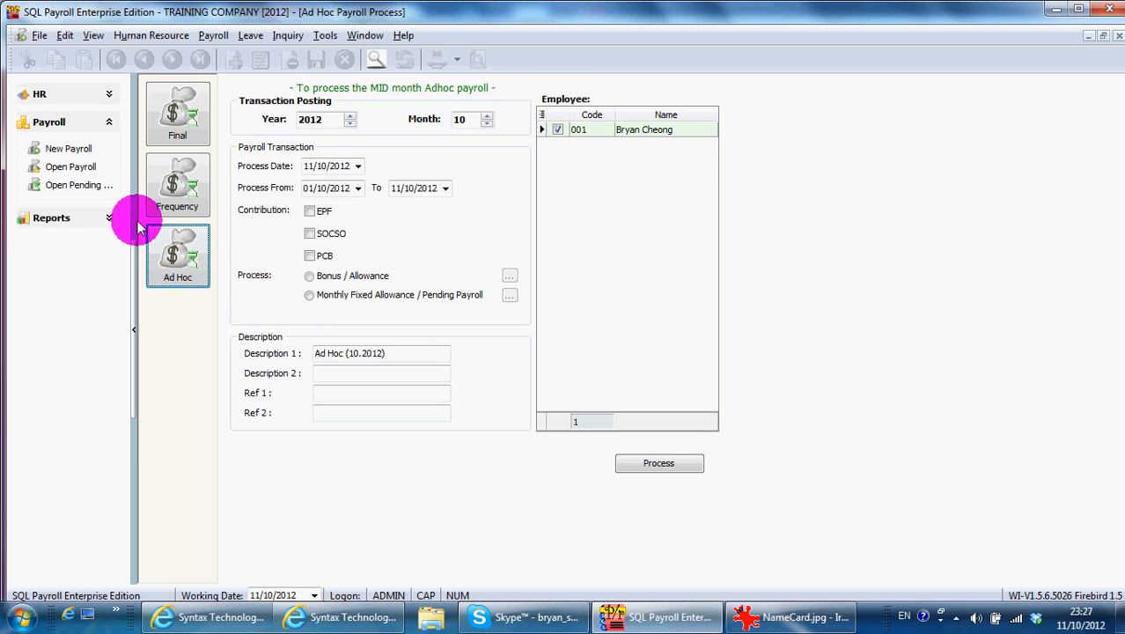
{"action": "left_click", "coordinate": [80, 184]}
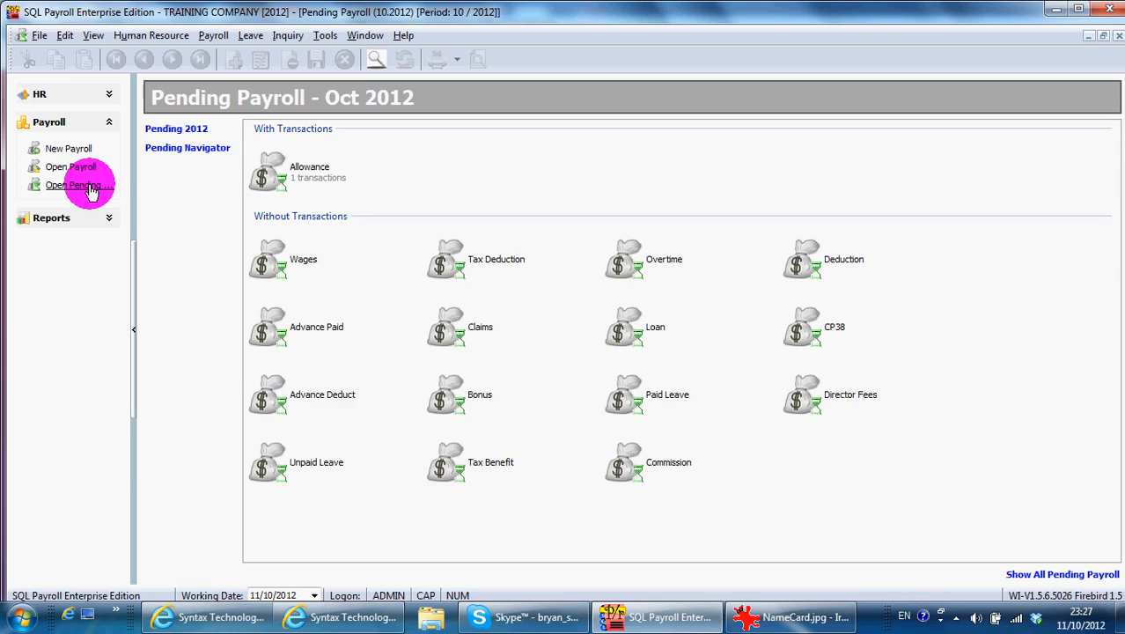
{"action": "double_click", "coordinate": [268, 172]}
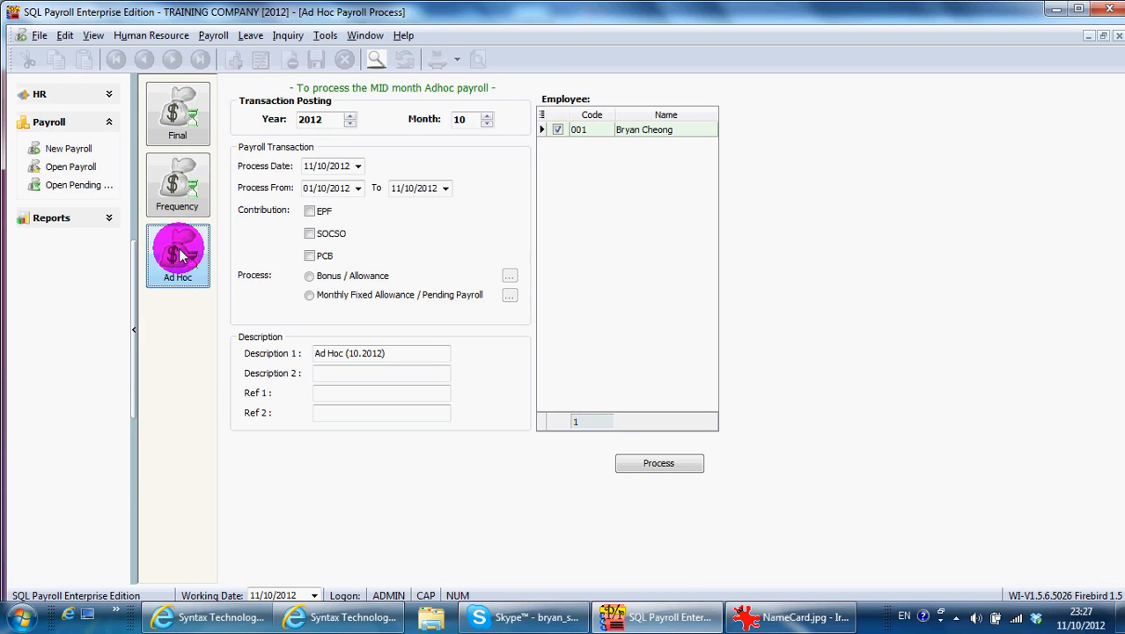
{"action": "mouse_move", "coordinate": [180, 255]}
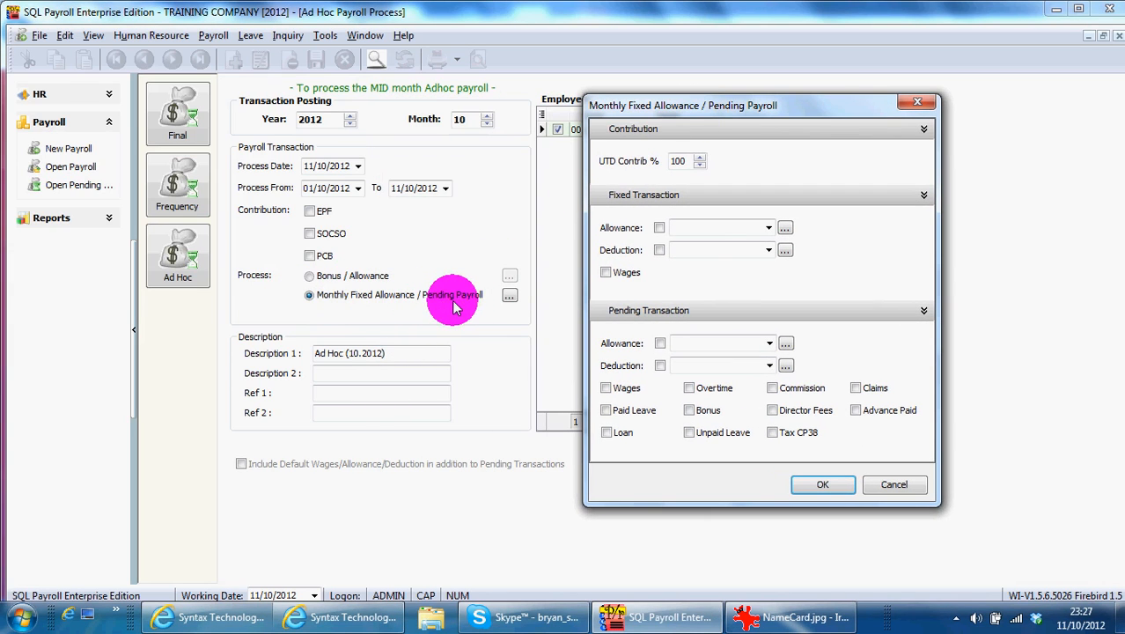
{"action": "mouse_move", "coordinate": [649, 366]}
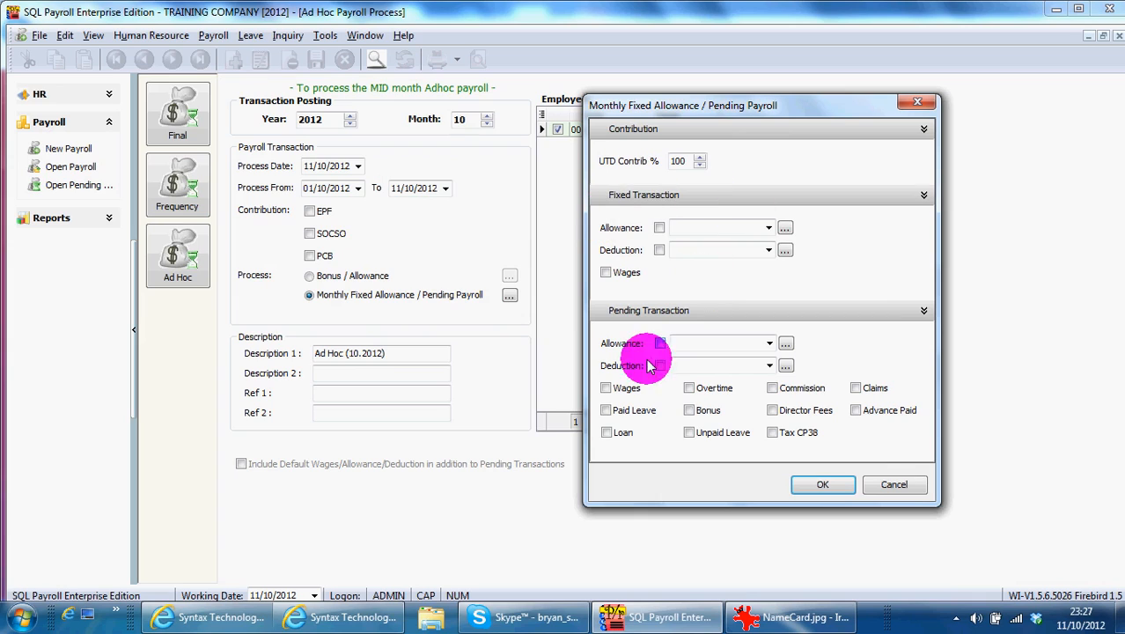
{"action": "mouse_move", "coordinate": [690, 450]}
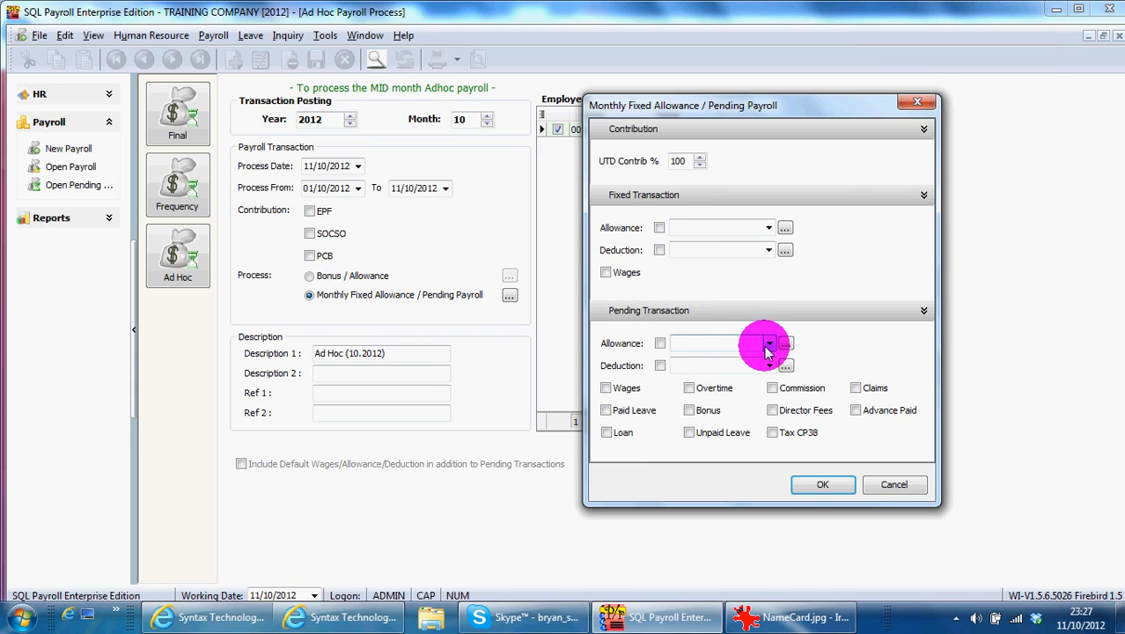
Choose pending Traveling allowance, then pending Bonus, for the ad hoc payroll
{"action": "left_click", "coordinate": [768, 343]}
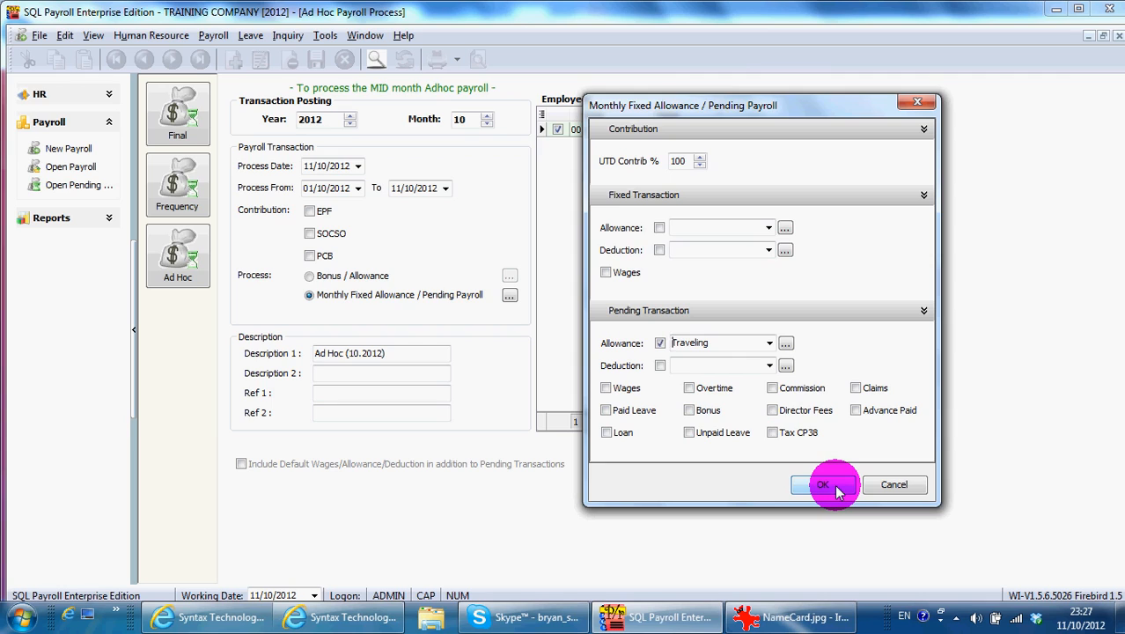
{"action": "left_click", "coordinate": [821, 485]}
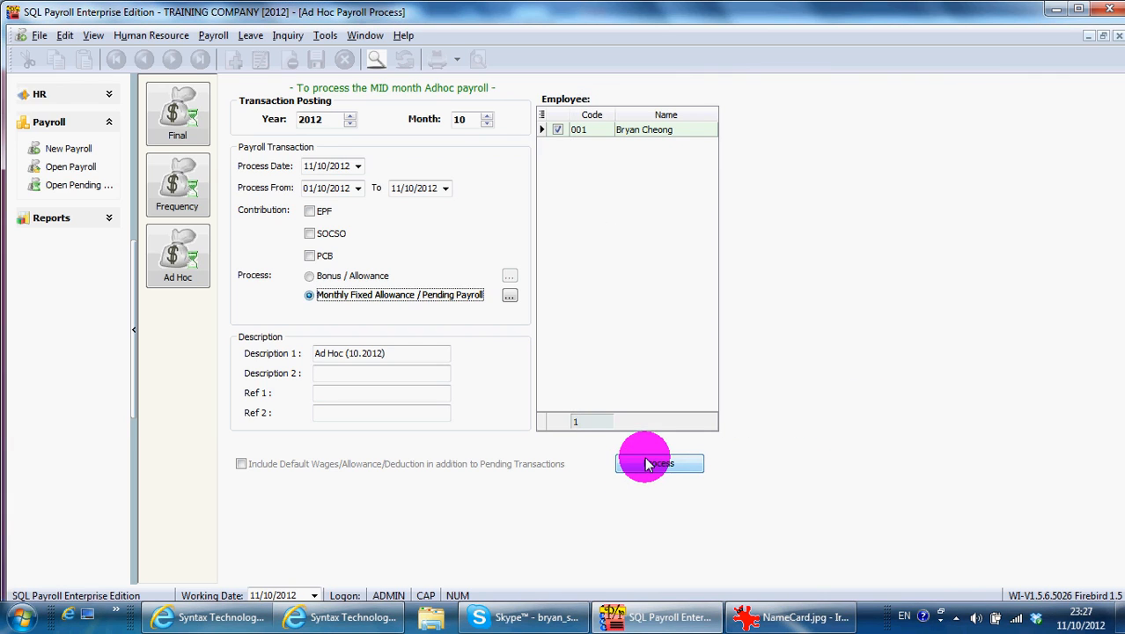
{"action": "mouse_move", "coordinate": [317, 237]}
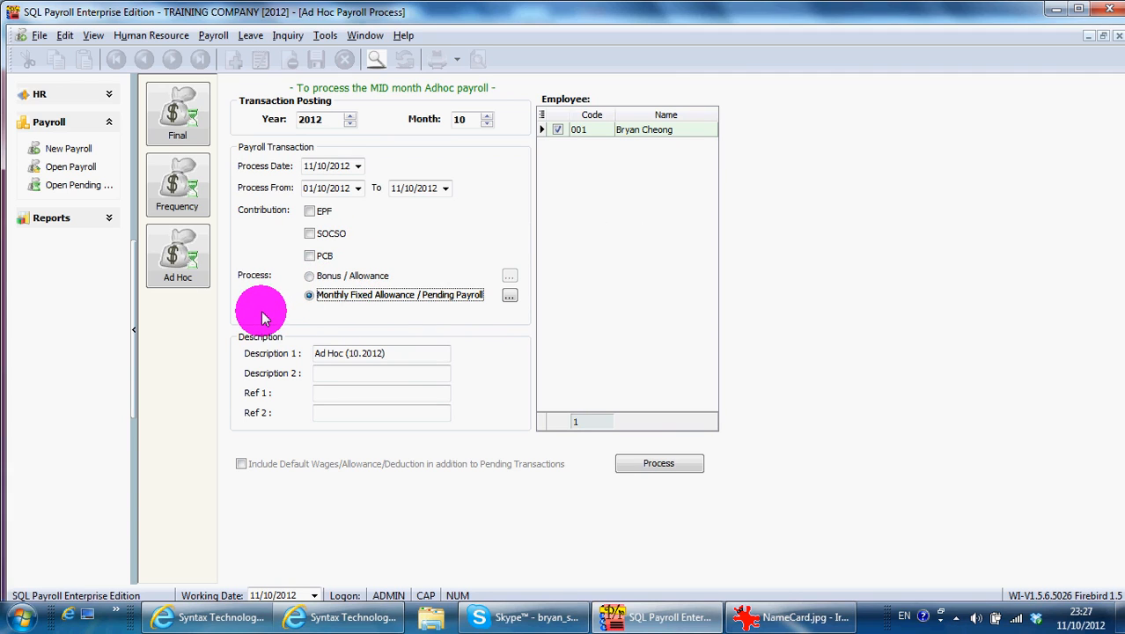
{"action": "left_click", "coordinate": [510, 295]}
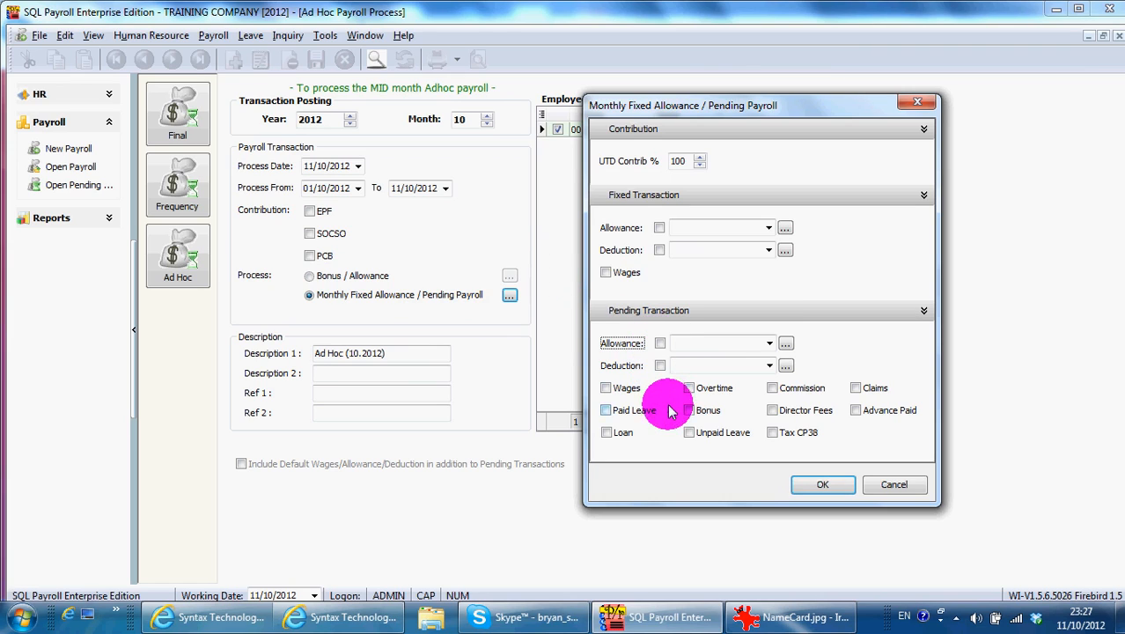
{"action": "left_click", "coordinate": [690, 410]}
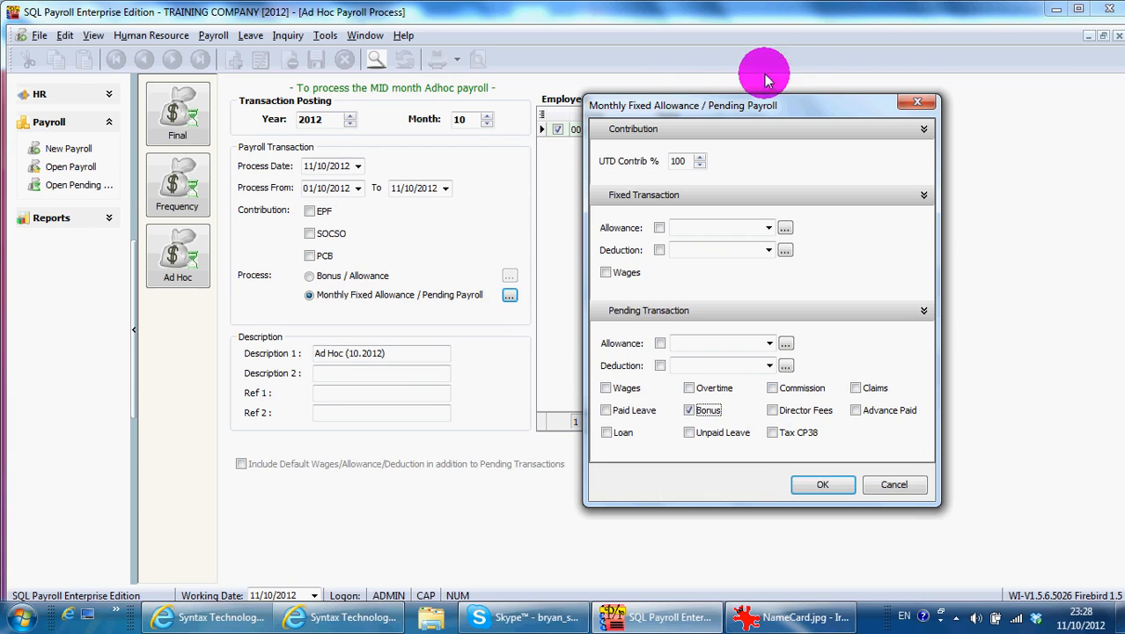
{"action": "left_click", "coordinate": [823, 484]}
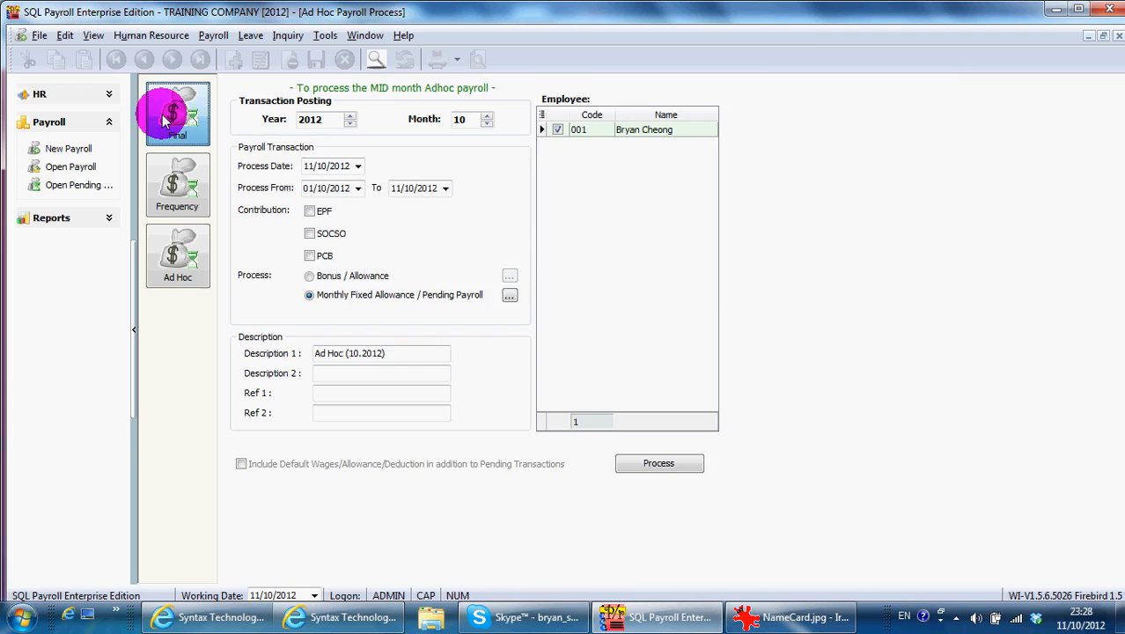
Process the October 2012 Final payroll dated 31/10/2012, confirming despite unprocessed September
{"action": "left_click", "coordinate": [177, 113]}
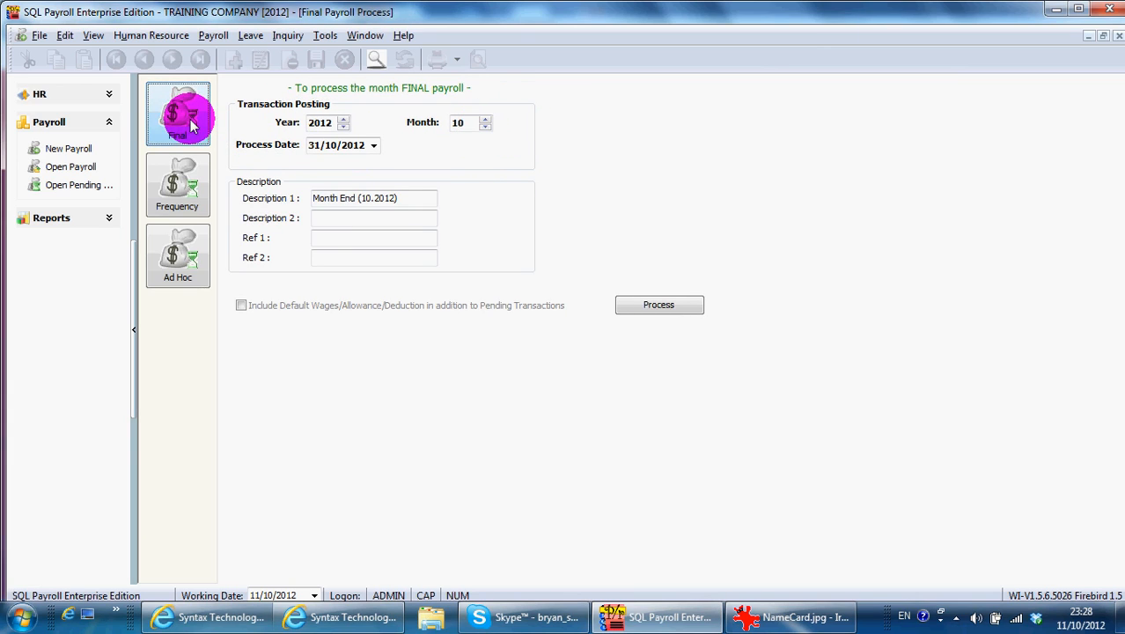
{"action": "left_click", "coordinate": [177, 113]}
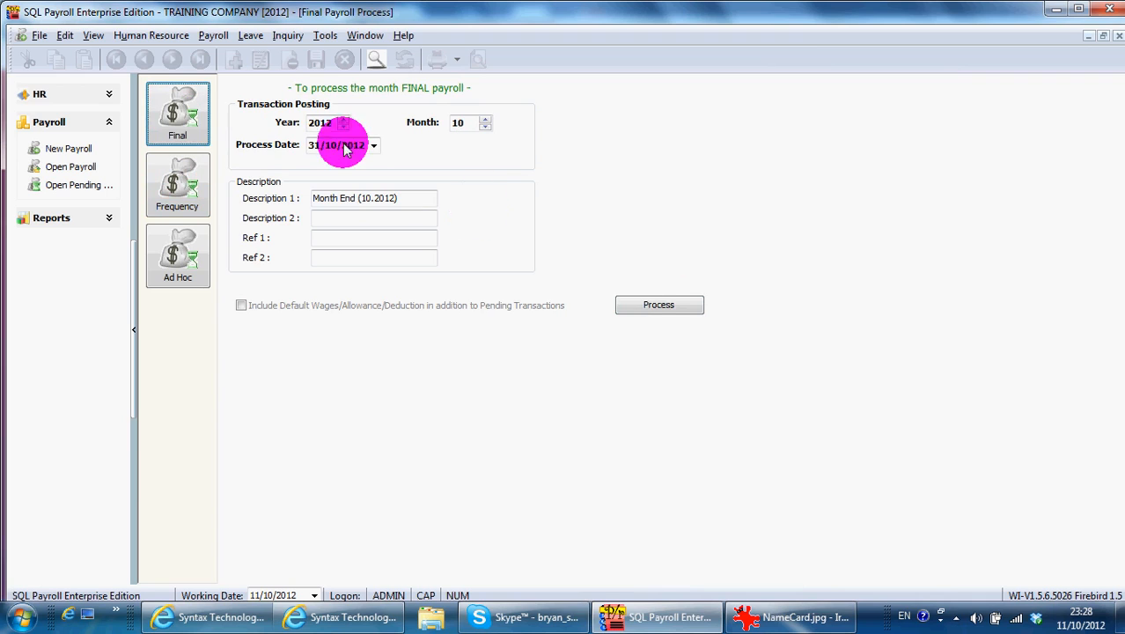
{"action": "left_click", "coordinate": [659, 305]}
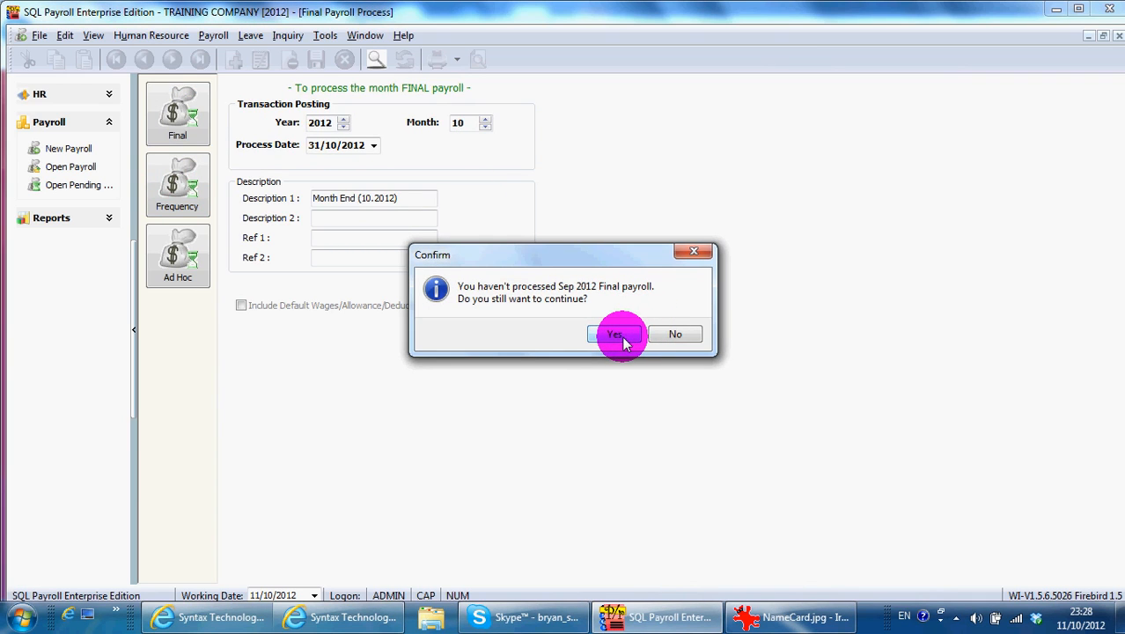
{"action": "left_click", "coordinate": [613, 333]}
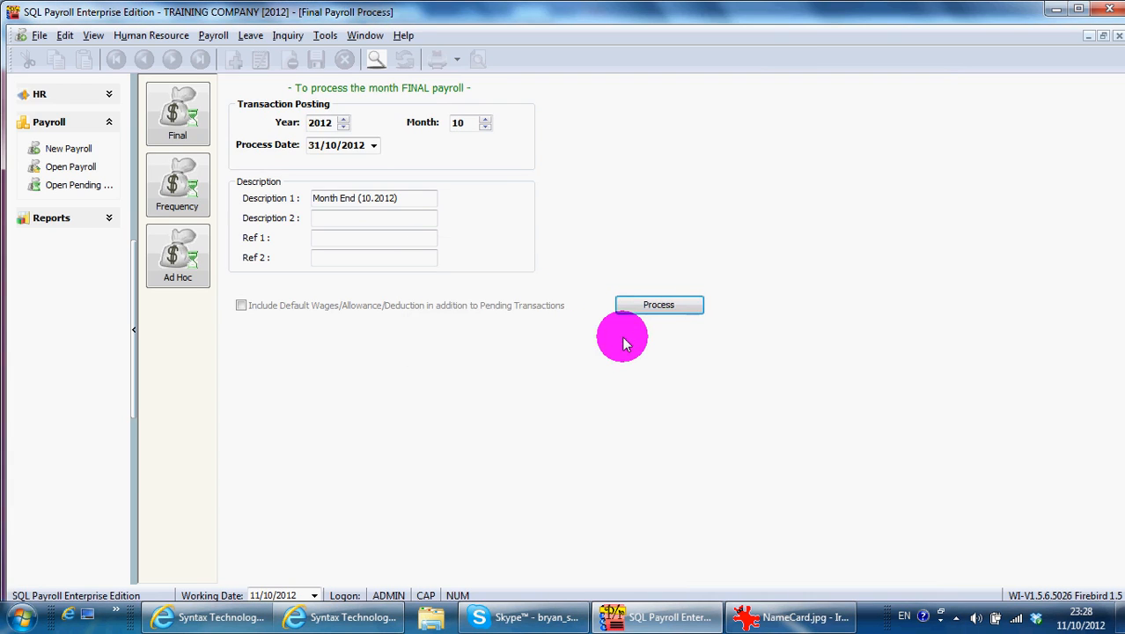
{"action": "left_click", "coordinate": [659, 304]}
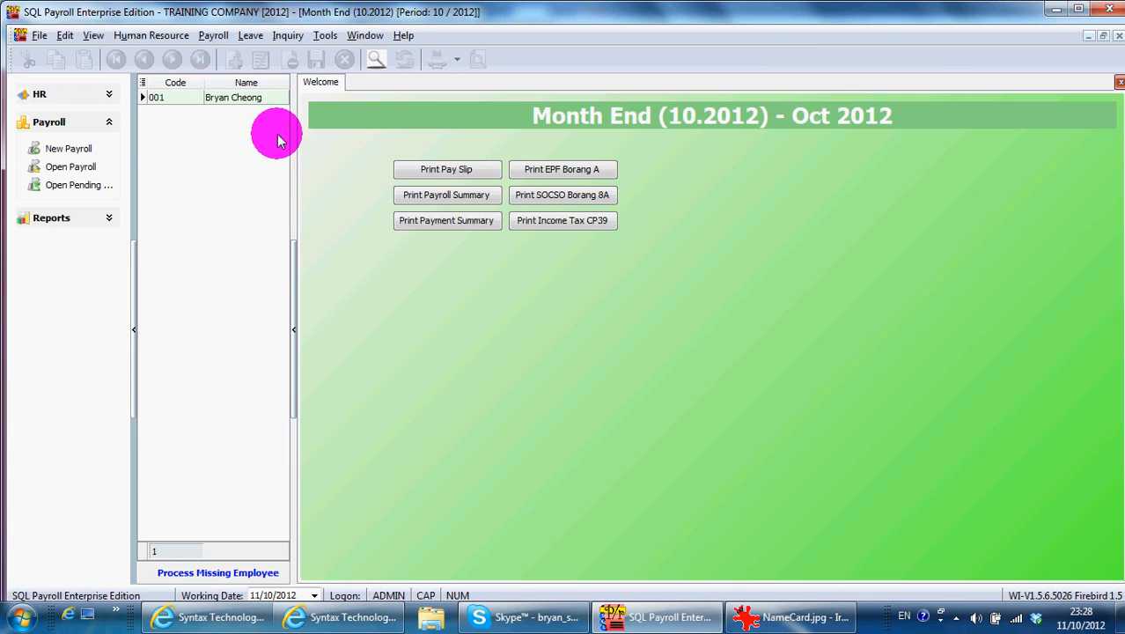
{"action": "mouse_move", "coordinate": [295, 133]}
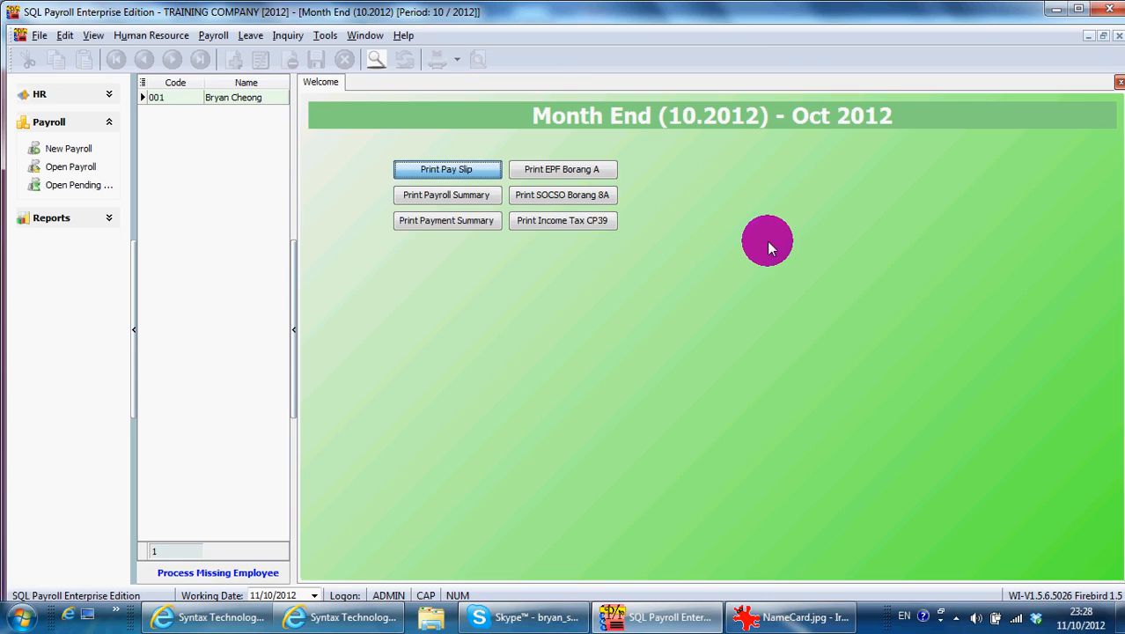
{"action": "left_click", "coordinate": [447, 169]}
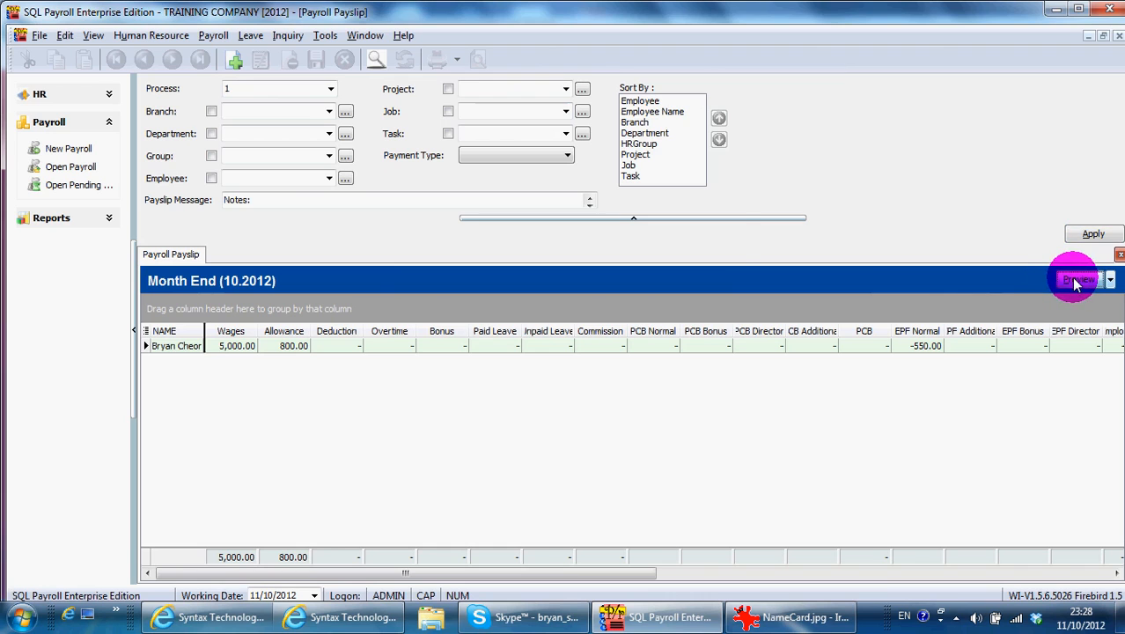
{"action": "mouse_move", "coordinate": [471, 277]}
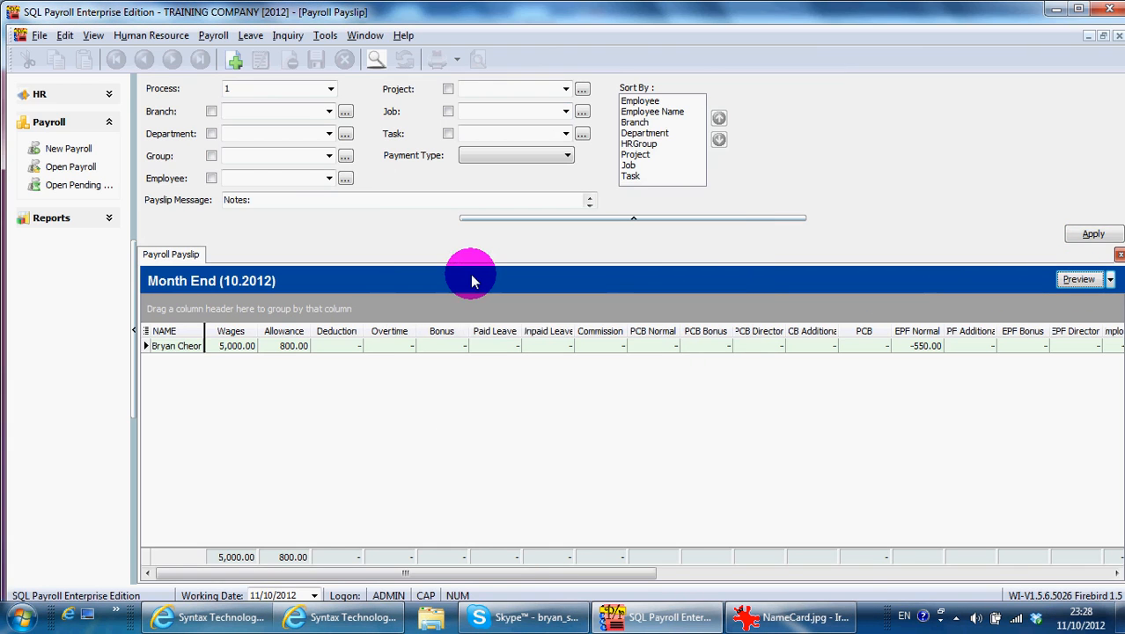
{"action": "left_click", "coordinate": [1079, 279]}
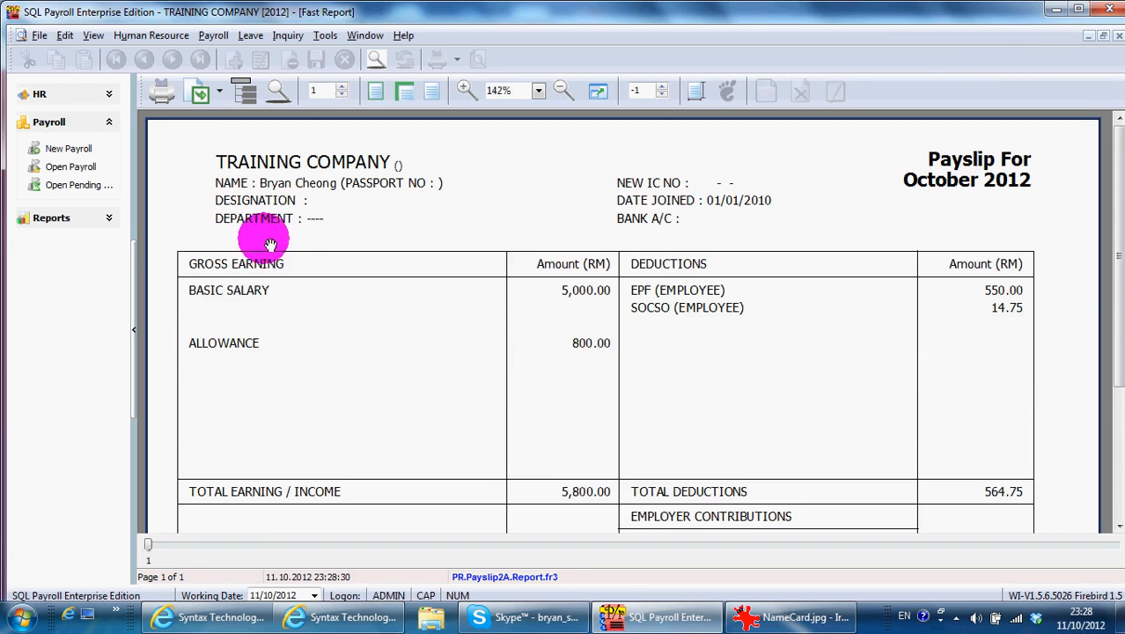
{"action": "scroll", "scroll_direction": "down", "scroll_amount": 3}
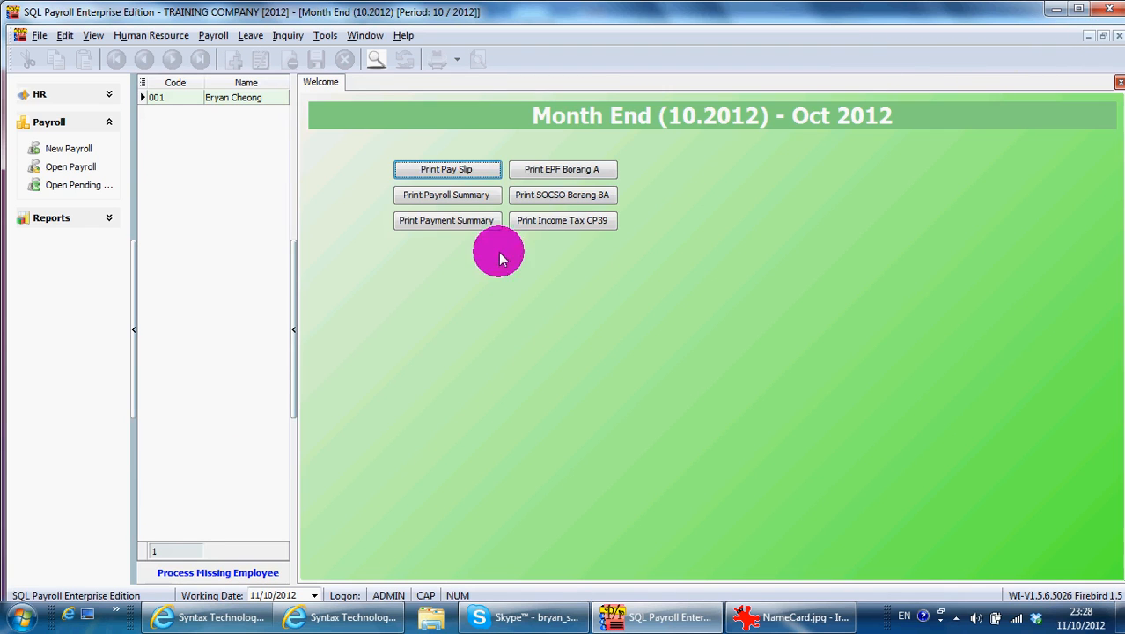
{"action": "left_click", "coordinate": [561, 168]}
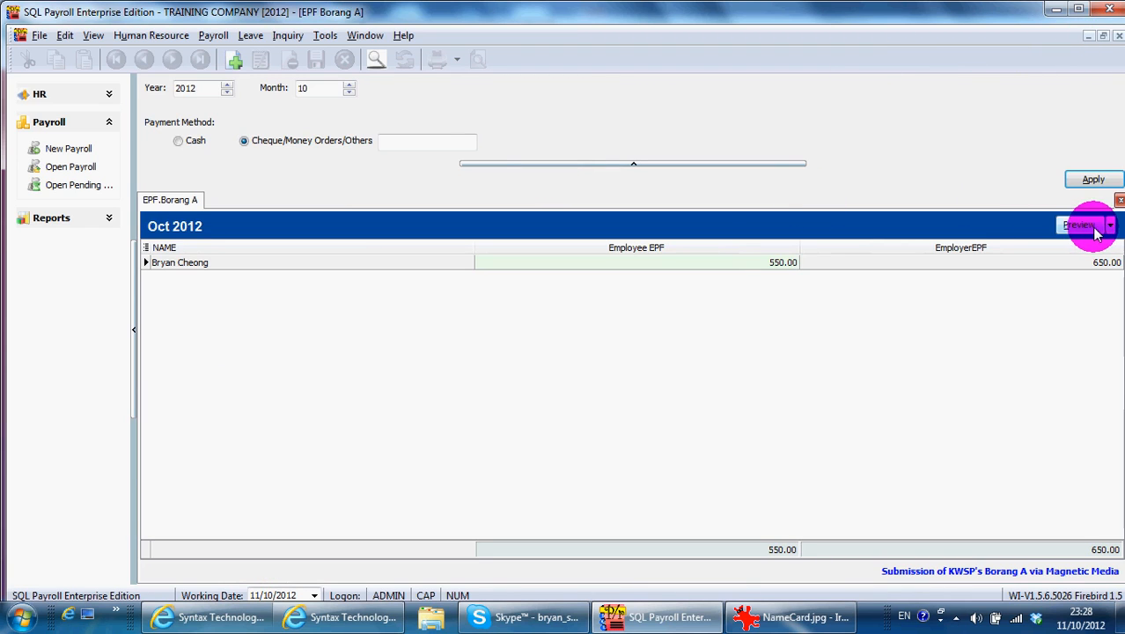
{"action": "left_click", "coordinate": [1110, 224]}
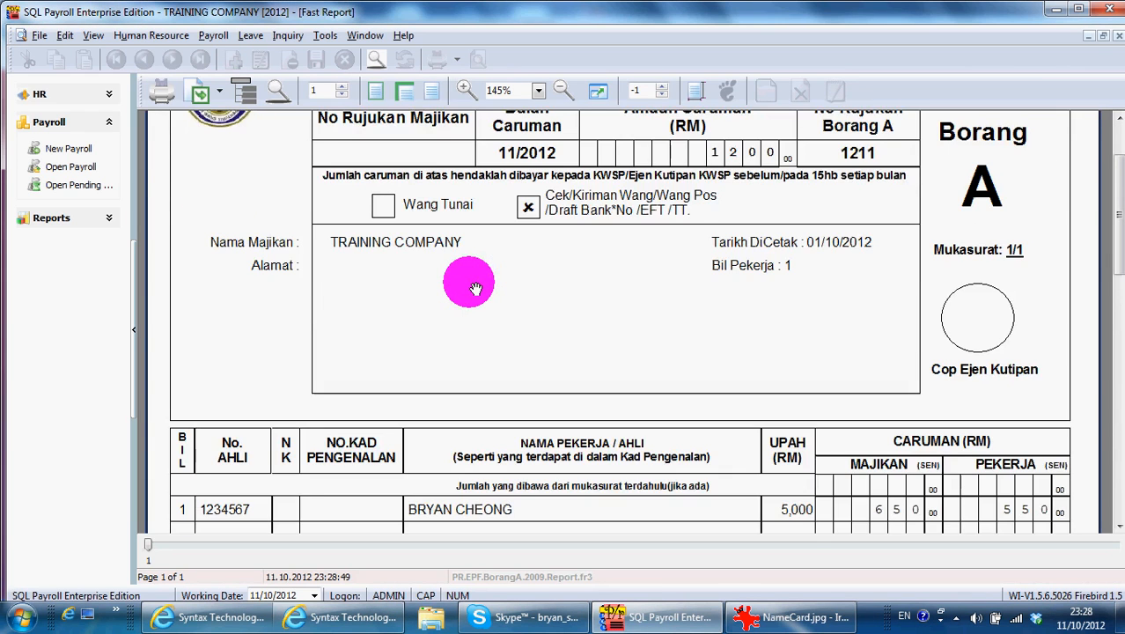
{"action": "scroll", "scroll_direction": "down", "scroll_amount": 3}
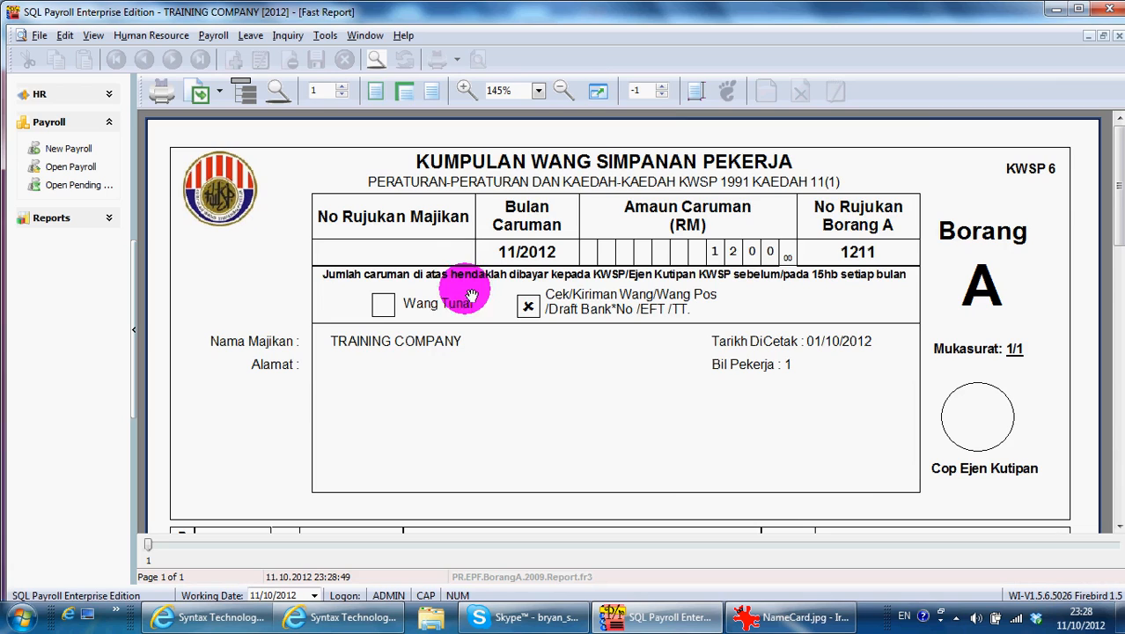
{"action": "mouse_move", "coordinate": [636, 401]}
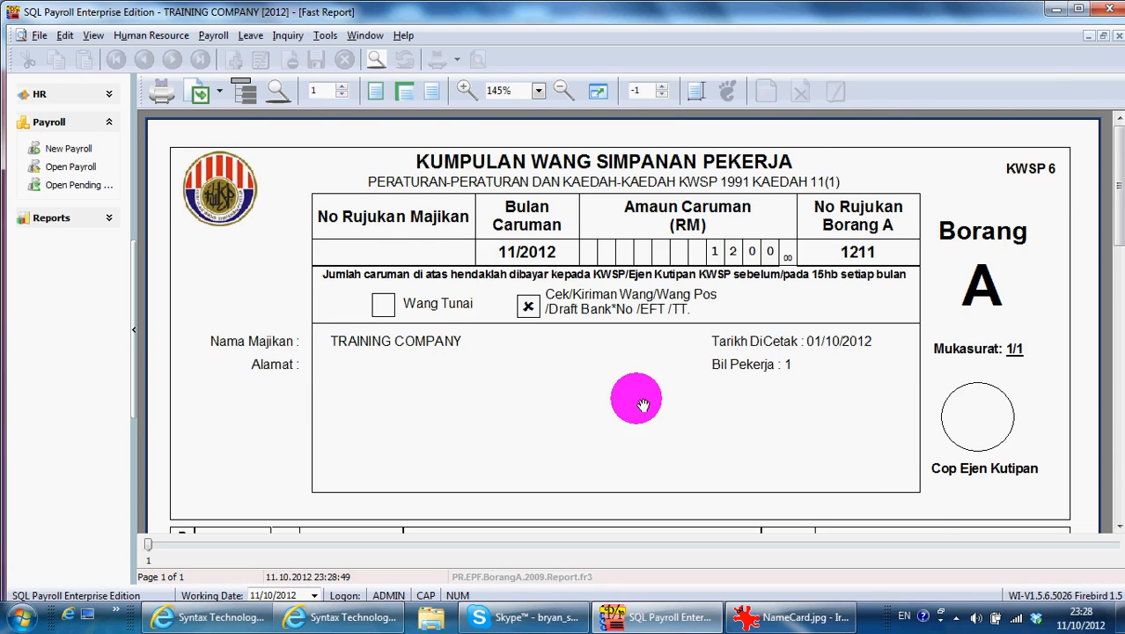
{"action": "scroll", "scroll_direction": "down", "scroll_amount": 3}
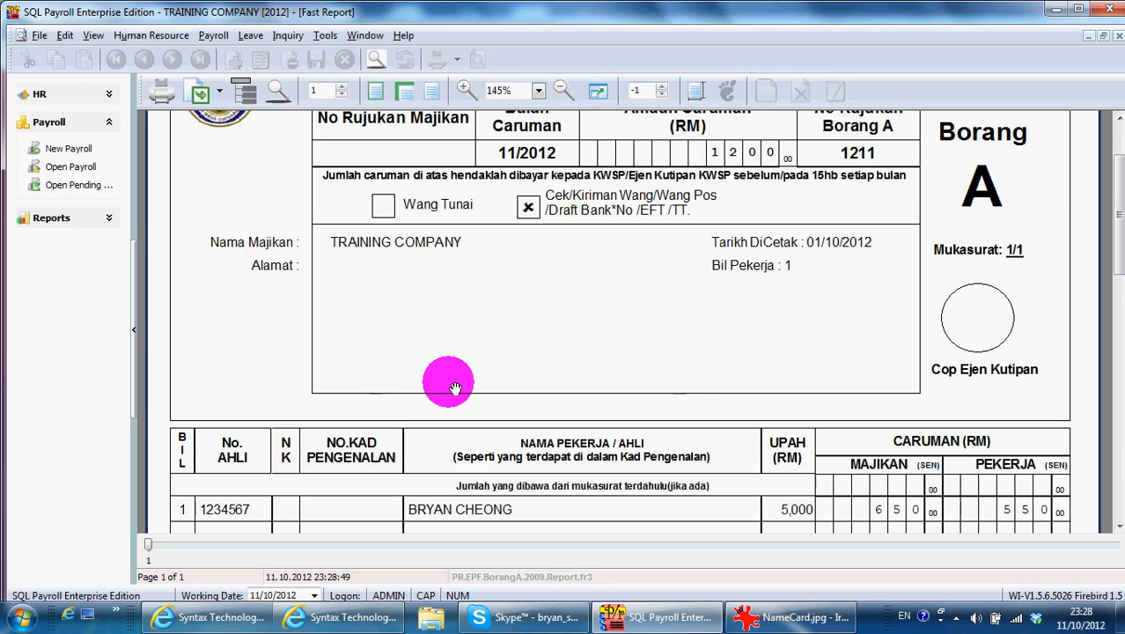
{"action": "mouse_move", "coordinate": [433, 368]}
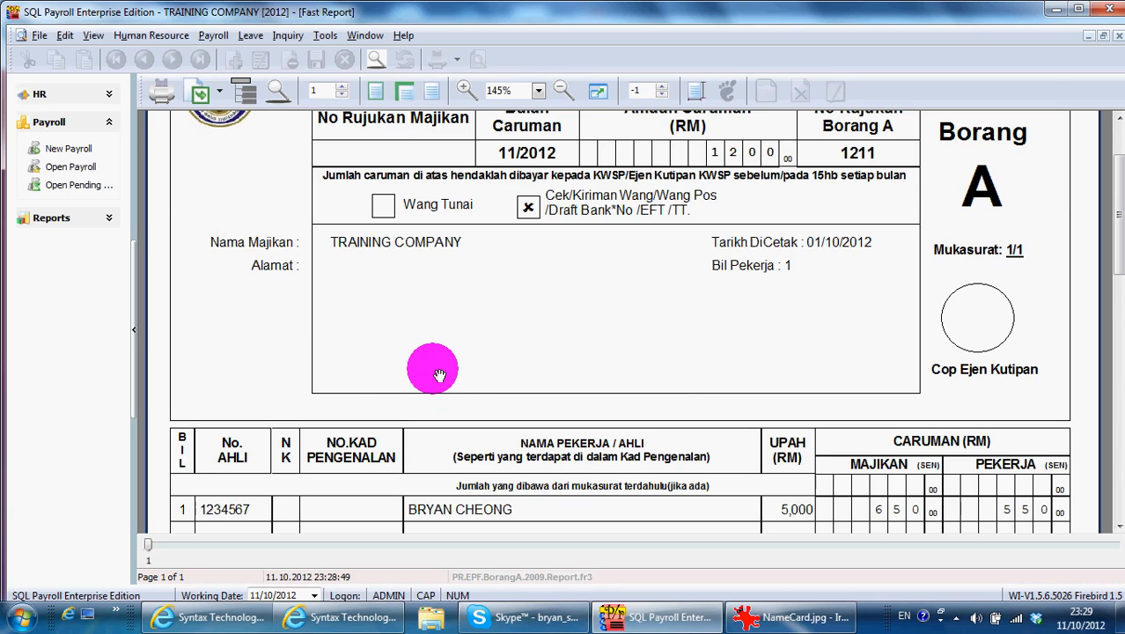
{"action": "mouse_move", "coordinate": [428, 369]}
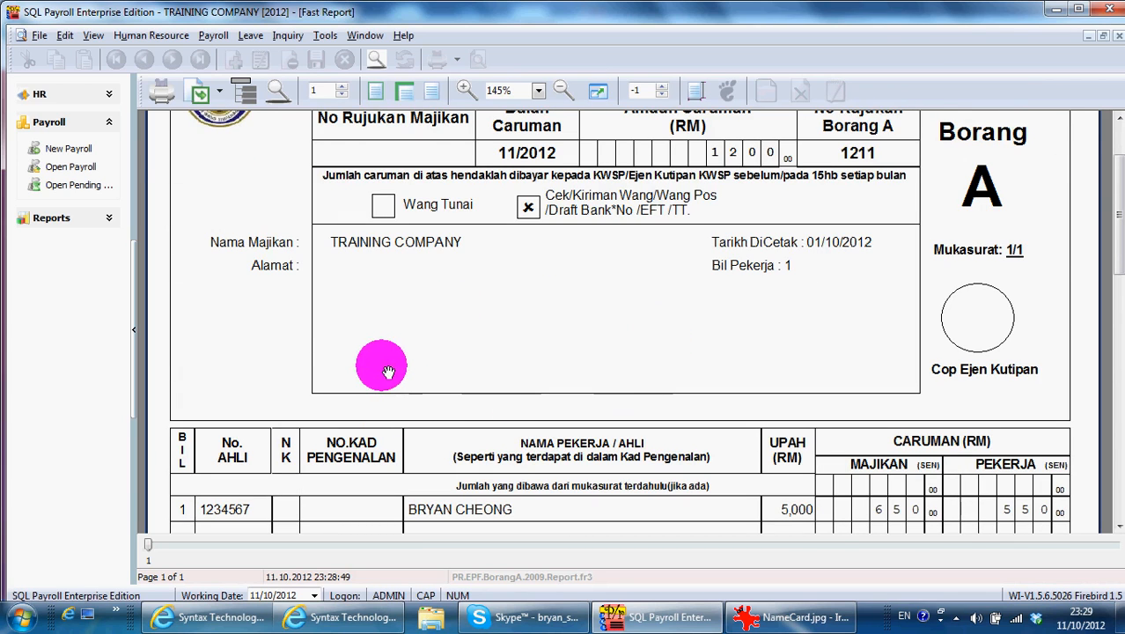
{"action": "mouse_move", "coordinate": [667, 353]}
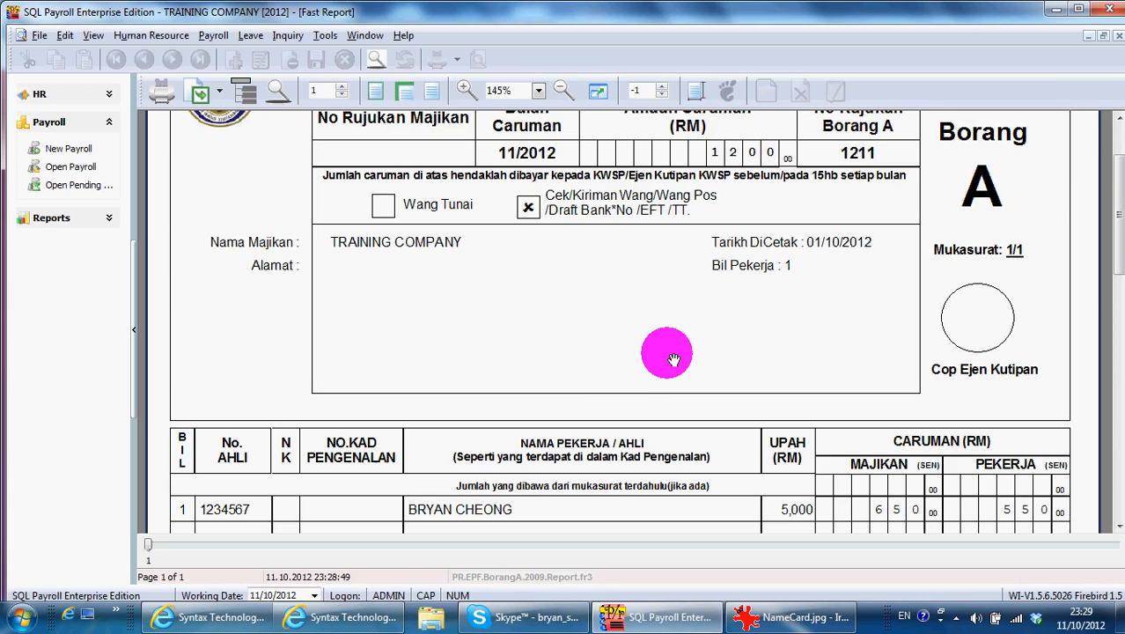
{"action": "mouse_move", "coordinate": [675, 349]}
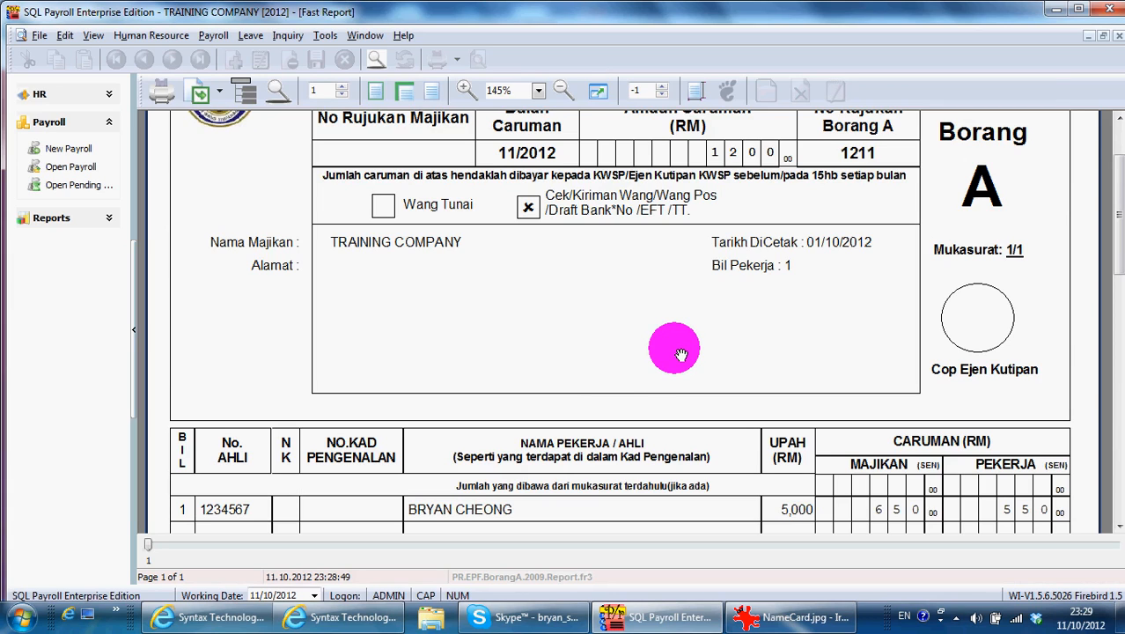
{"action": "scroll", "scroll_direction": "down", "scroll_amount": 3}
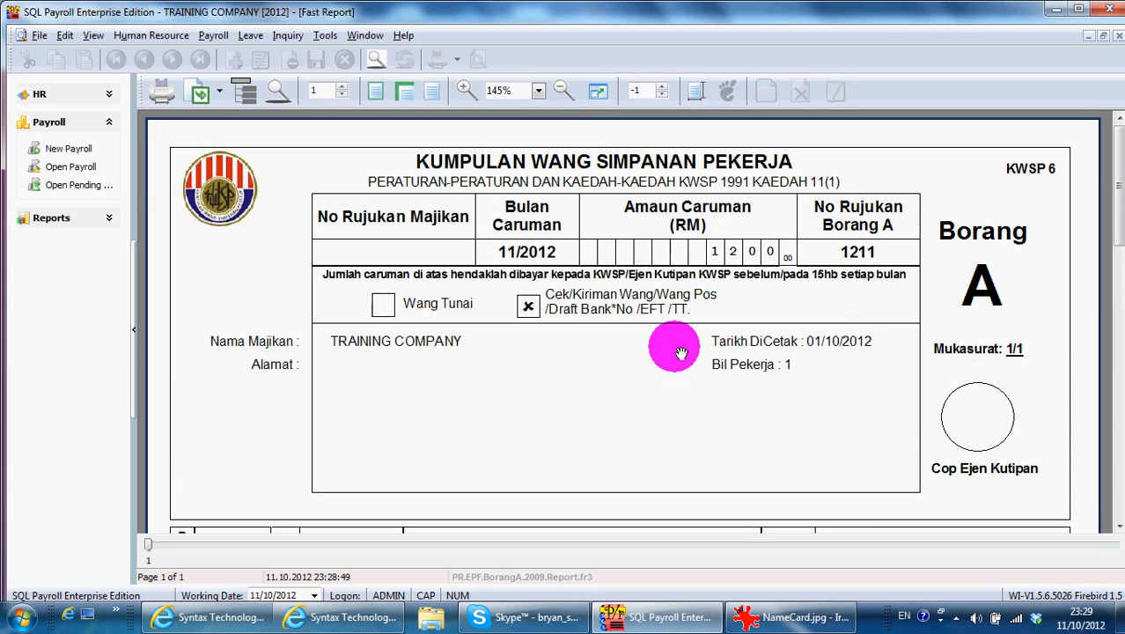
{"action": "scroll", "scroll_direction": "down", "scroll_amount": 3}
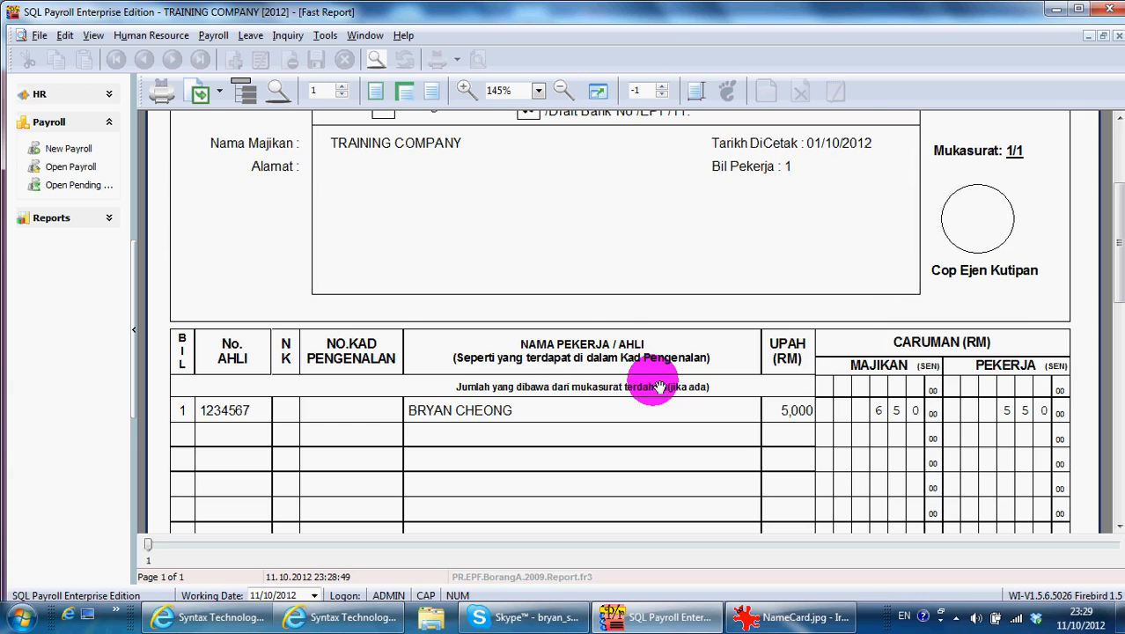
{"action": "mouse_move", "coordinate": [982, 414]}
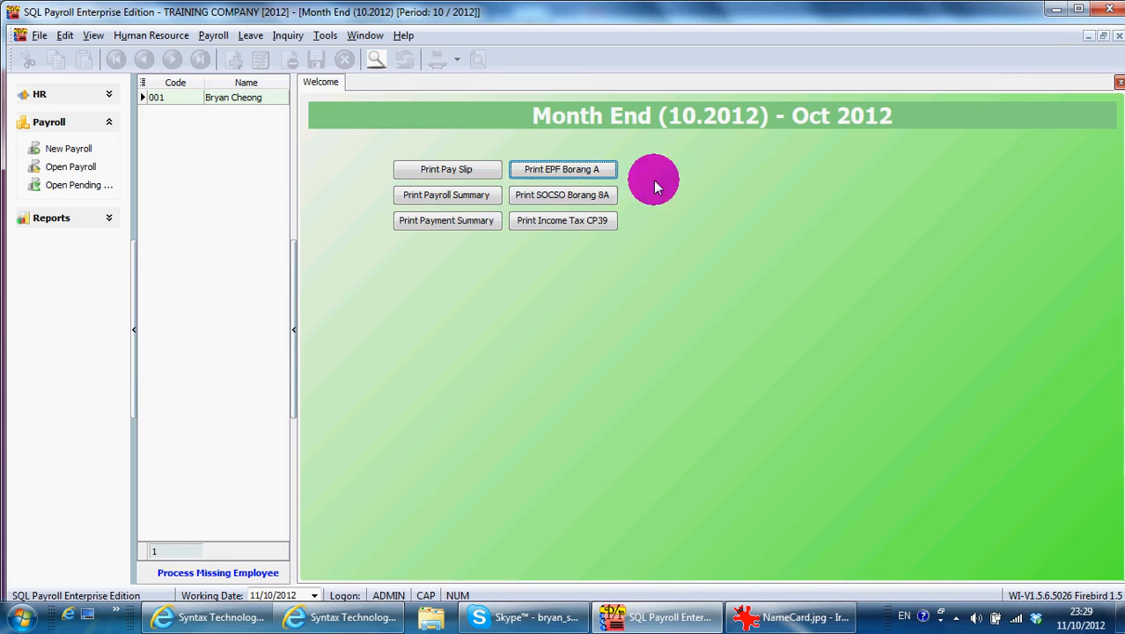
{"action": "left_click", "coordinate": [562, 194]}
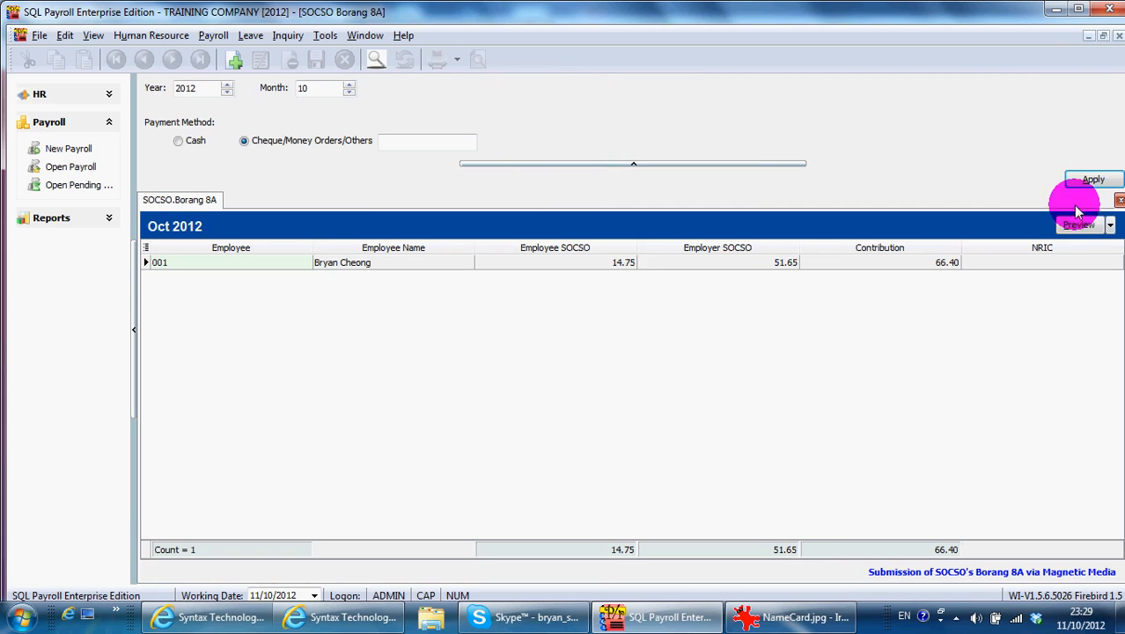
{"action": "left_click", "coordinate": [1078, 224]}
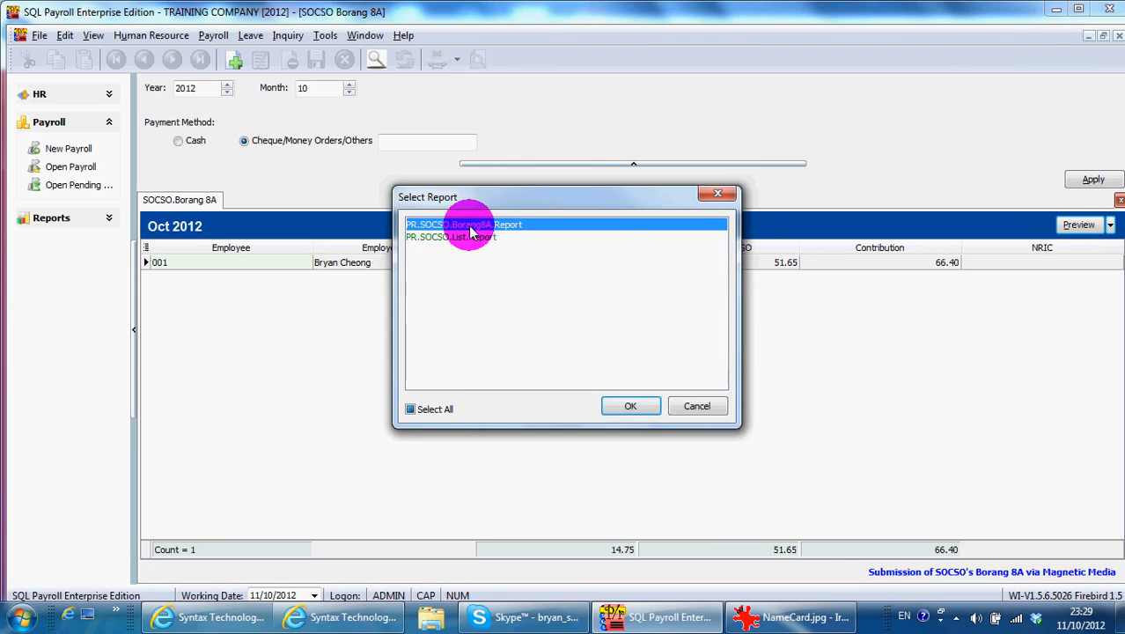
{"action": "left_click", "coordinate": [630, 405]}
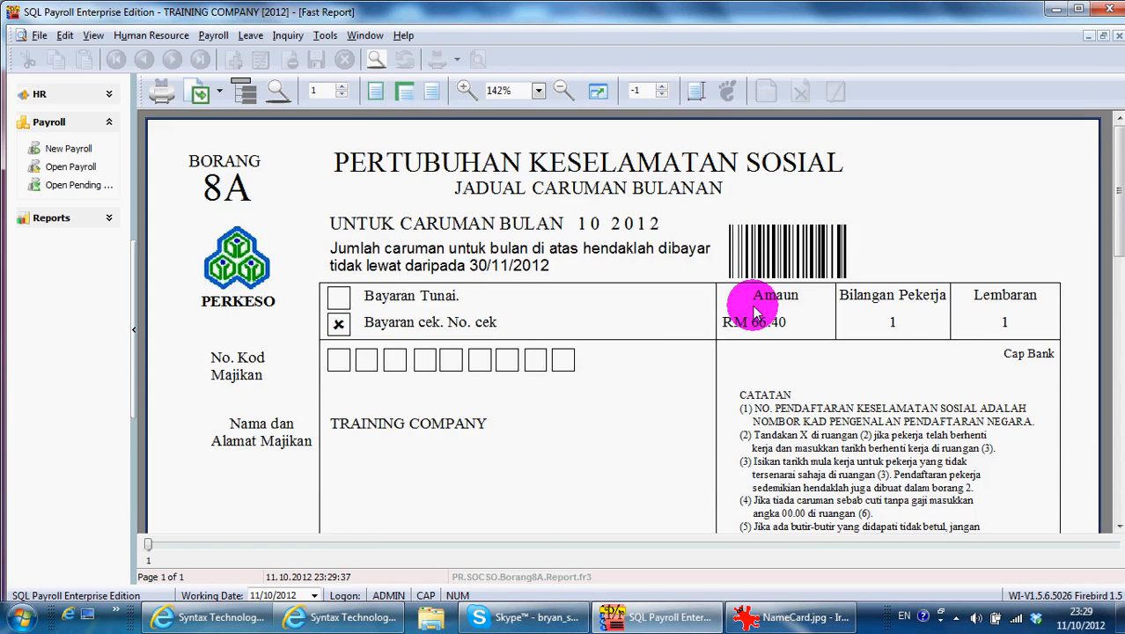
{"action": "scroll", "scroll_direction": "down", "scroll_amount": 3}
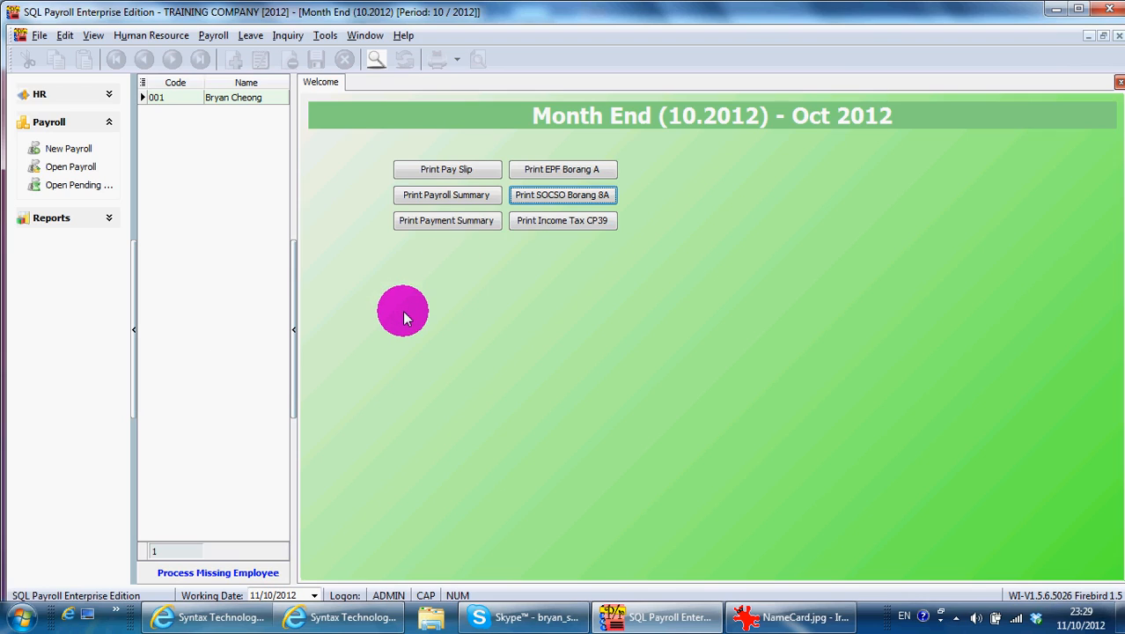
{"action": "mouse_move", "coordinate": [407, 318]}
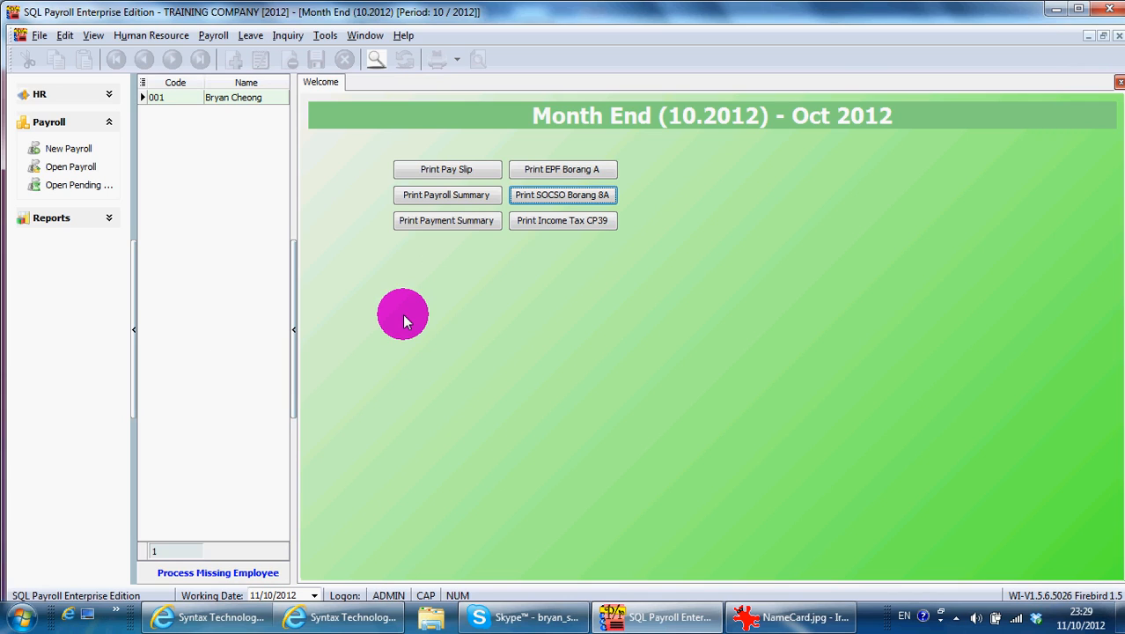
{"action": "mouse_move", "coordinate": [563, 220]}
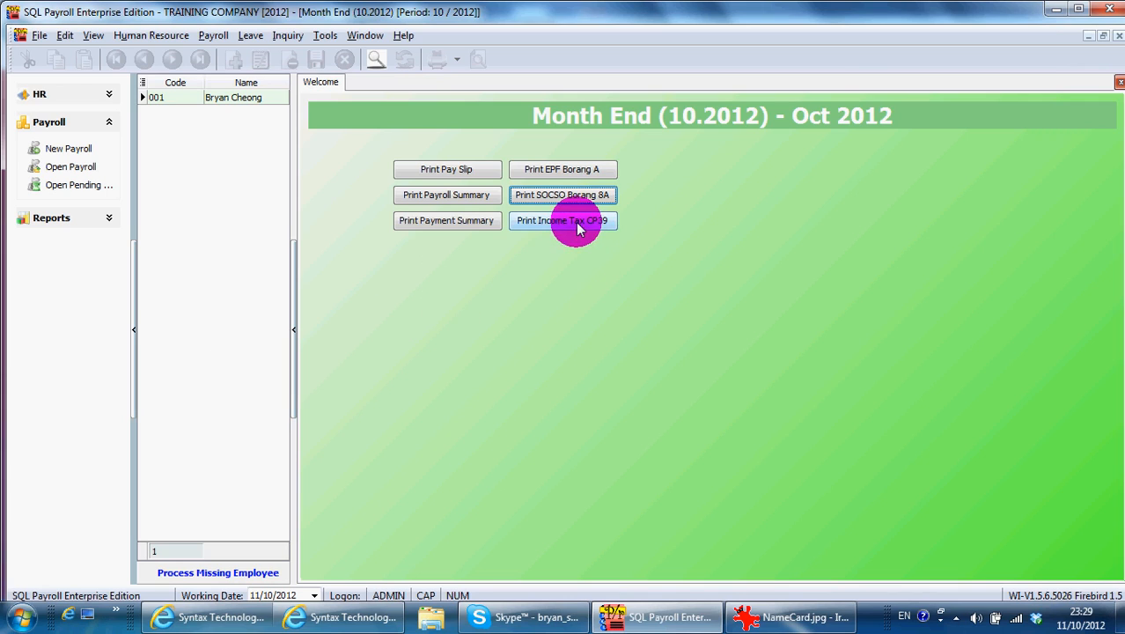
{"action": "left_click", "coordinate": [562, 220]}
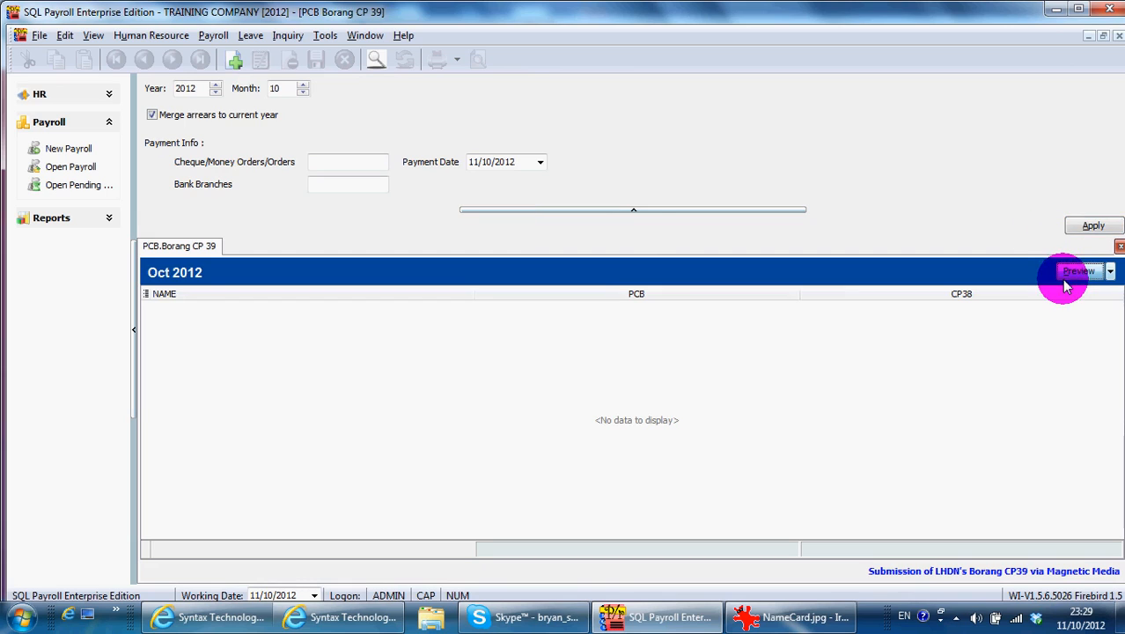
{"action": "left_click", "coordinate": [1078, 271]}
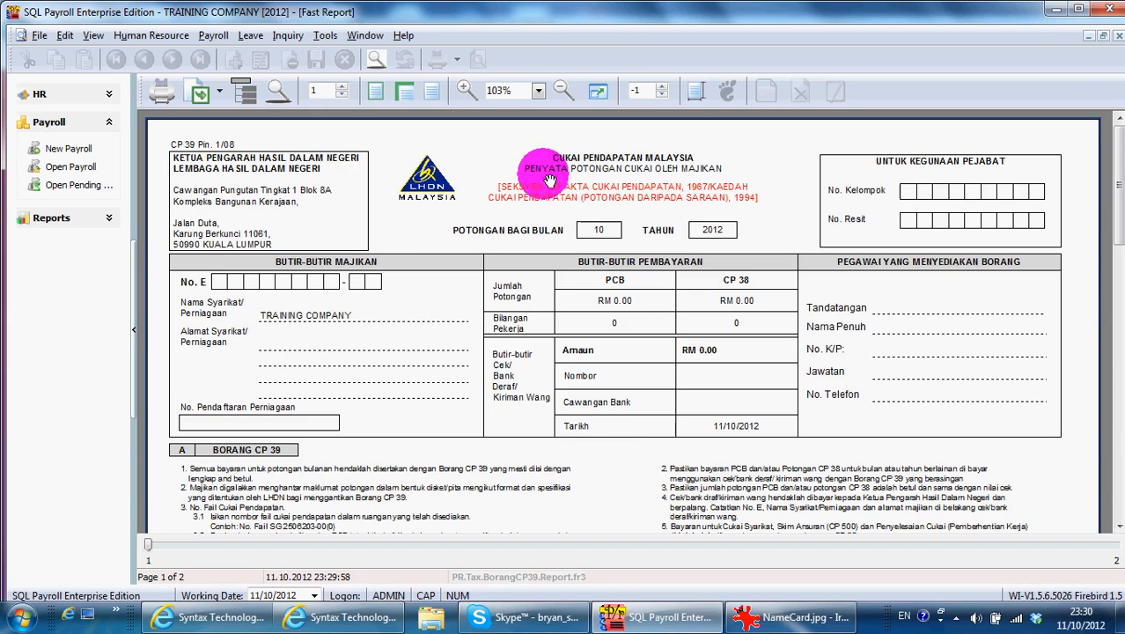
{"action": "mouse_move", "coordinate": [454, 230]}
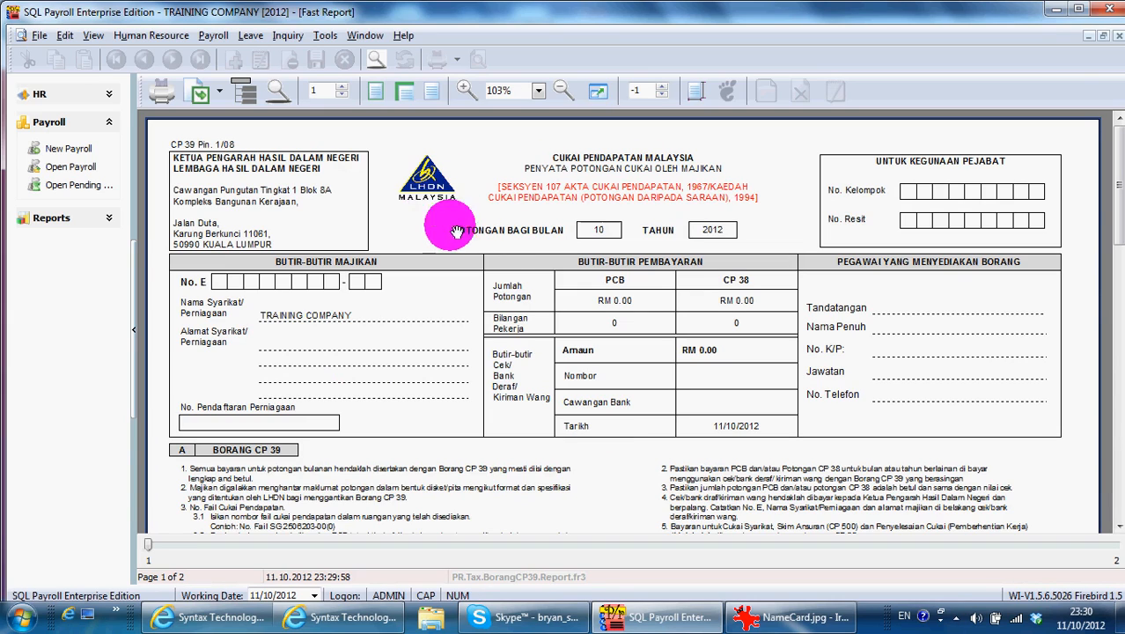
{"action": "mouse_move", "coordinate": [427, 182]}
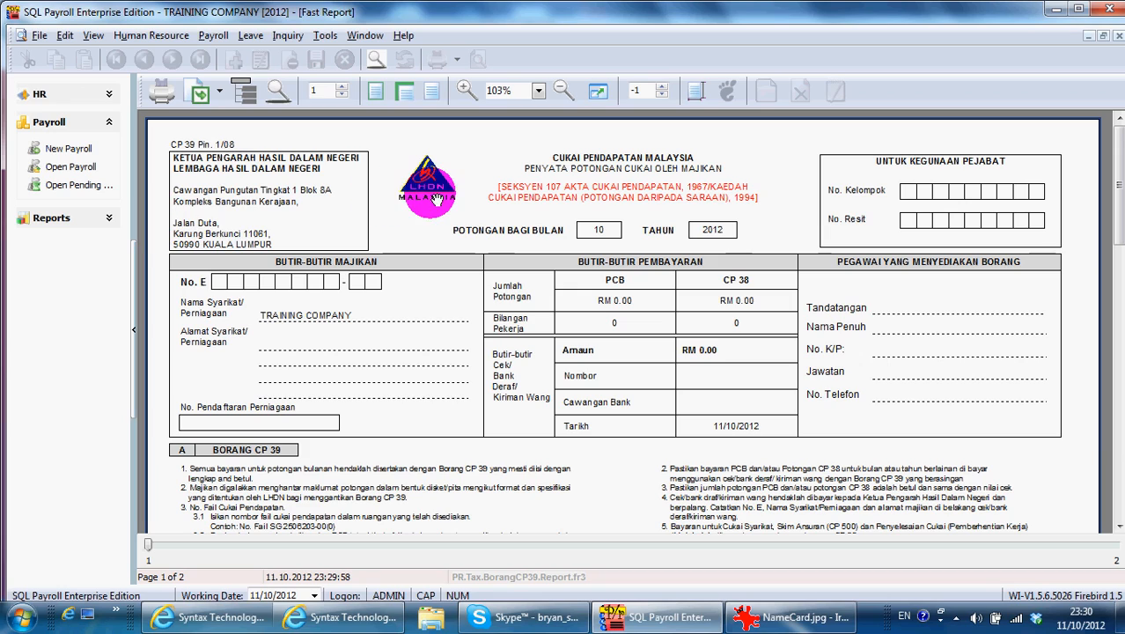
{"action": "mouse_move", "coordinate": [467, 209]}
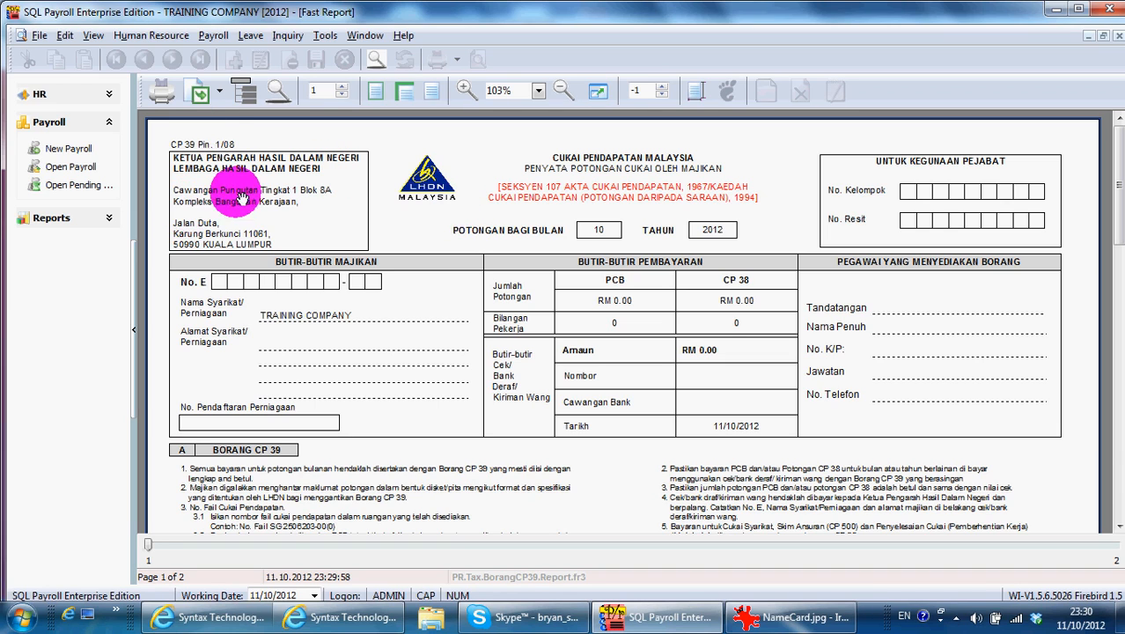
{"action": "scroll", "scroll_direction": "down", "scroll_amount": 3}
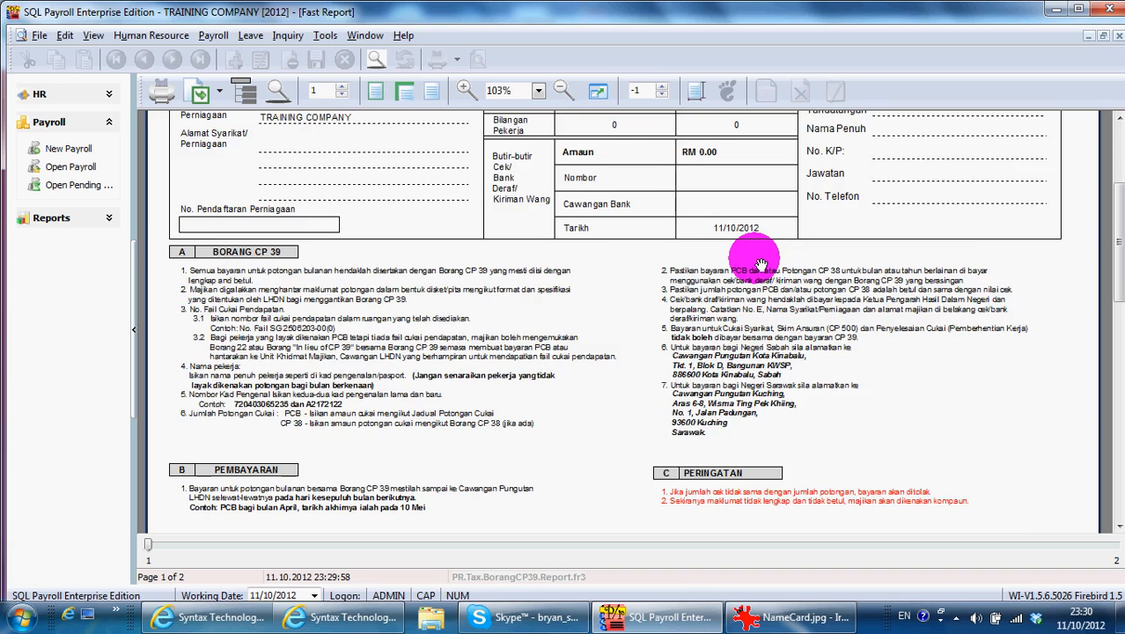
{"action": "scroll", "scroll_direction": "up", "scroll_amount": 3}
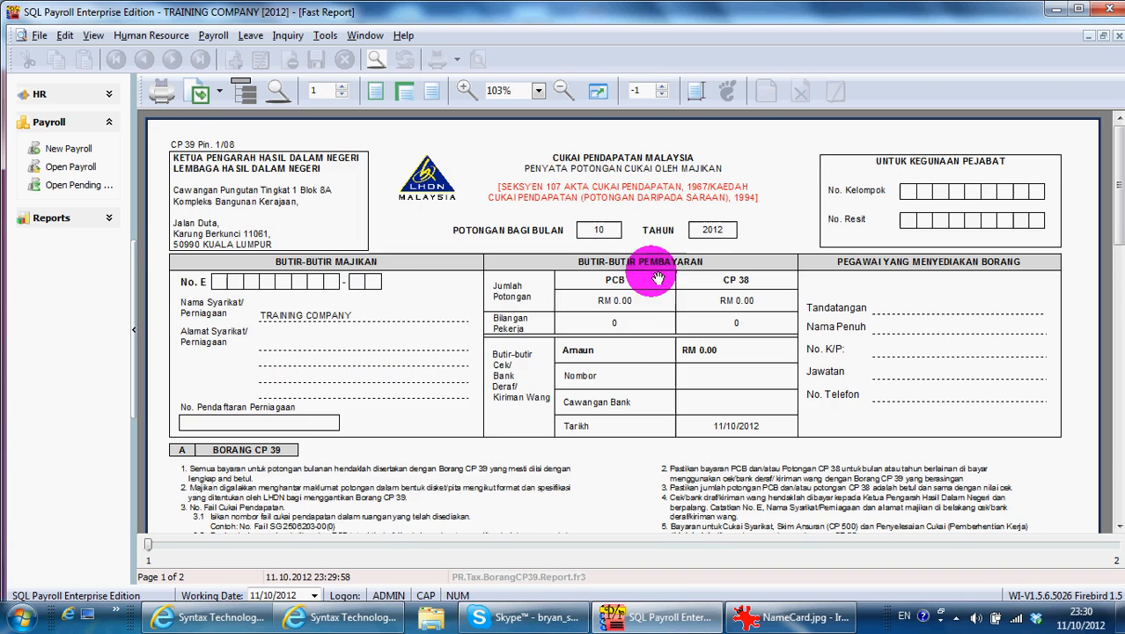
{"action": "mouse_move", "coordinate": [1114, 96]}
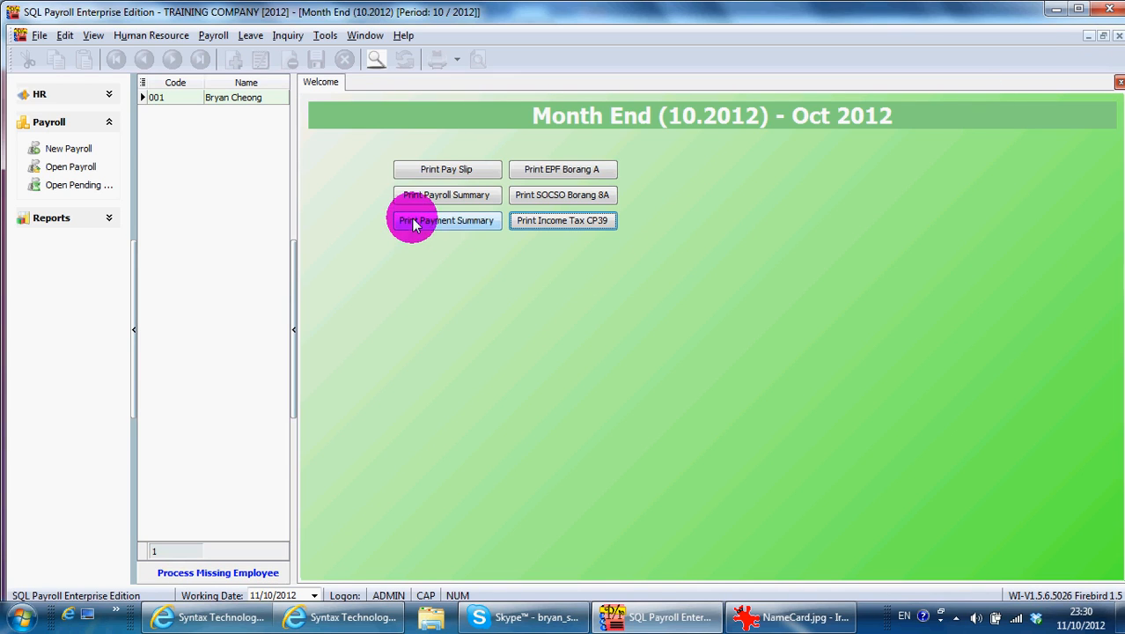
{"action": "mouse_move", "coordinate": [436, 233]}
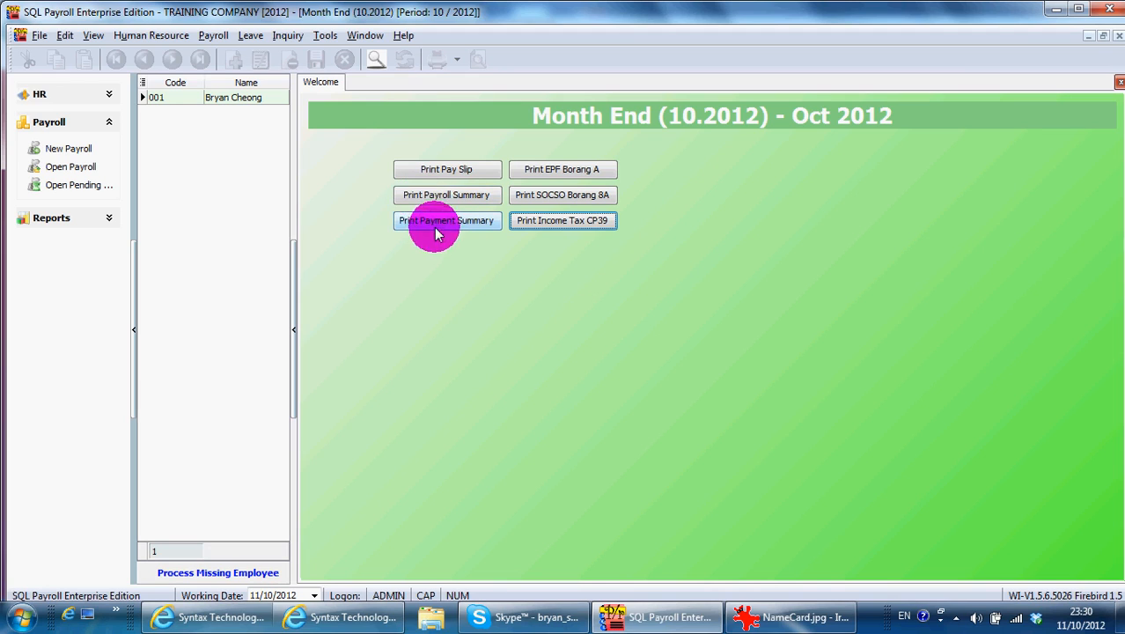
{"action": "mouse_move", "coordinate": [447, 194]}
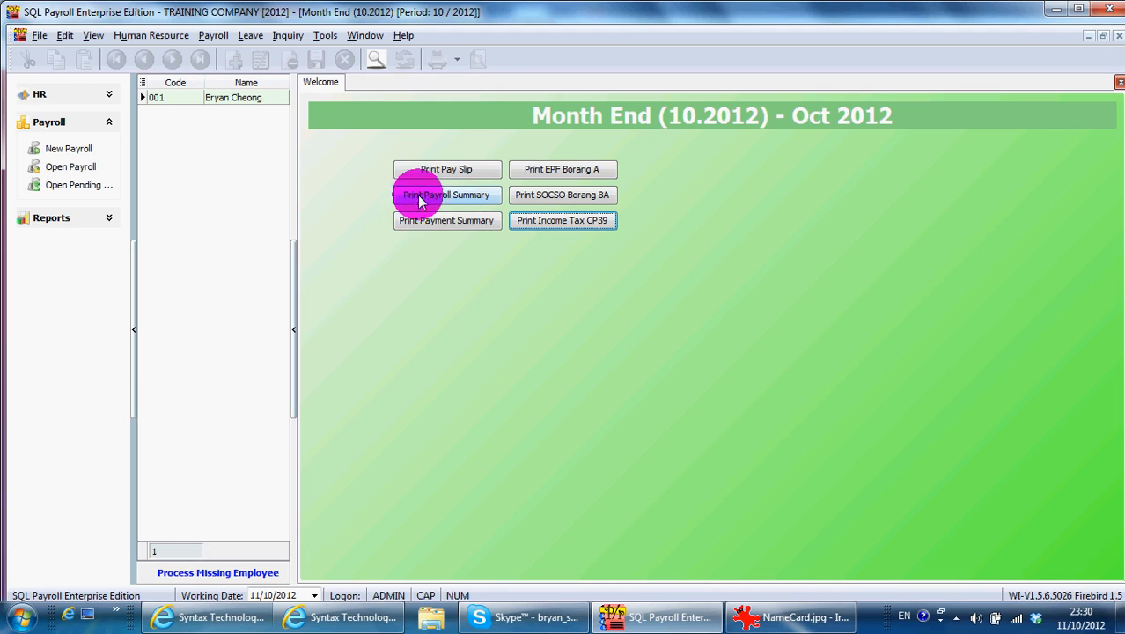
{"action": "mouse_move", "coordinate": [409, 172]}
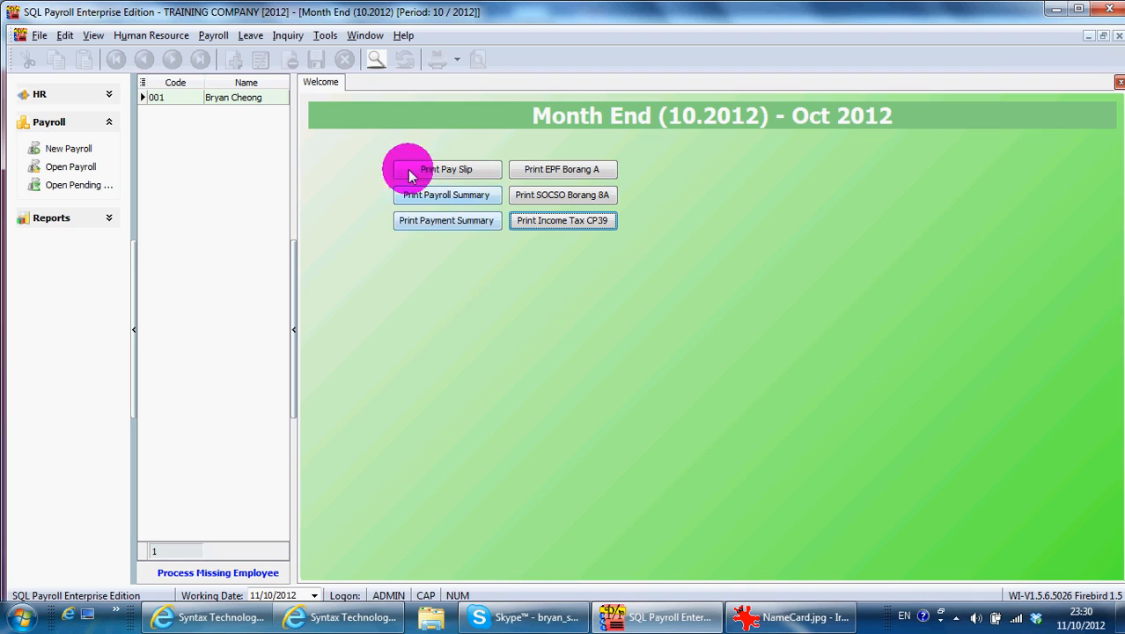
{"action": "mouse_move", "coordinate": [405, 233]}
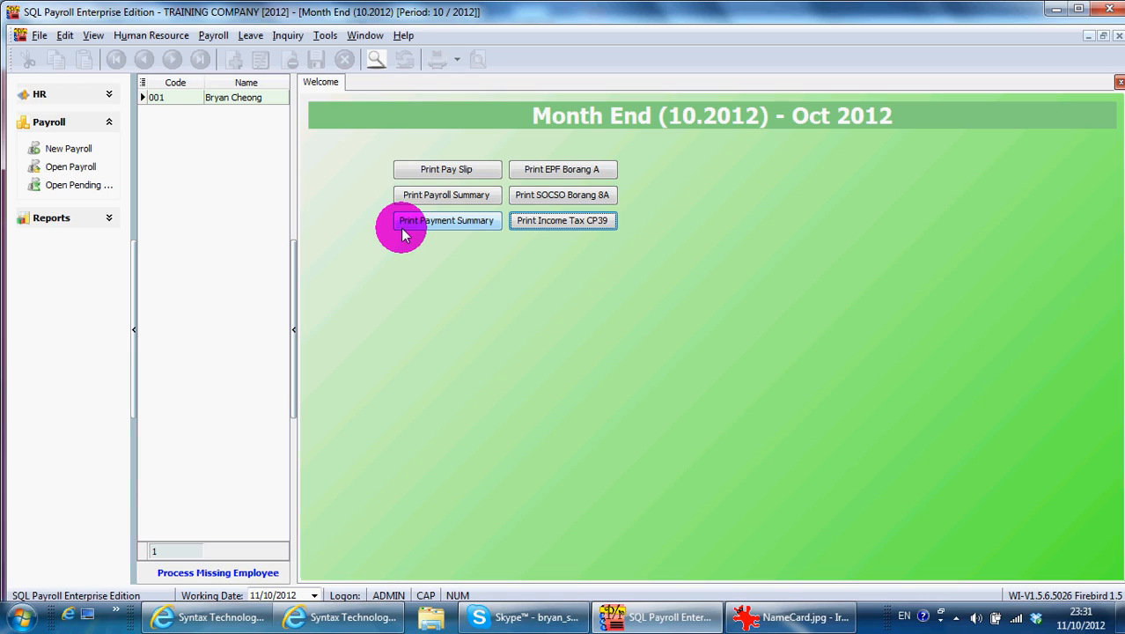
{"action": "mouse_move", "coordinate": [493, 169]}
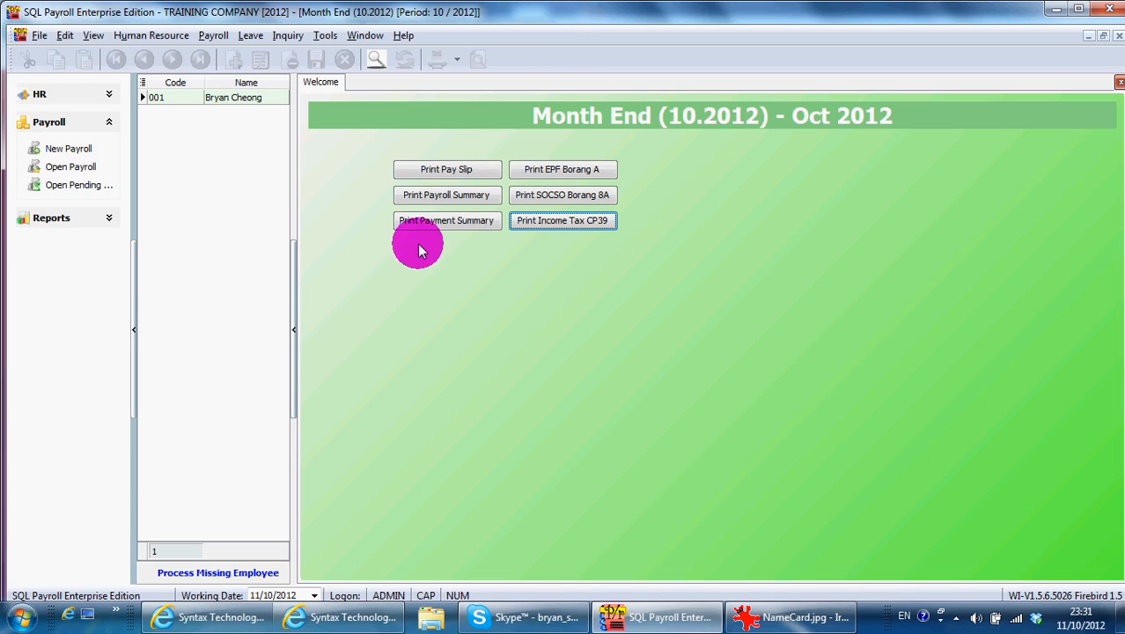
{"action": "mouse_move", "coordinate": [409, 249]}
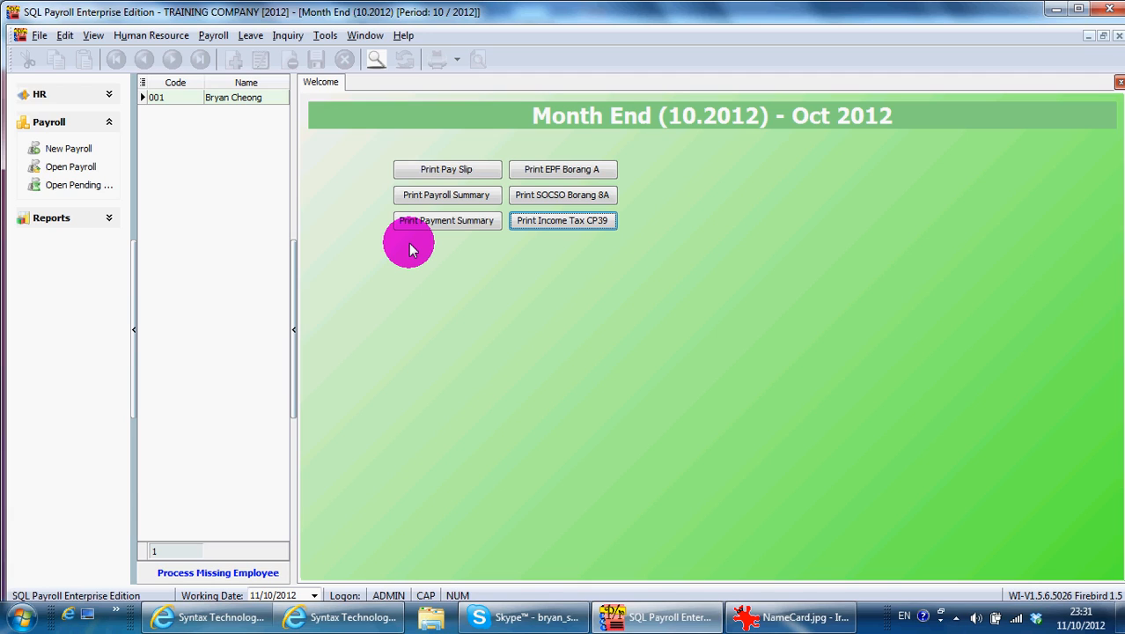
{"action": "mouse_move", "coordinate": [150, 192]}
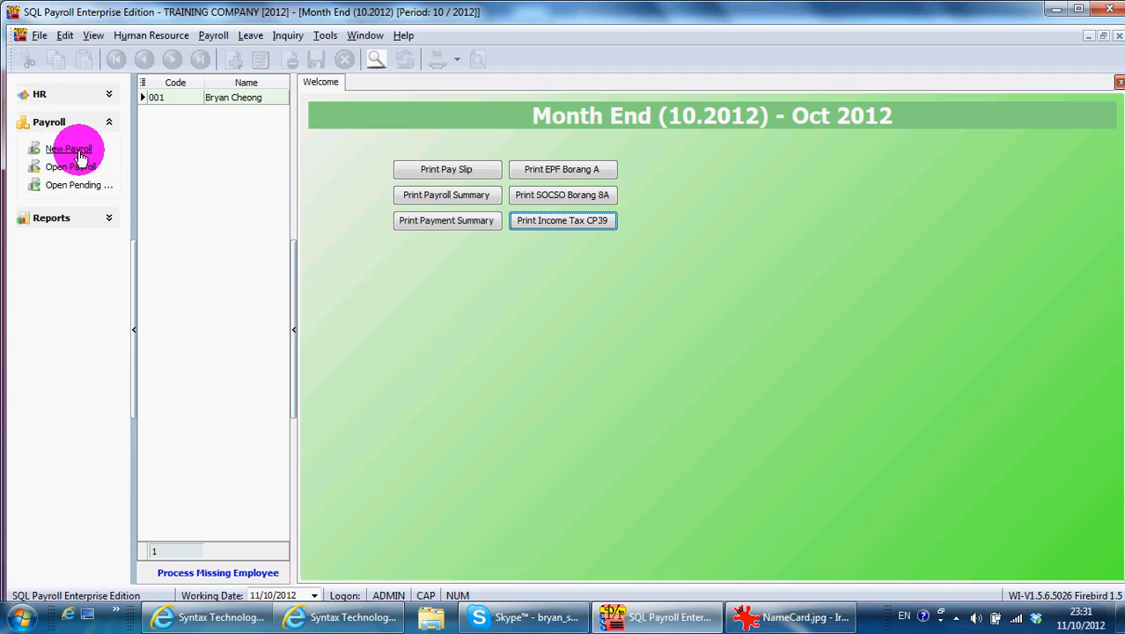
Show the Open Payroll list with the Month End (10.2012) payroll and past 2012 payroll
{"action": "left_click", "coordinate": [69, 147]}
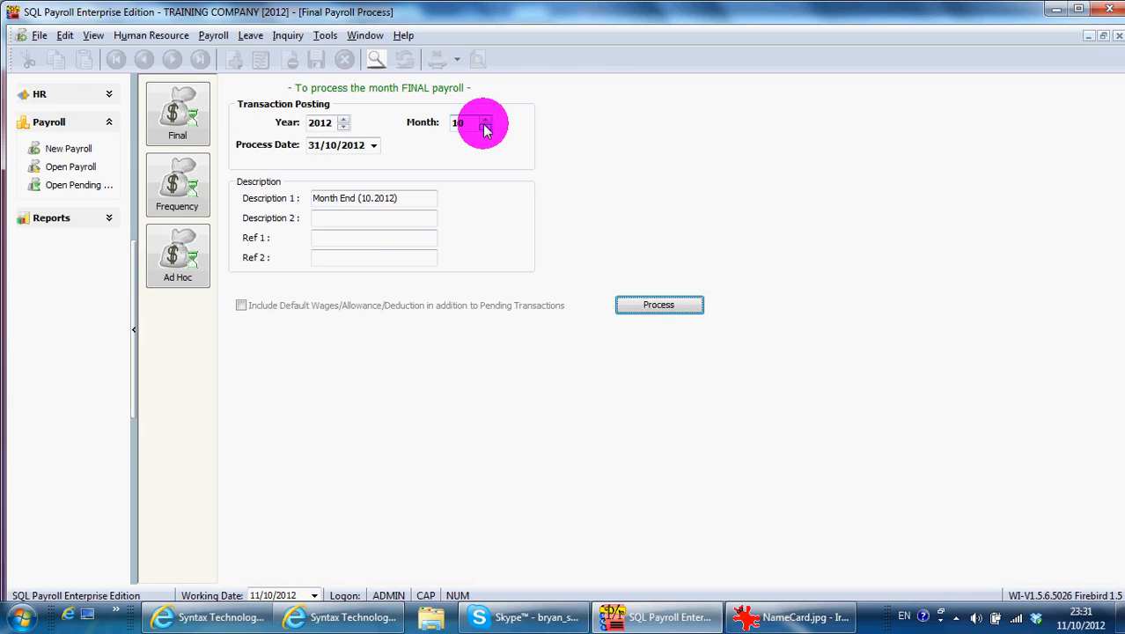
{"action": "left_click", "coordinate": [485, 126]}
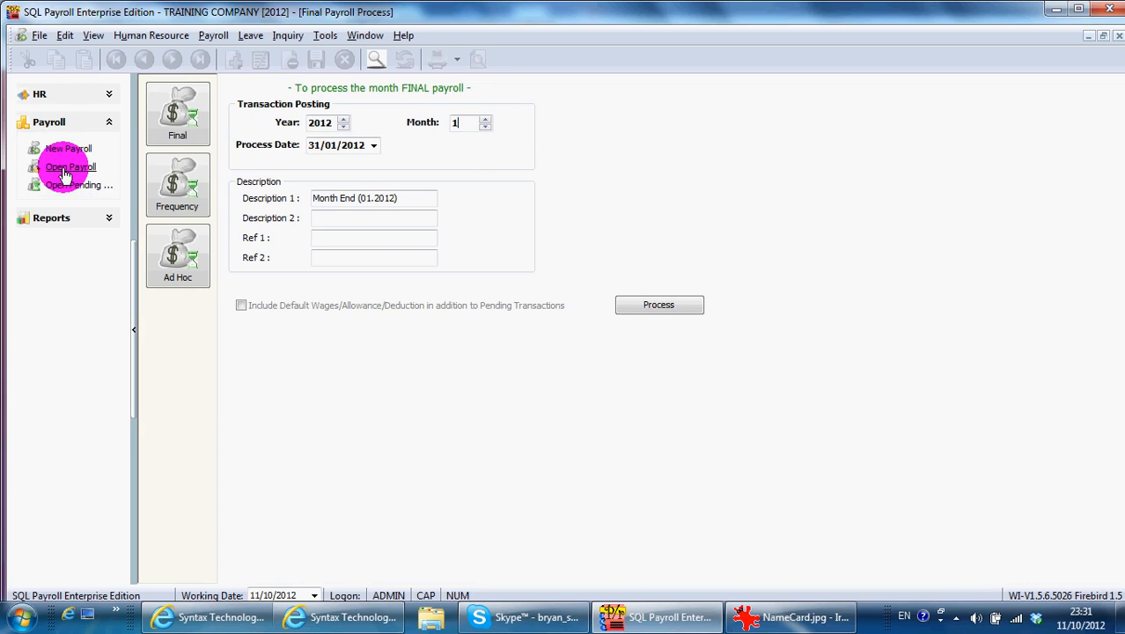
{"action": "left_click", "coordinate": [70, 167]}
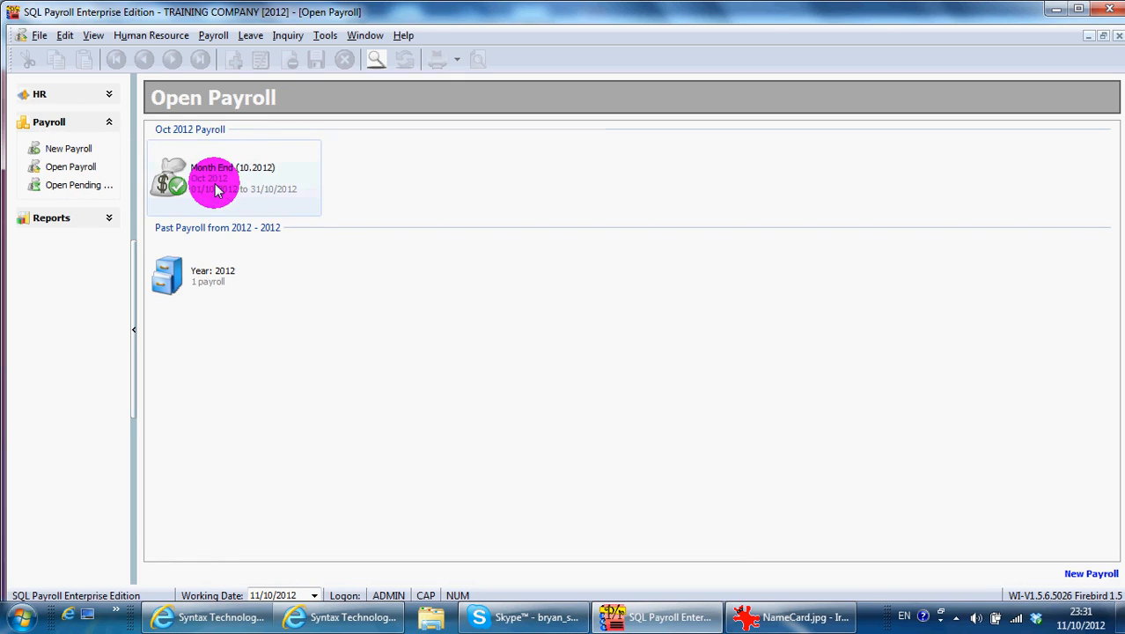
{"action": "double_click", "coordinate": [216, 178]}
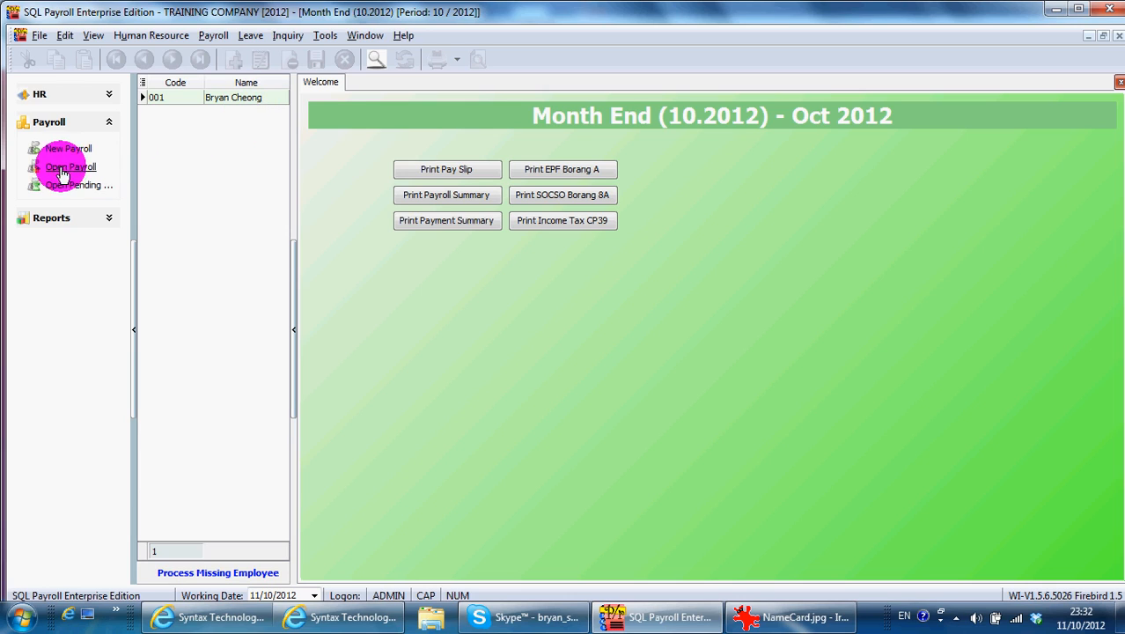
{"action": "mouse_move", "coordinate": [408, 242]}
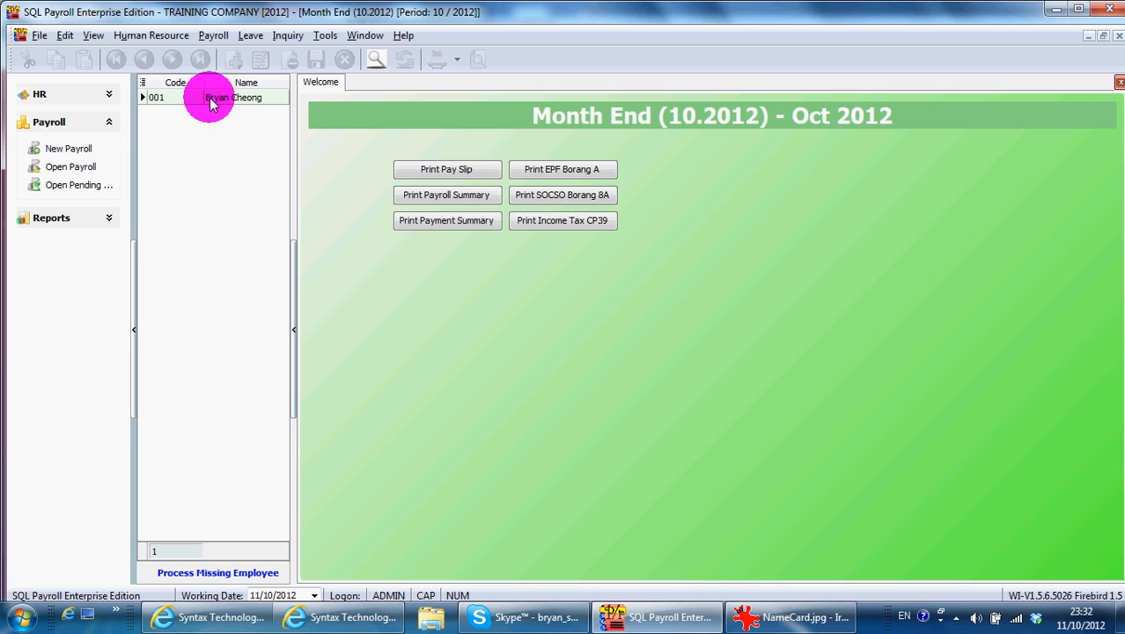
{"action": "double_click", "coordinate": [216, 97]}
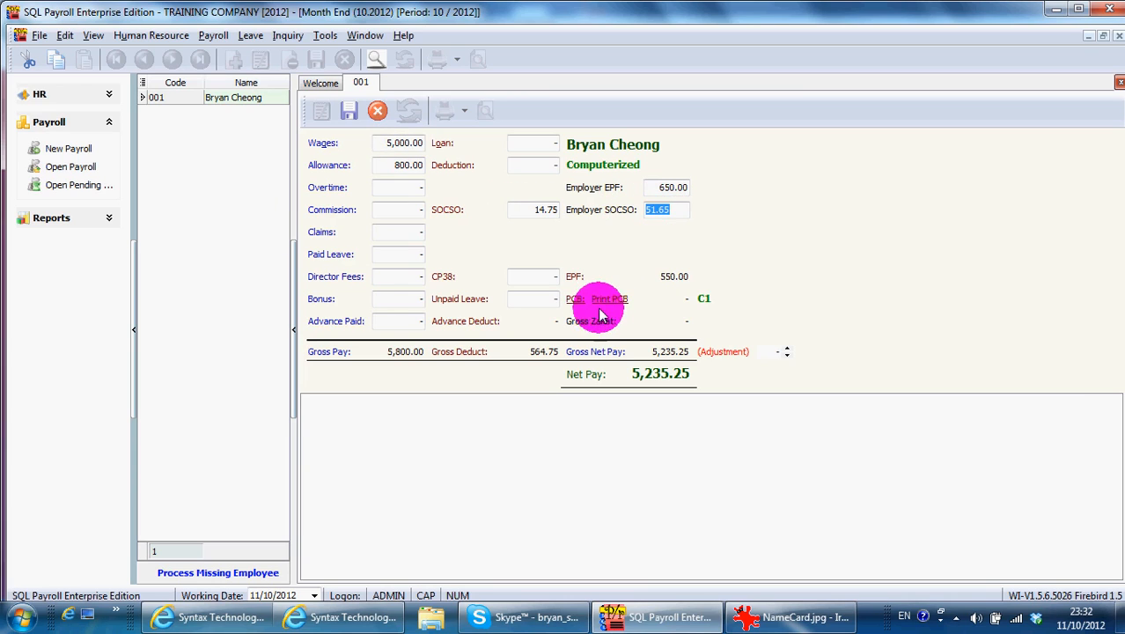
{"action": "left_click", "coordinate": [575, 299]}
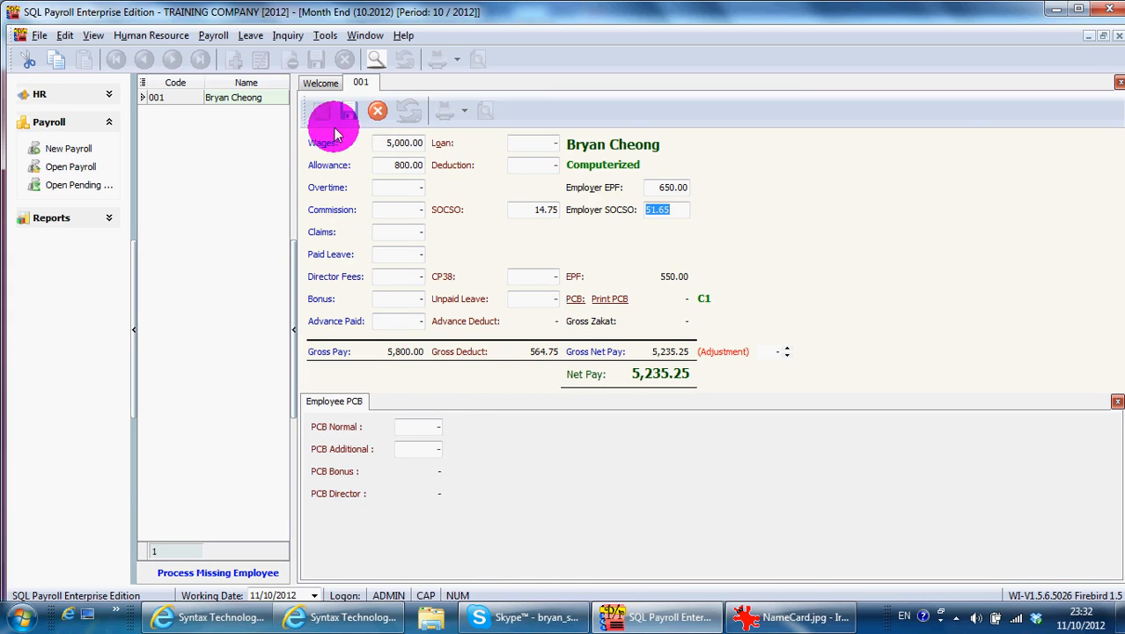
{"action": "mouse_move", "coordinate": [174, 123]}
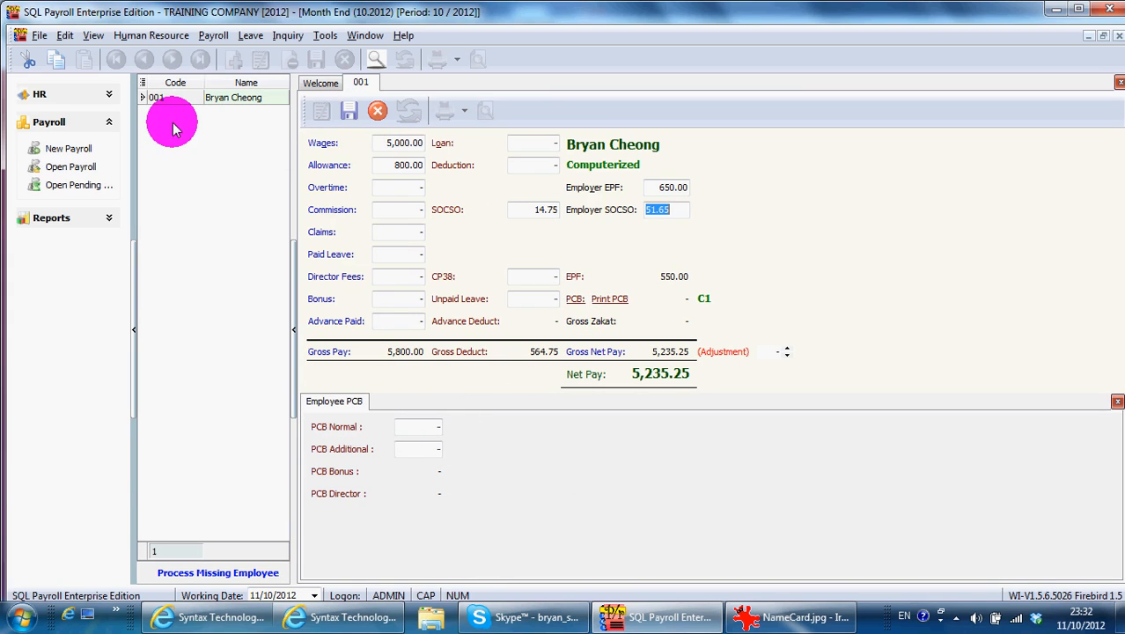
{"action": "mouse_move", "coordinate": [515, 110]}
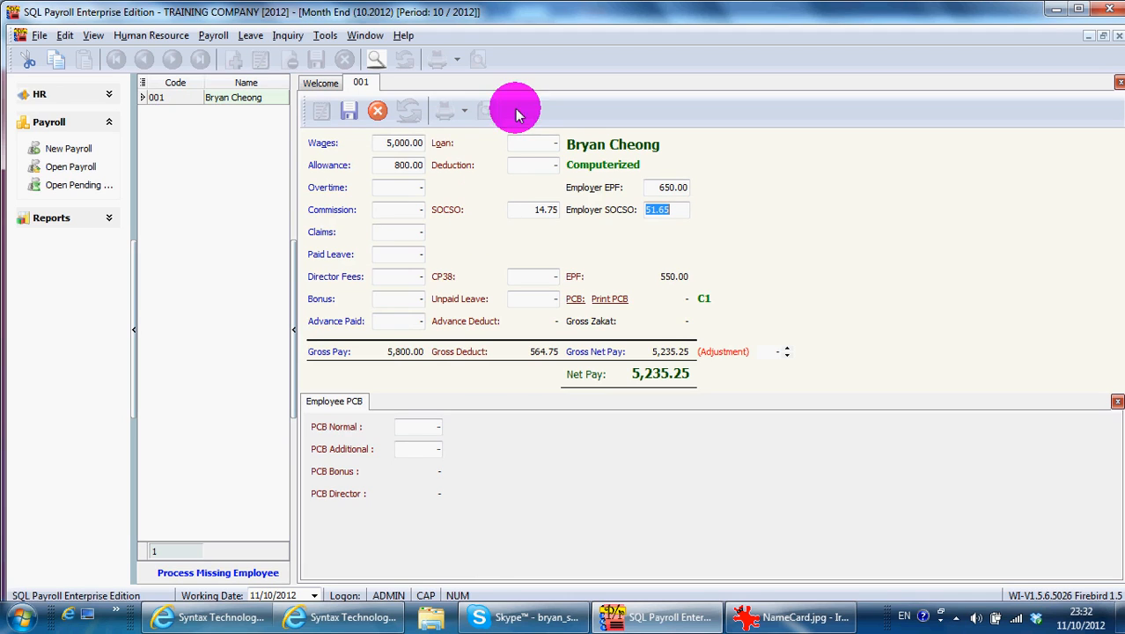
{"action": "mouse_move", "coordinate": [271, 343]}
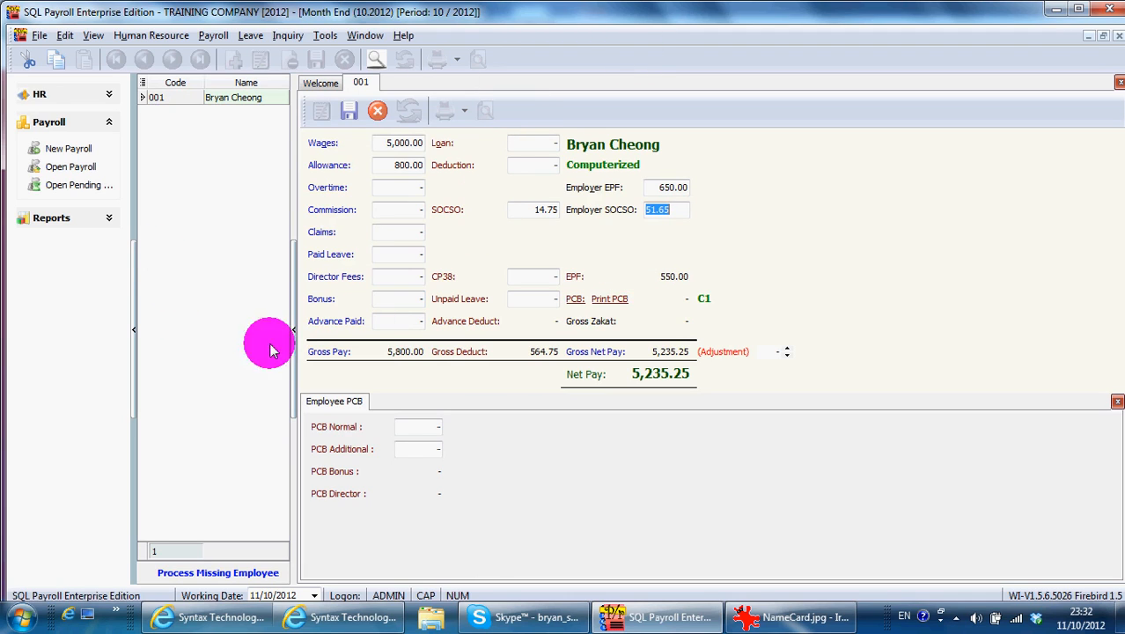
{"action": "left_click", "coordinate": [319, 82]}
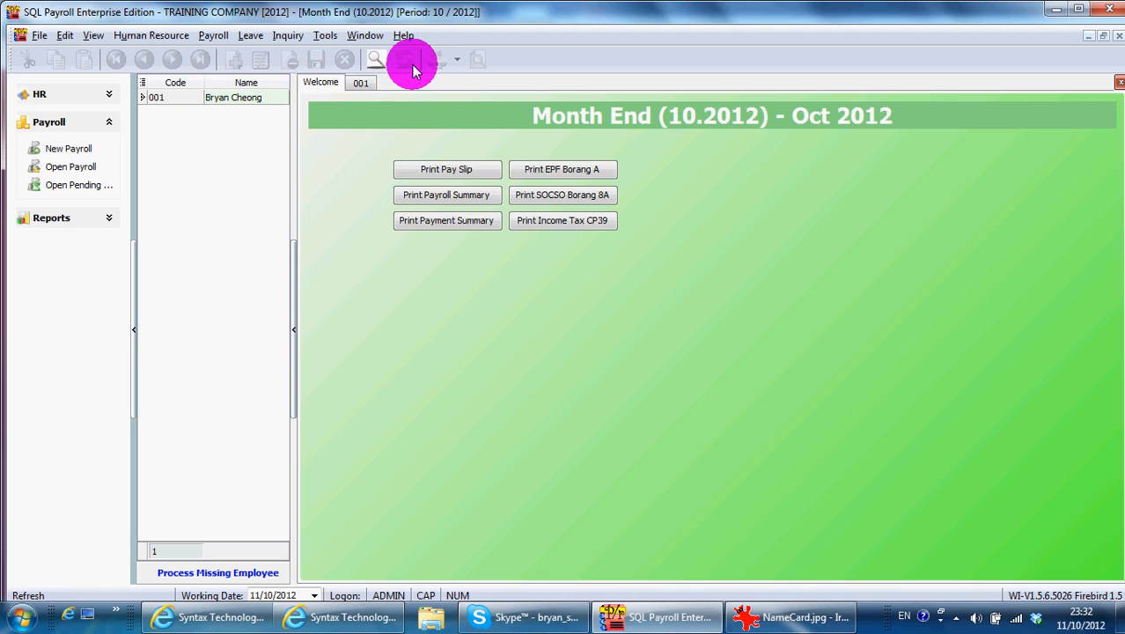
{"action": "mouse_move", "coordinate": [437, 121]}
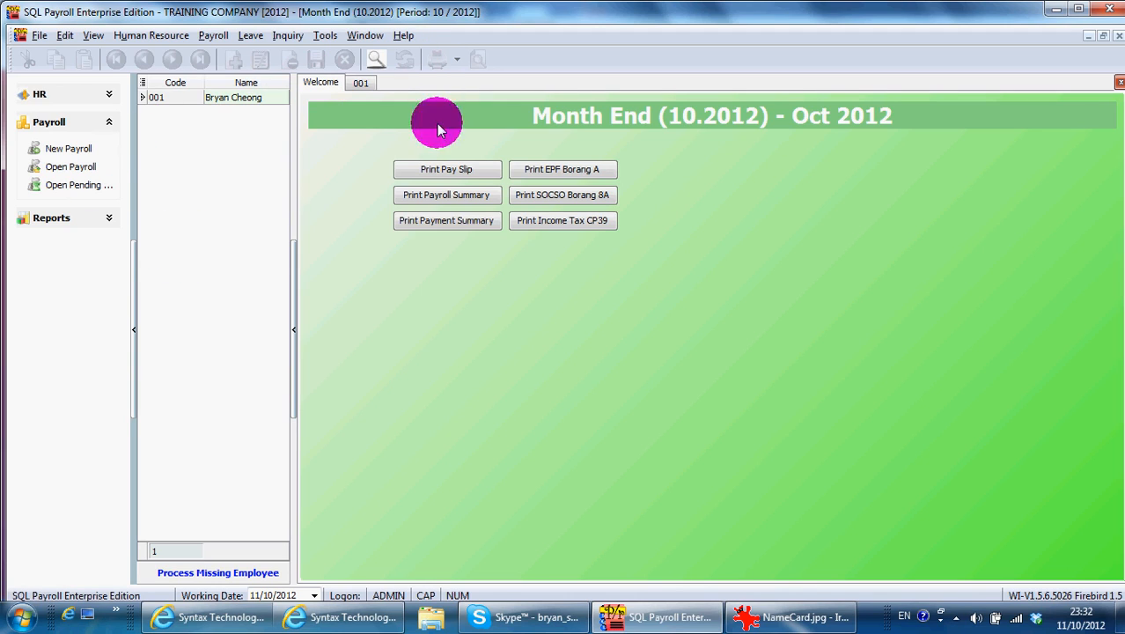
{"action": "mouse_move", "coordinate": [339, 154]}
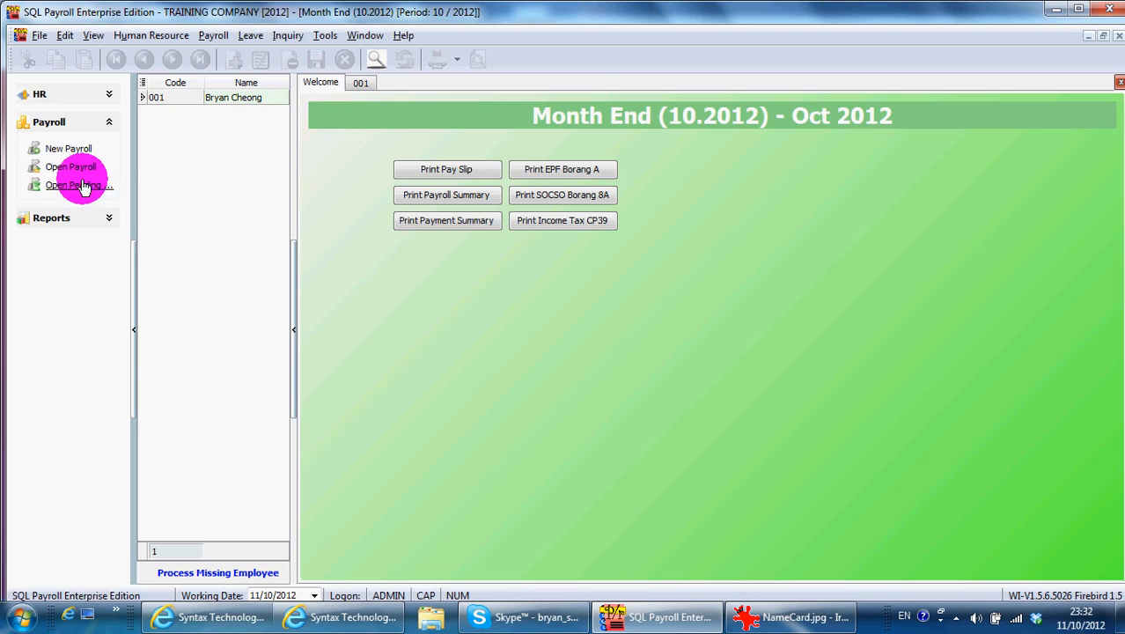
Reopen the October 2012 Month End payroll and open its PCB Receipt grid from the tile's menu
{"action": "left_click", "coordinate": [71, 166]}
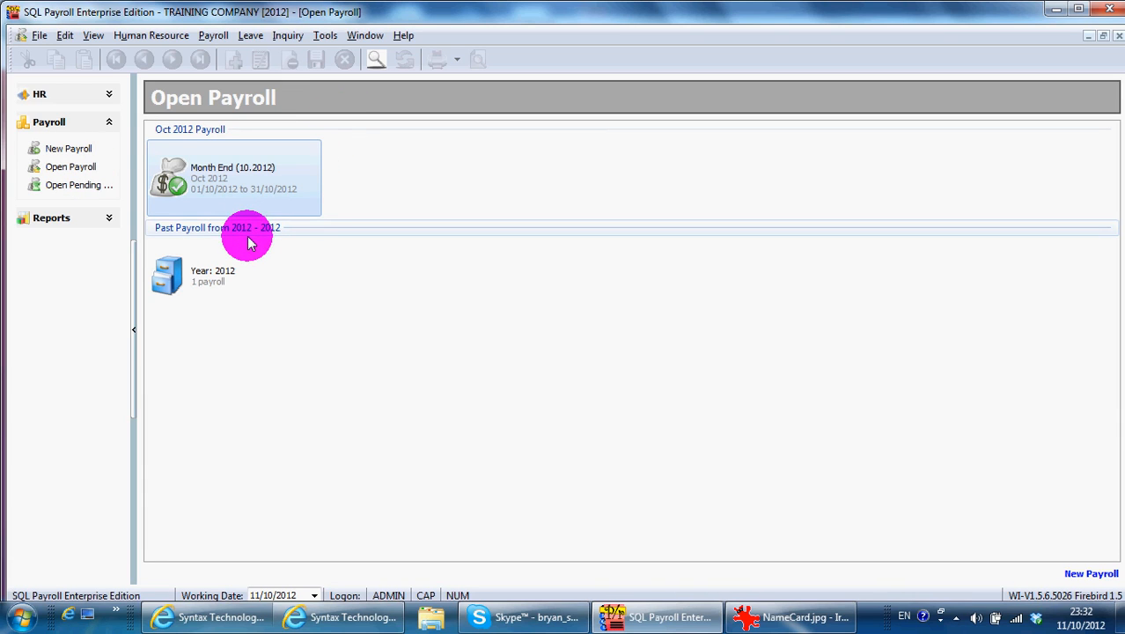
{"action": "double_click", "coordinate": [234, 176]}
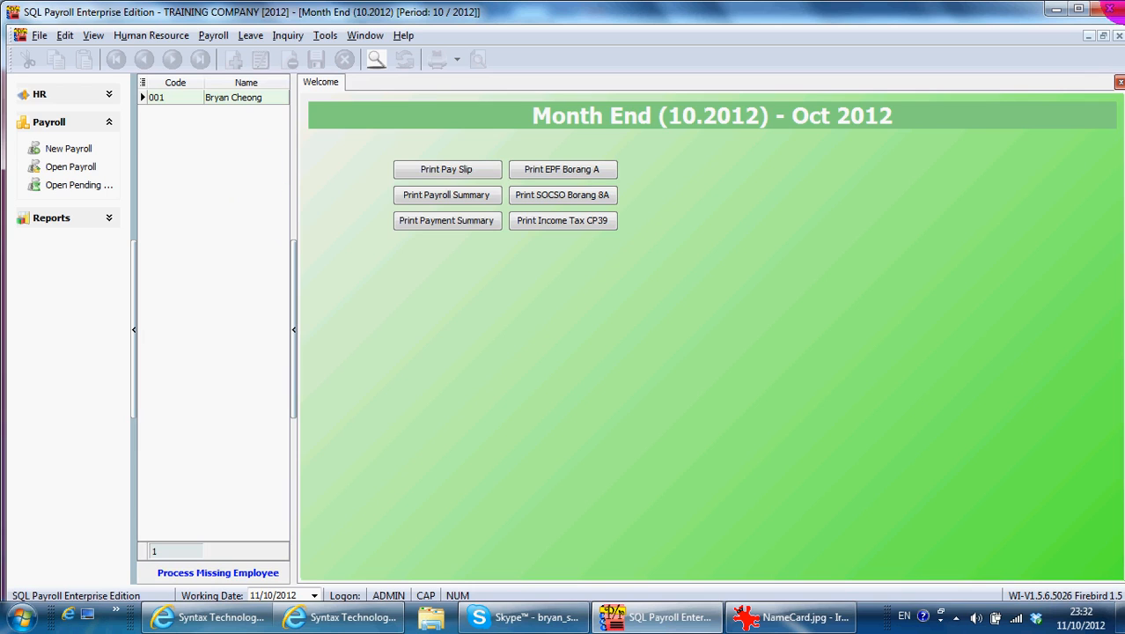
{"action": "left_click", "coordinate": [70, 167]}
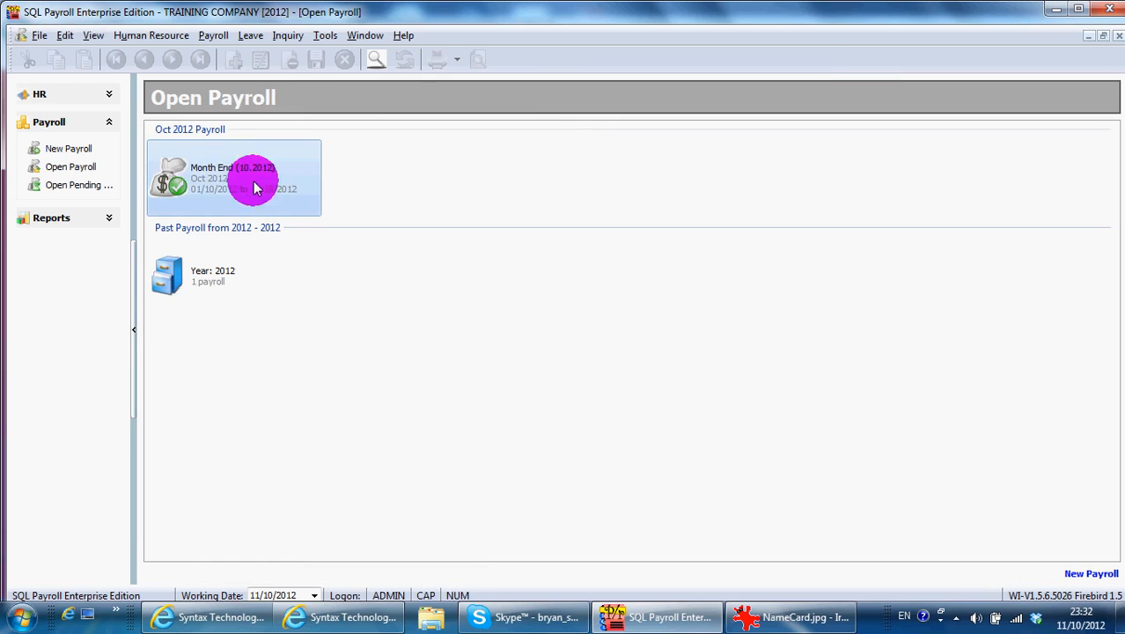
{"action": "double_click", "coordinate": [233, 176]}
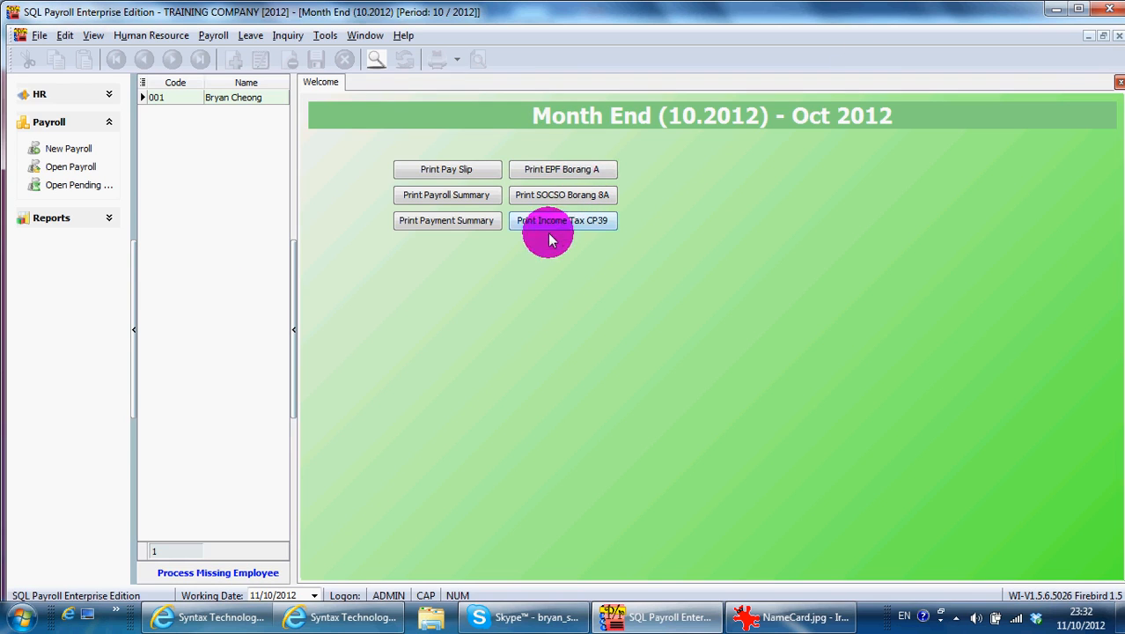
{"action": "mouse_move", "coordinate": [598, 169]}
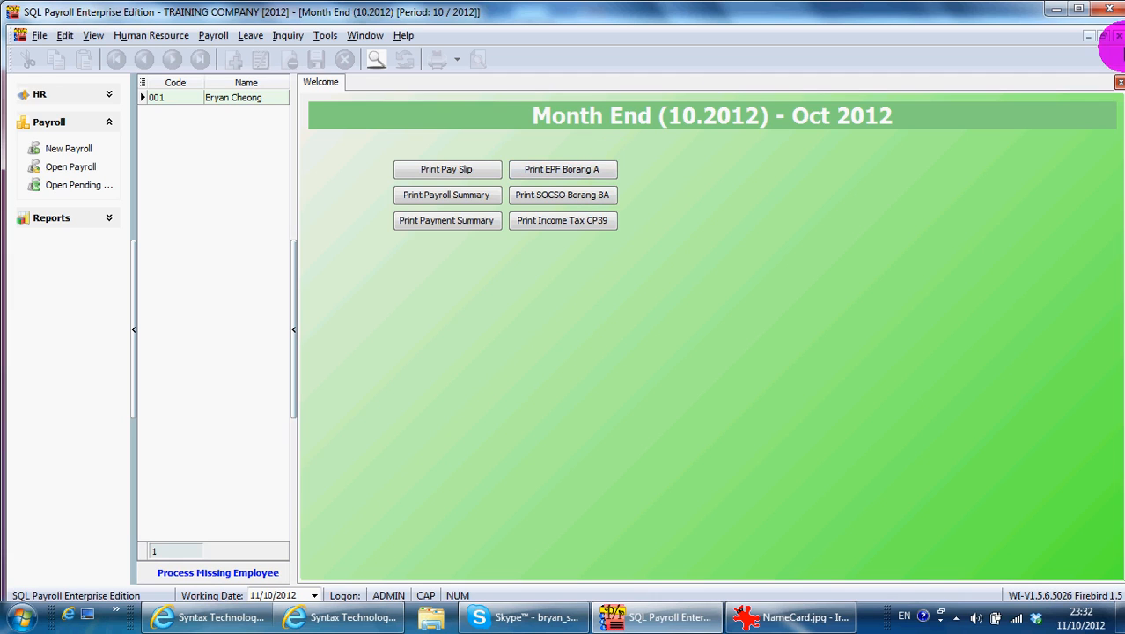
{"action": "left_click", "coordinate": [71, 167]}
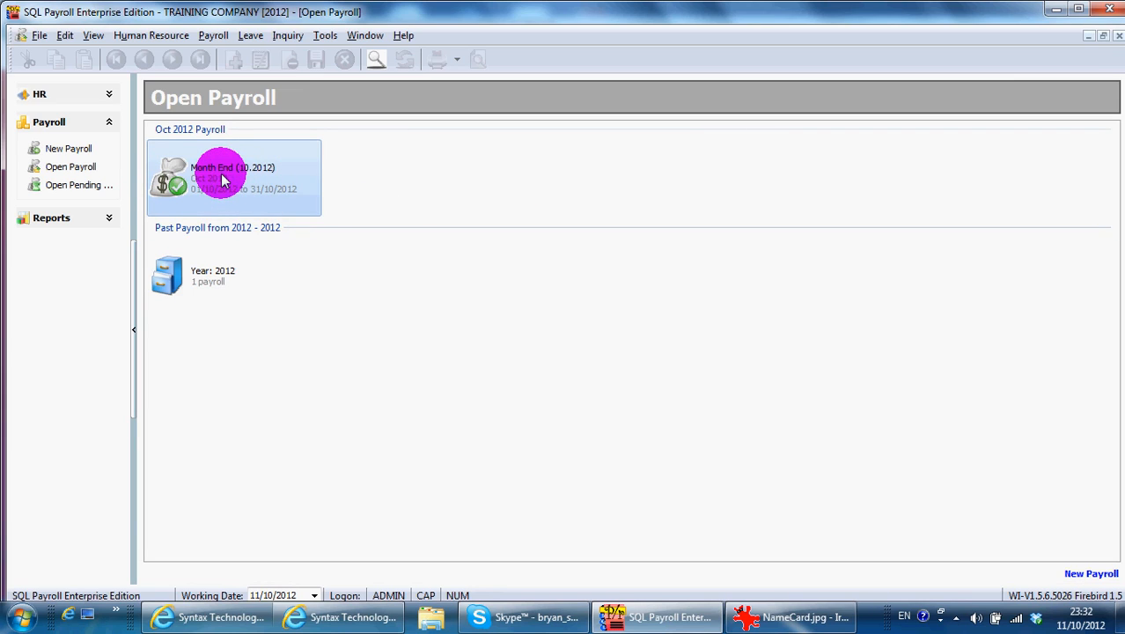
{"action": "right_click", "coordinate": [220, 176]}
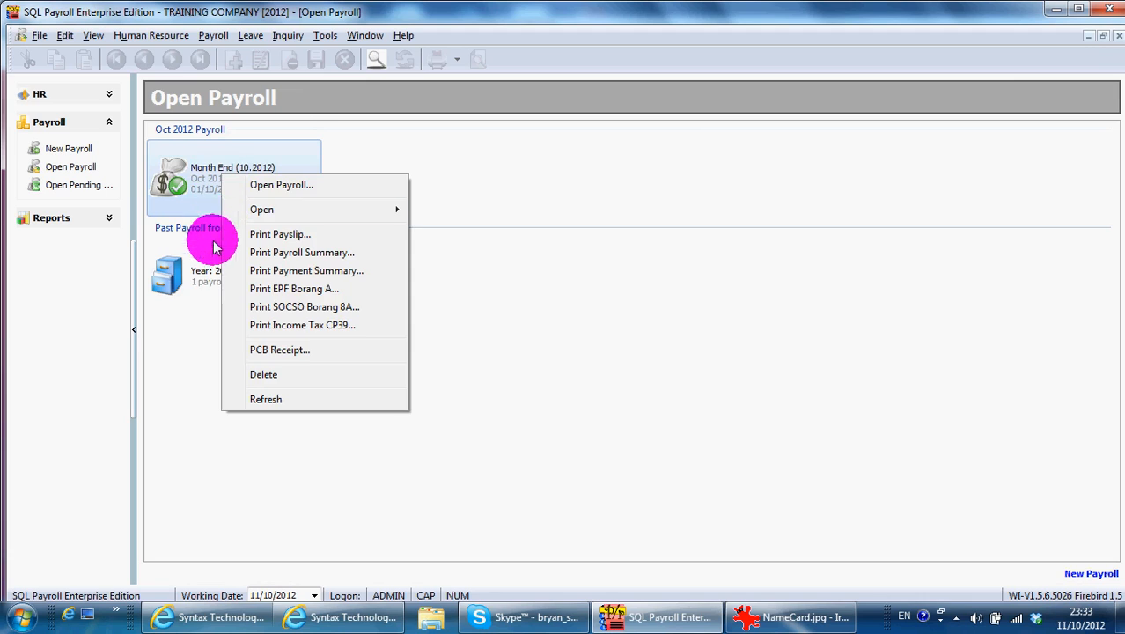
{"action": "right_click", "coordinate": [193, 278]}
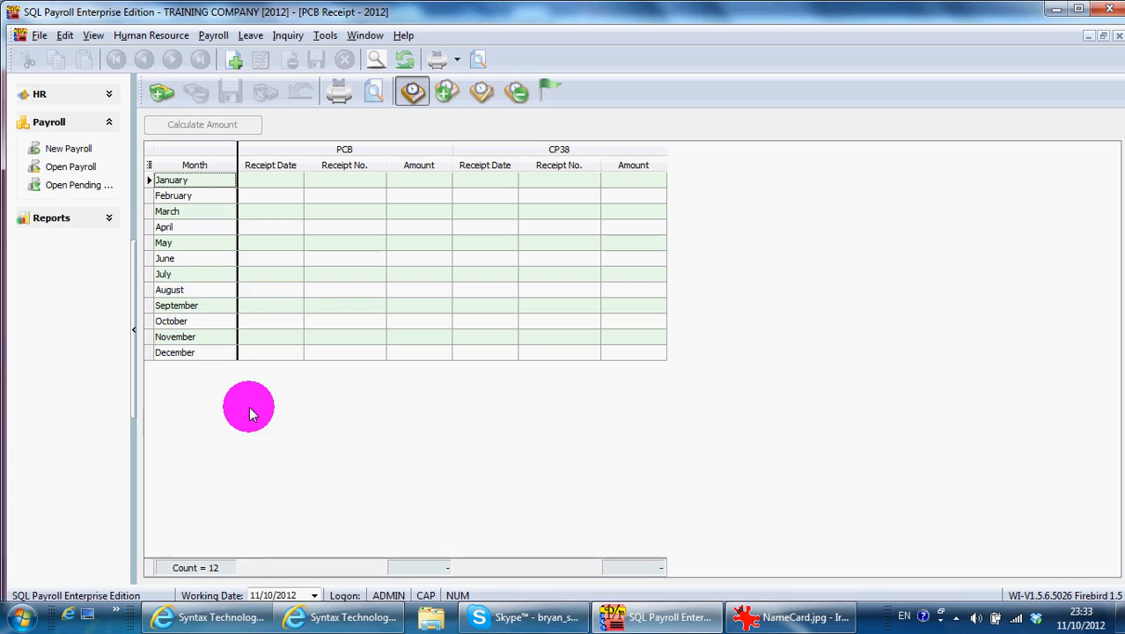
{"action": "mouse_move", "coordinate": [277, 286]}
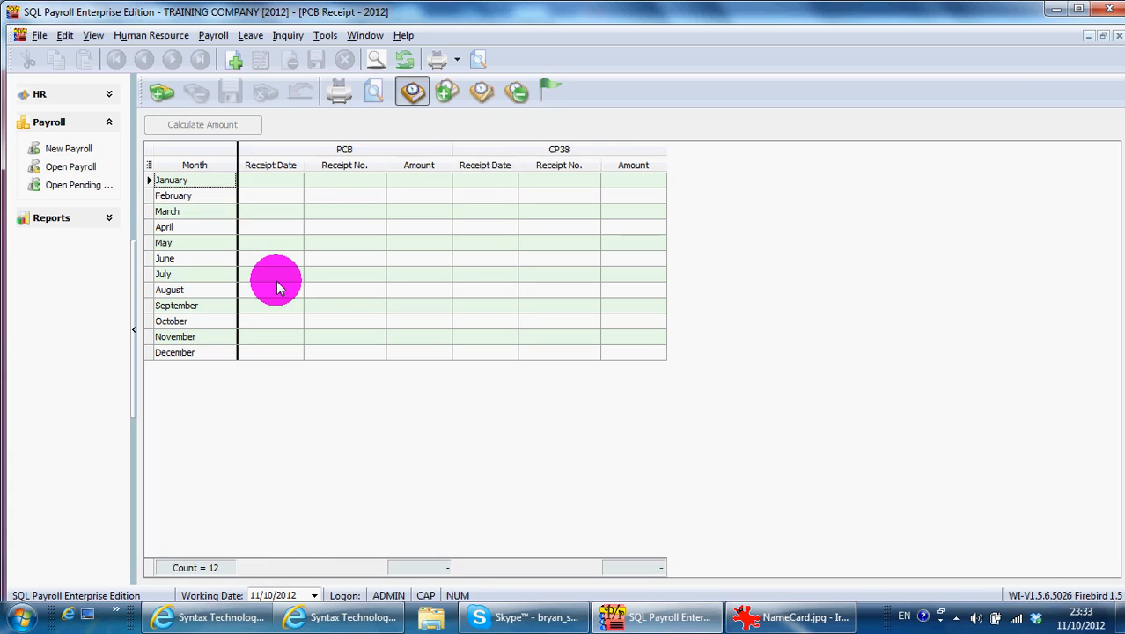
{"action": "mouse_move", "coordinate": [326, 185]}
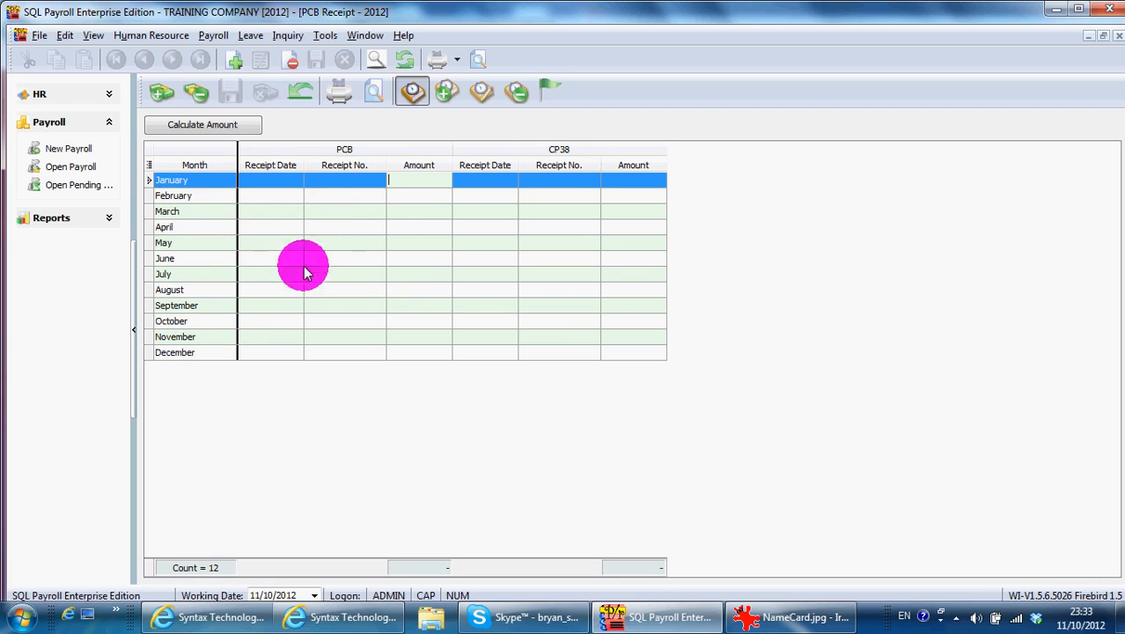
{"action": "mouse_move", "coordinate": [578, 196]}
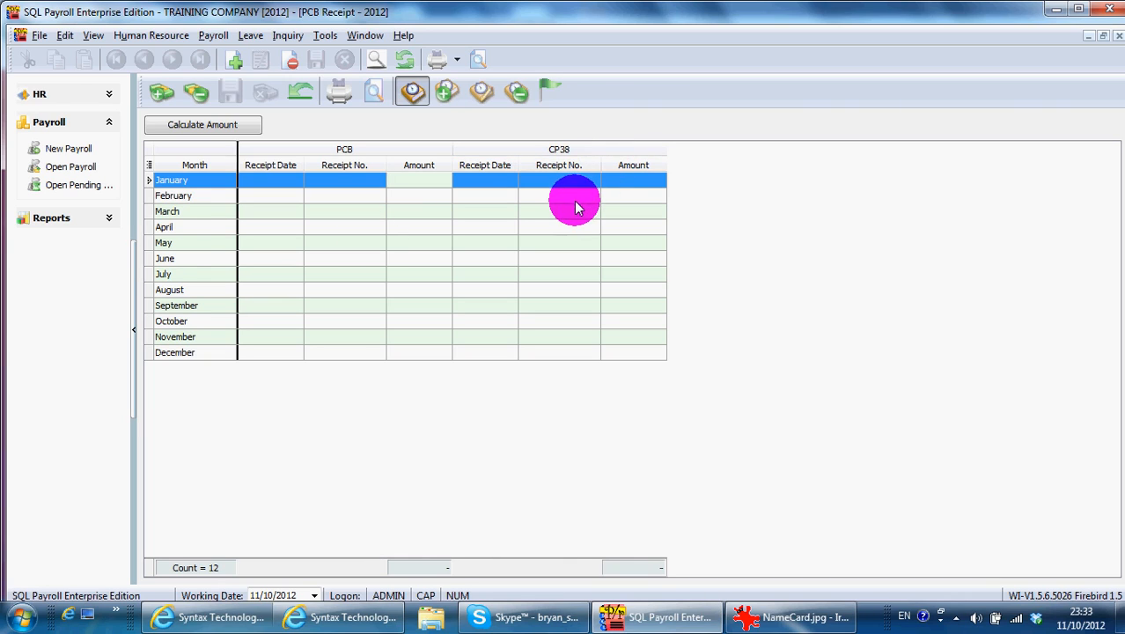
{"action": "mouse_move", "coordinate": [1048, 38]}
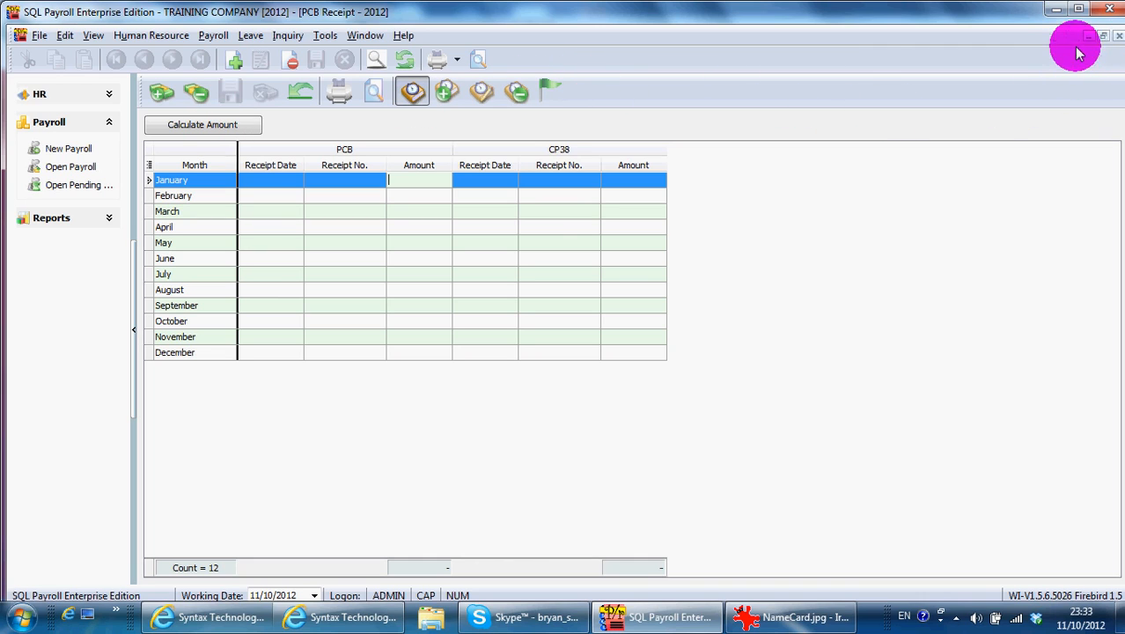
Close the PCB Receipt grid and bring up the Leave management options
{"action": "left_click", "coordinate": [70, 167]}
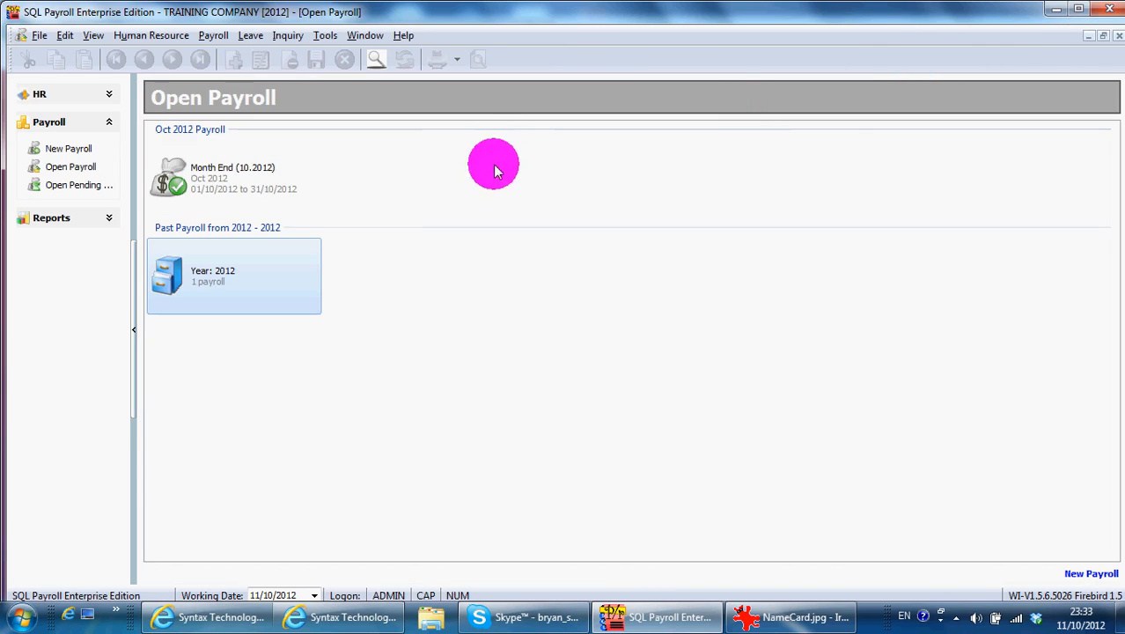
{"action": "left_click", "coordinate": [251, 36]}
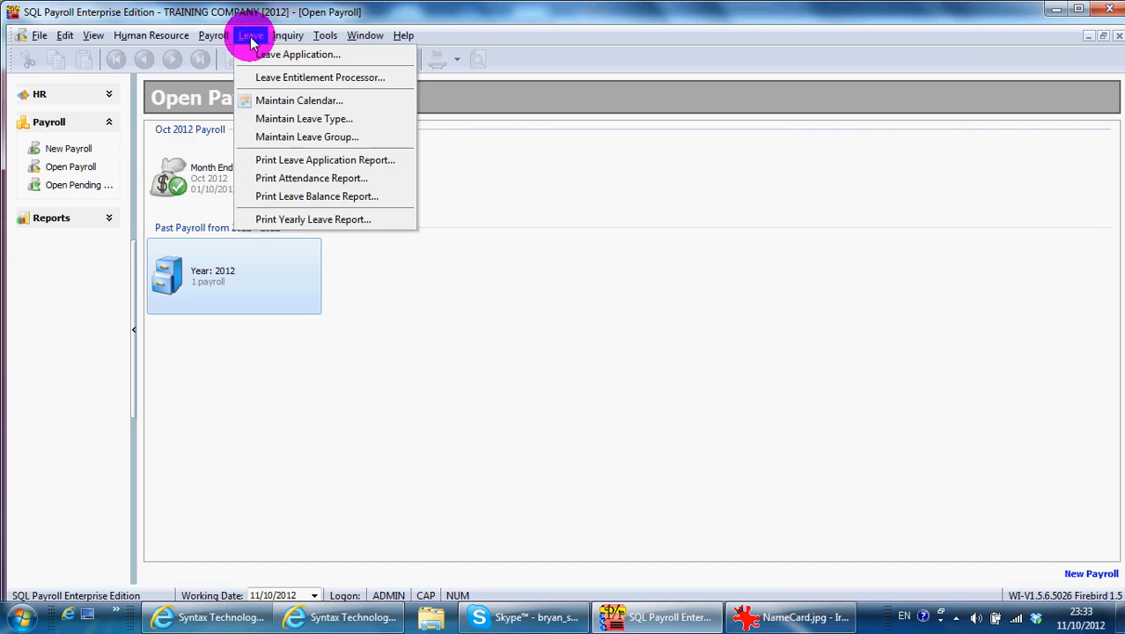